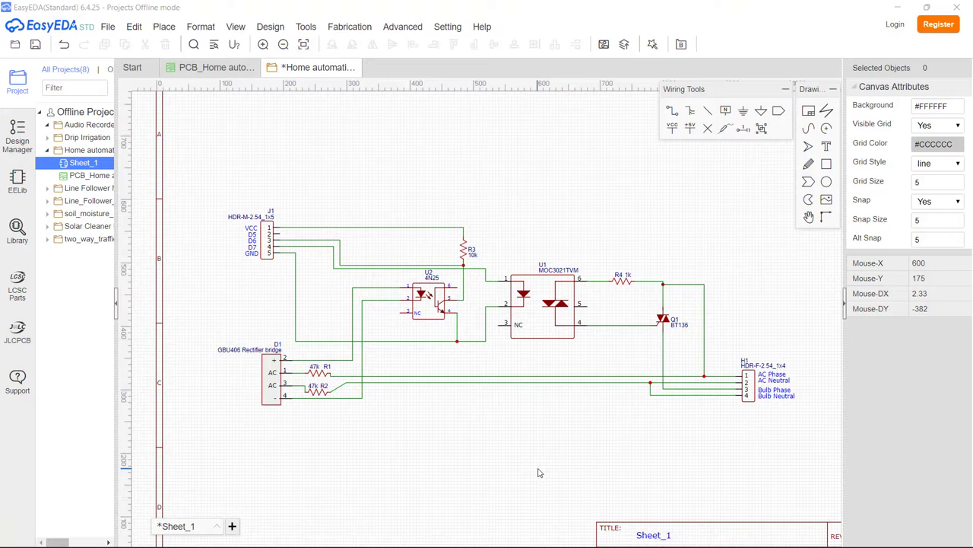
{"action": "mouse_move", "coordinate": [341, 210]}
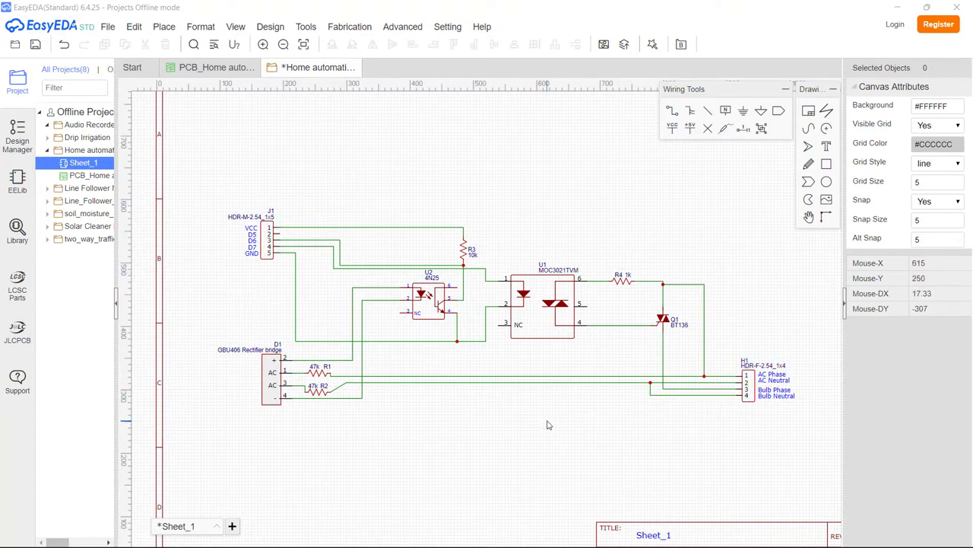
{"action": "mouse_move", "coordinate": [544, 417]}
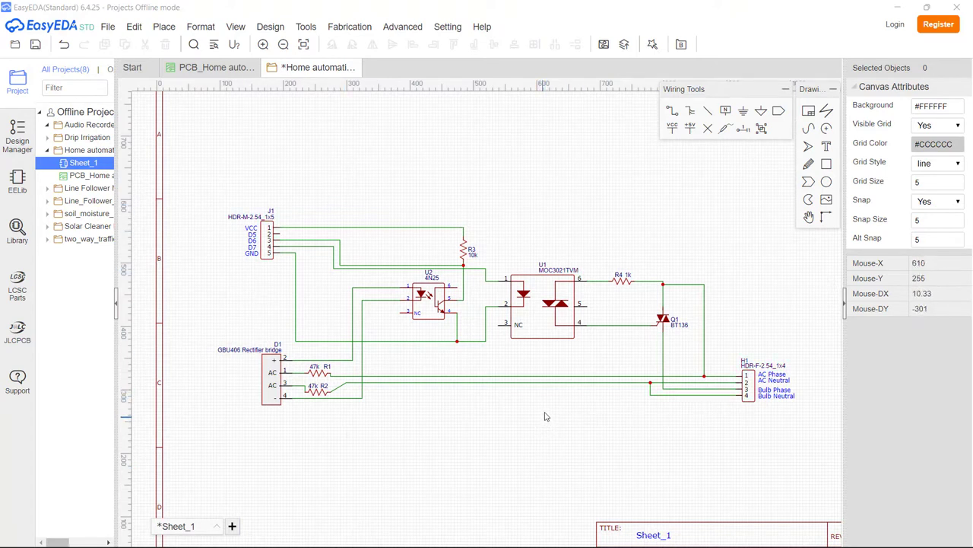
{"action": "mouse_move", "coordinate": [546, 413]}
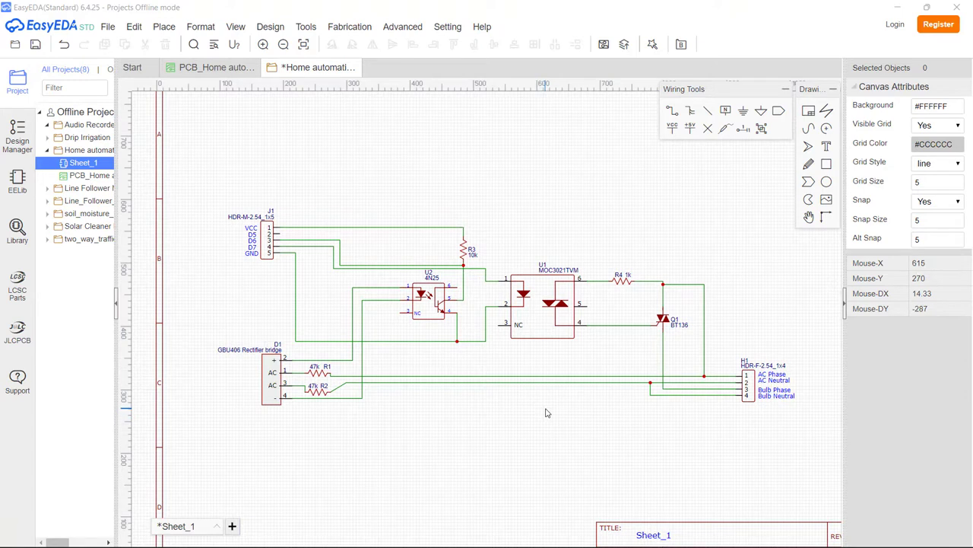
{"action": "mouse_move", "coordinate": [532, 410]}
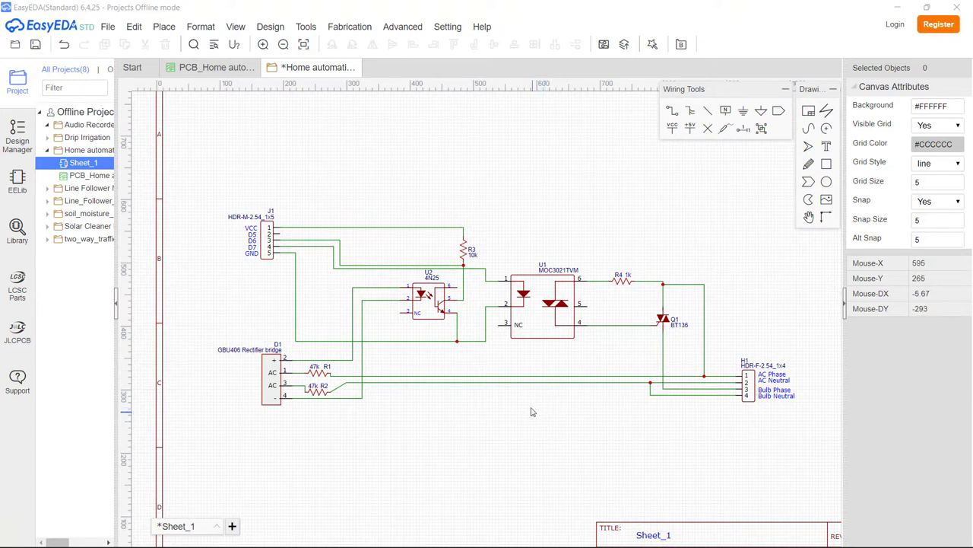
{"action": "mouse_move", "coordinate": [514, 400]}
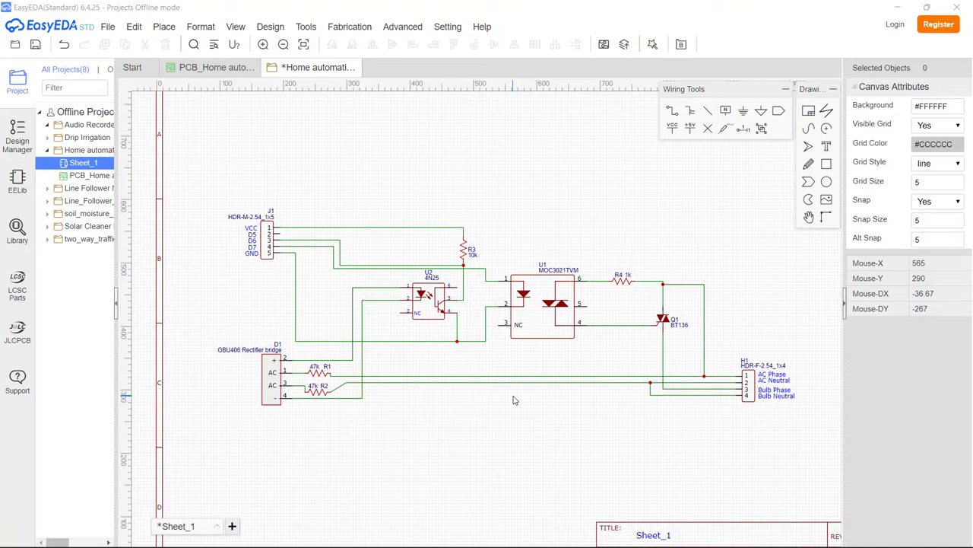
{"action": "mouse_move", "coordinate": [485, 432]}
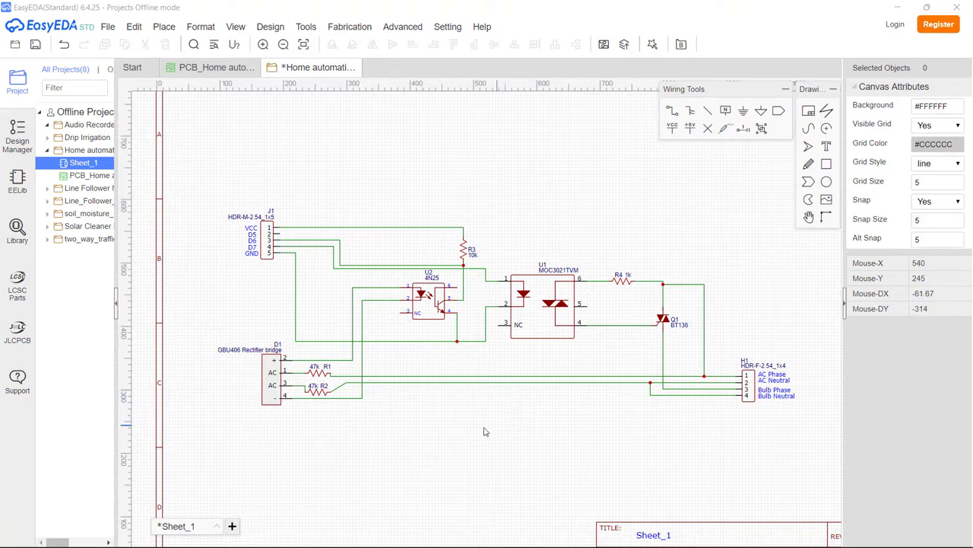
{"action": "mouse_move", "coordinate": [449, 398]}
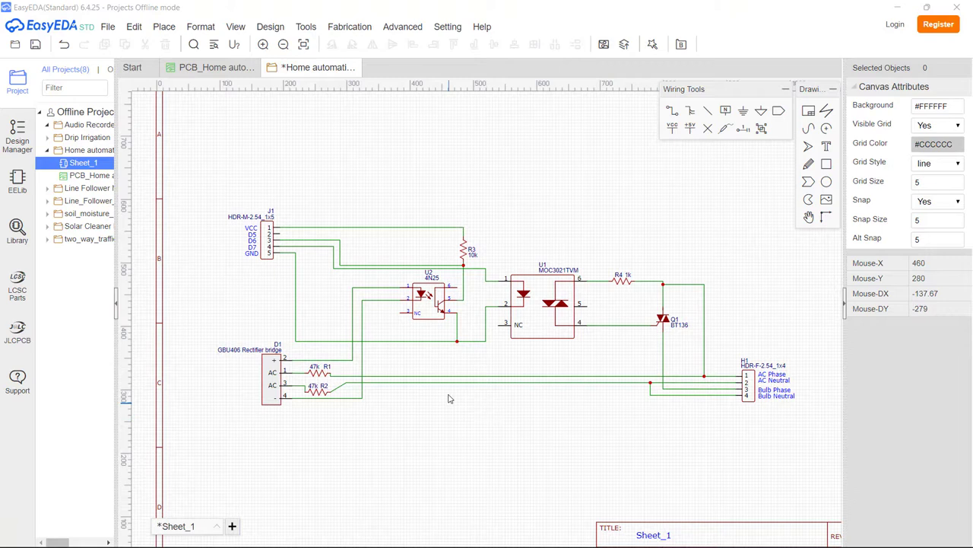
{"action": "mouse_move", "coordinate": [449, 398]}
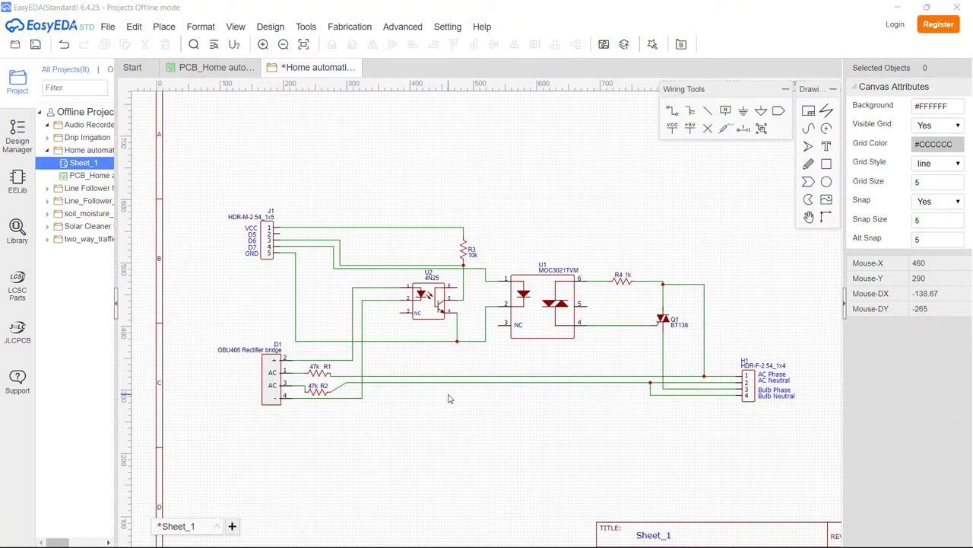
{"action": "mouse_move", "coordinate": [627, 444]}
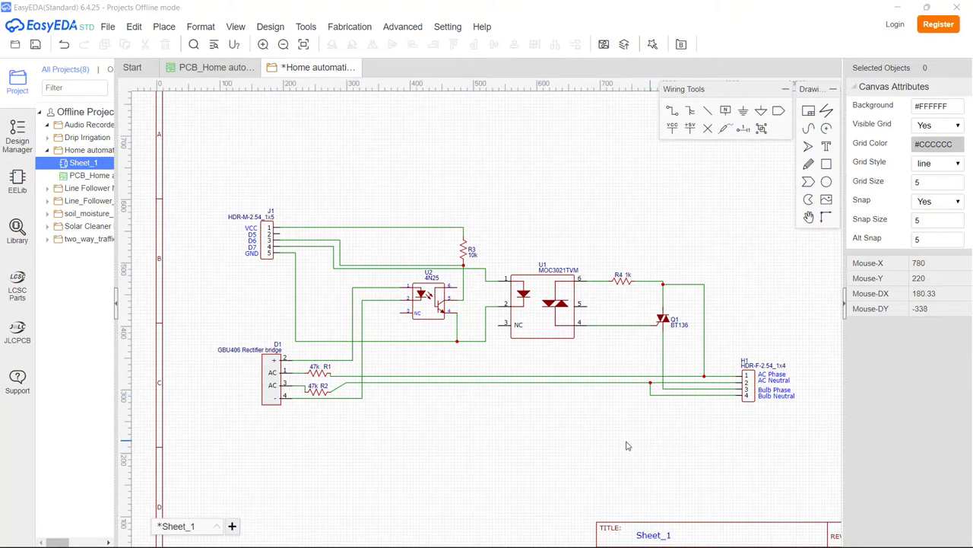
{"action": "mouse_move", "coordinate": [297, 416]}
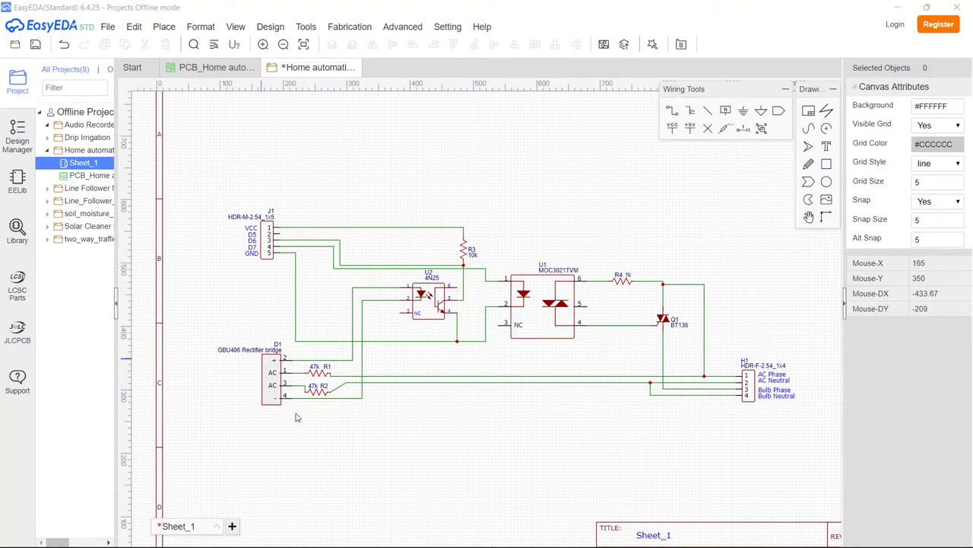
{"action": "mouse_move", "coordinate": [265, 209]}
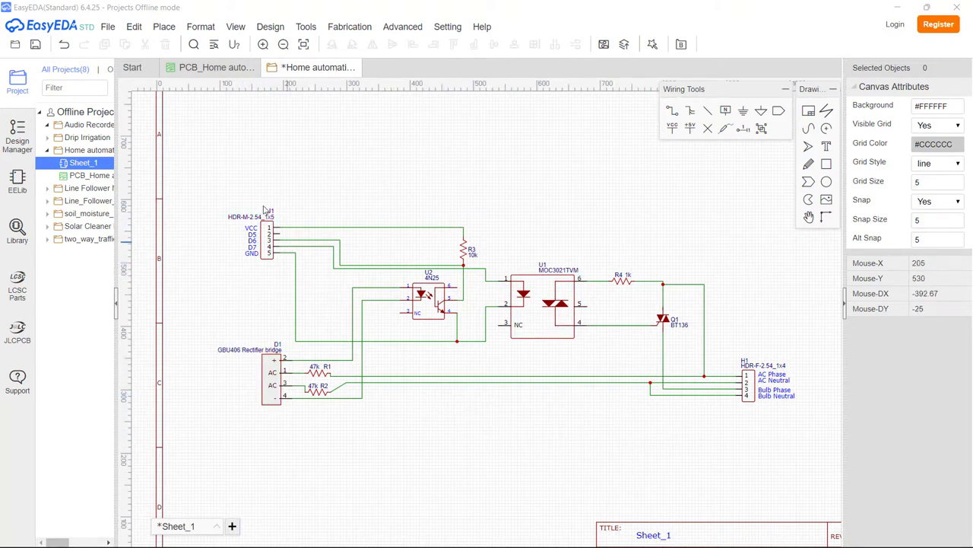
{"action": "mouse_move", "coordinate": [434, 291]}
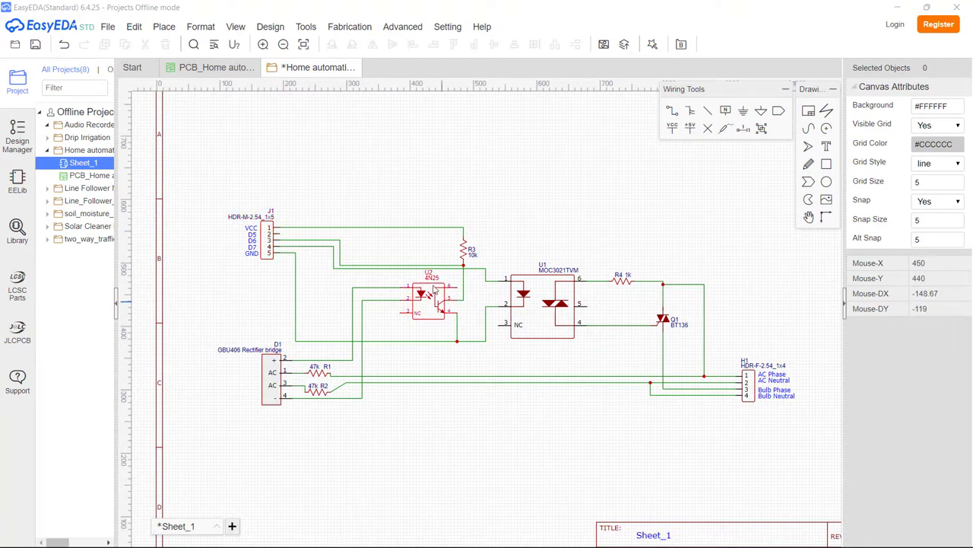
{"action": "mouse_move", "coordinate": [434, 295]}
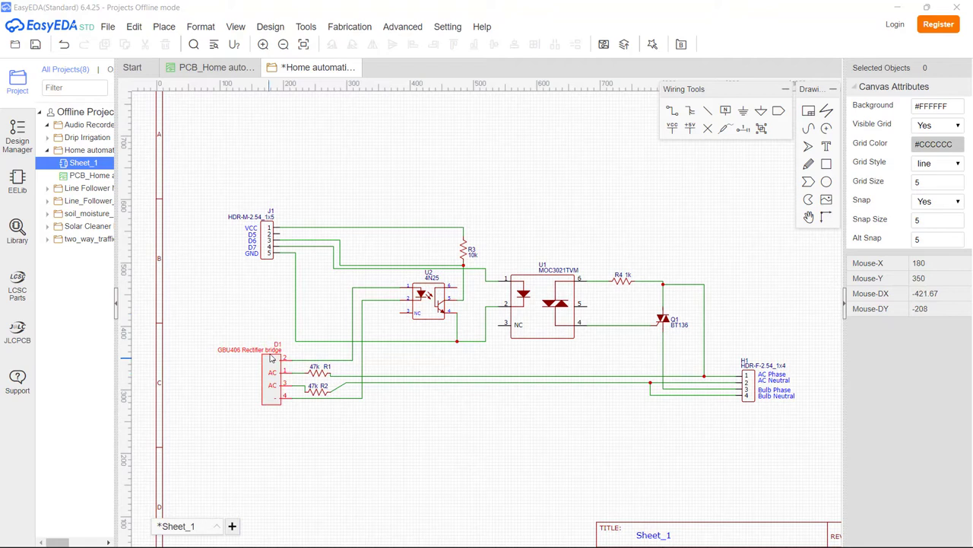
{"action": "mouse_move", "coordinate": [276, 392]}
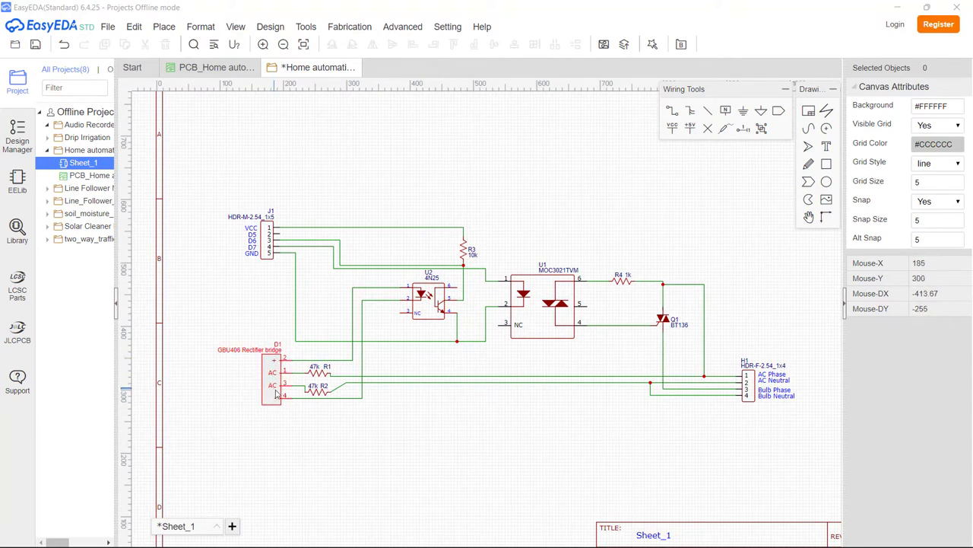
{"action": "mouse_move", "coordinate": [365, 352]}
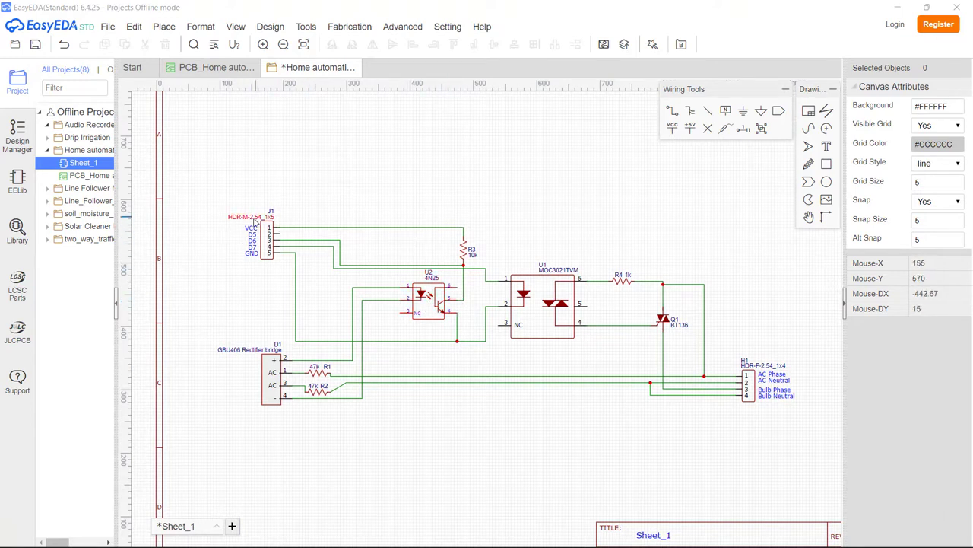
{"action": "mouse_move", "coordinate": [455, 210]}
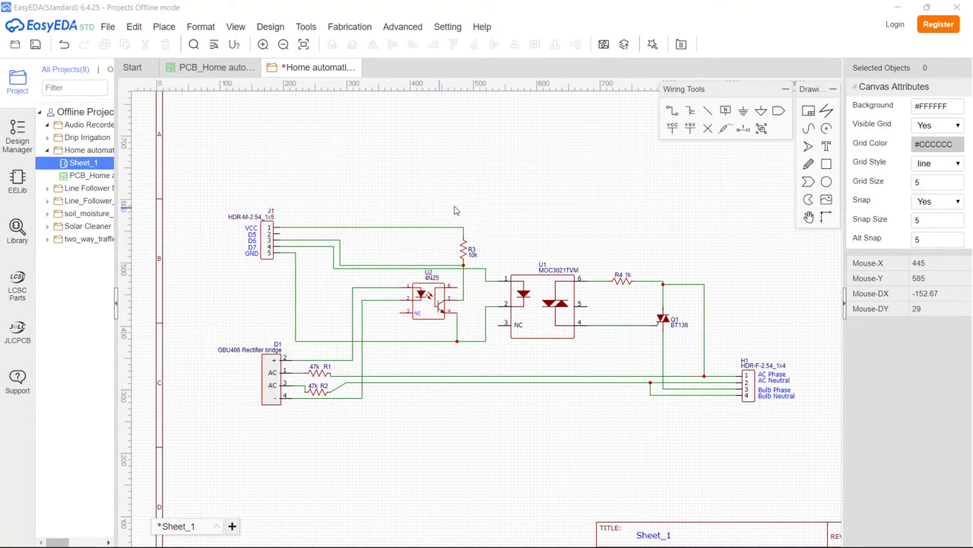
{"action": "mouse_move", "coordinate": [368, 228]}
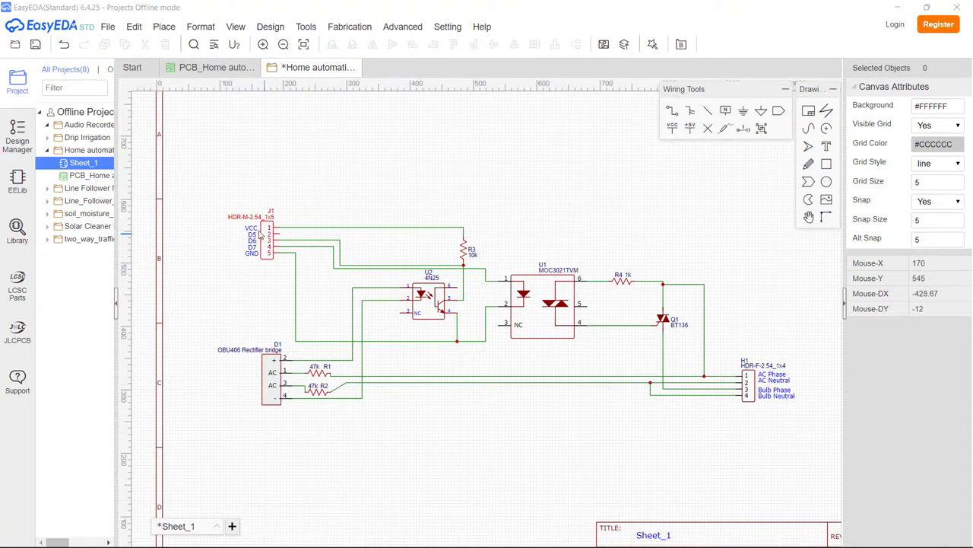
{"action": "mouse_move", "coordinate": [517, 330]}
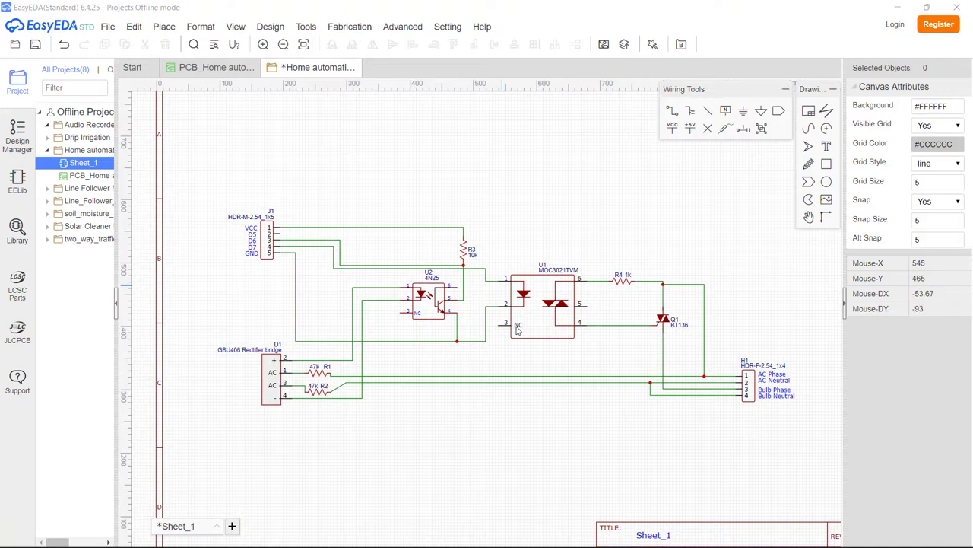
{"action": "mouse_move", "coordinate": [591, 287]}
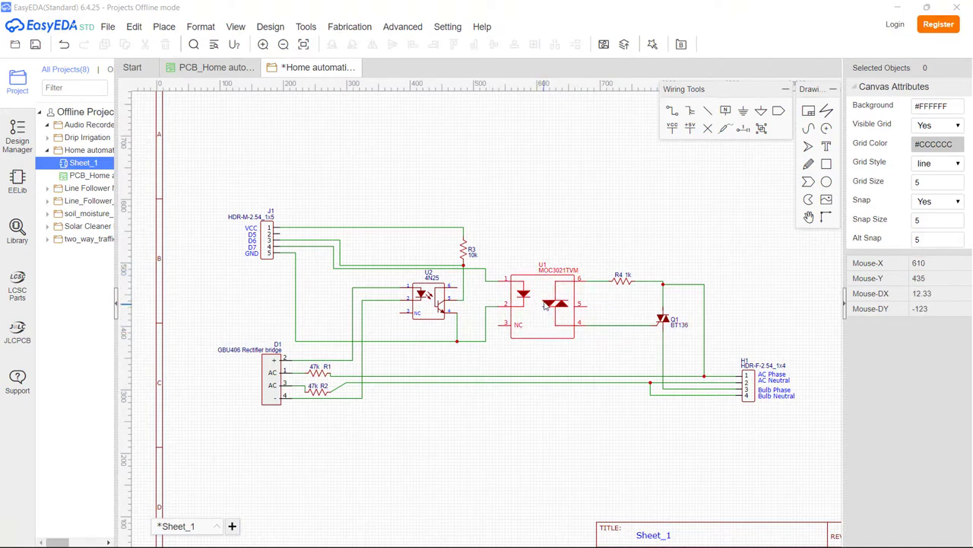
{"action": "mouse_move", "coordinate": [540, 311]}
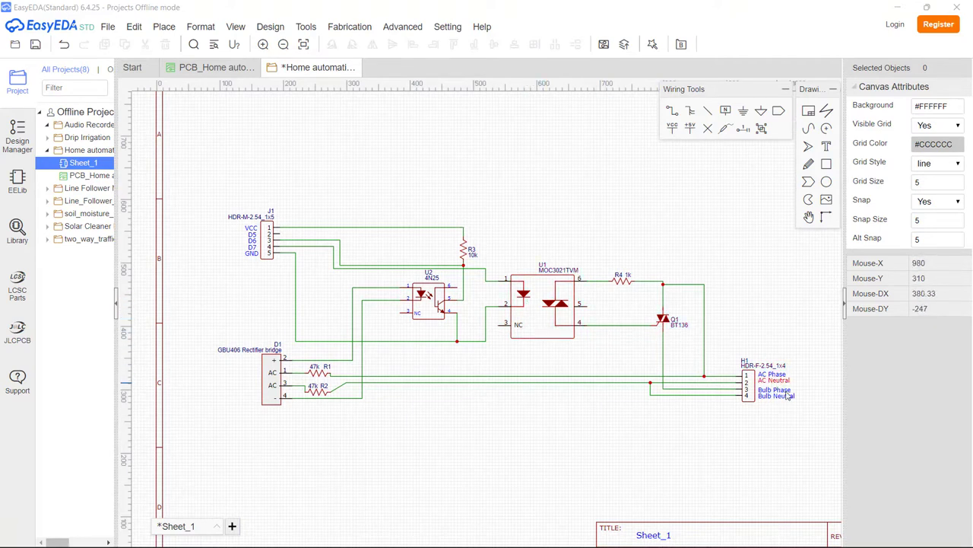
{"action": "mouse_move", "coordinate": [654, 292]}
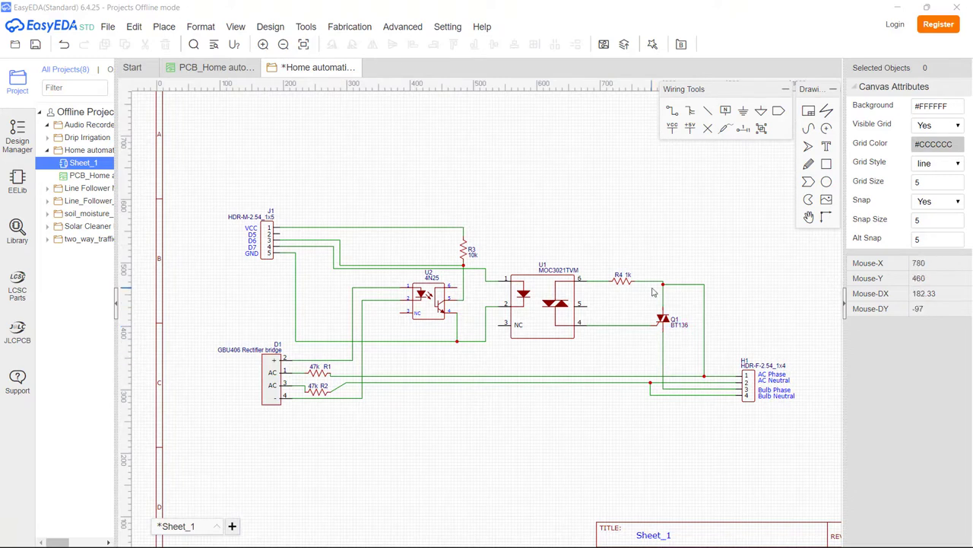
{"action": "mouse_move", "coordinate": [419, 198]}
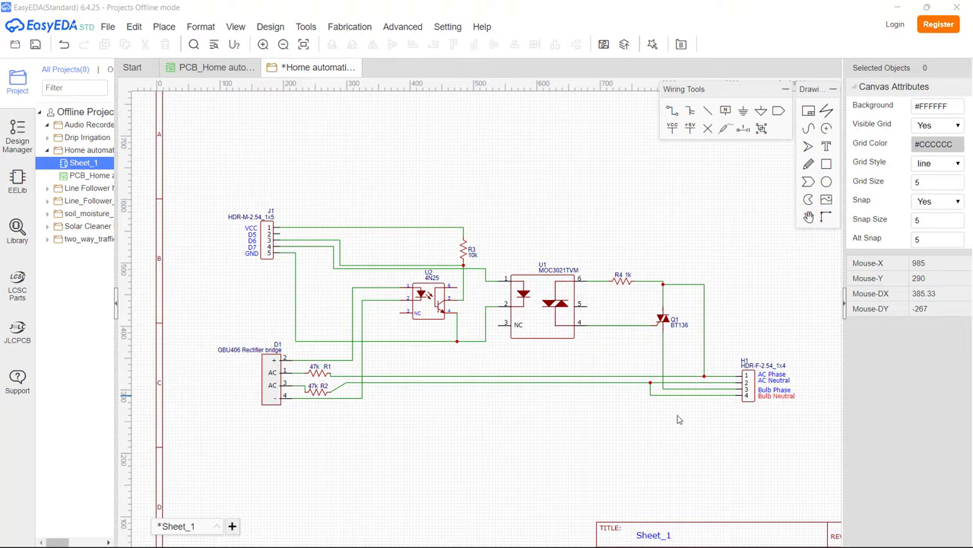
{"action": "mouse_move", "coordinate": [450, 421]}
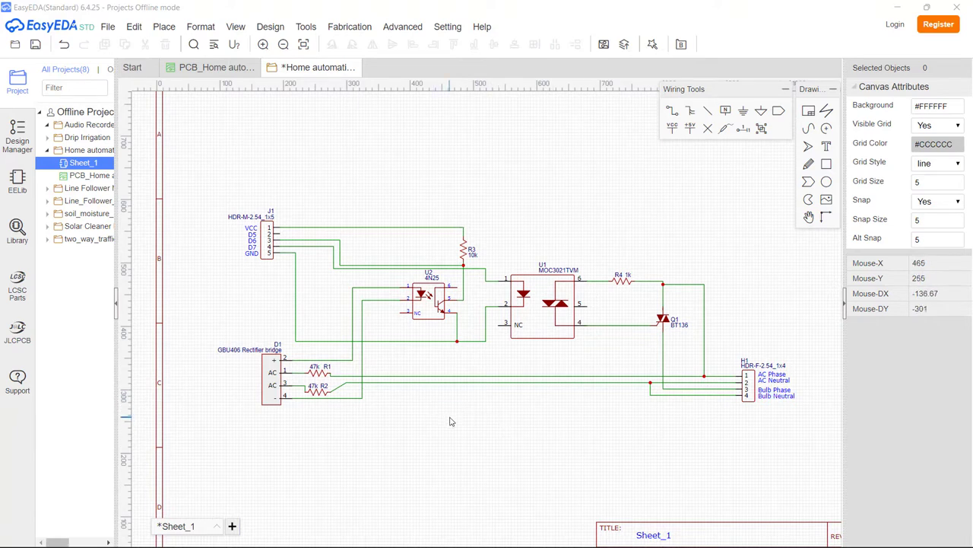
{"action": "mouse_move", "coordinate": [438, 307]}
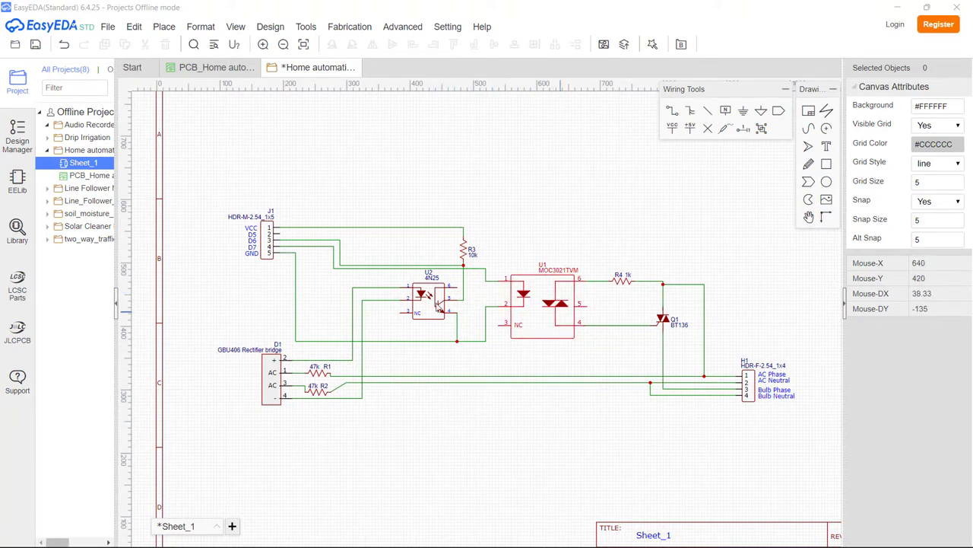
{"action": "mouse_move", "coordinate": [530, 210]}
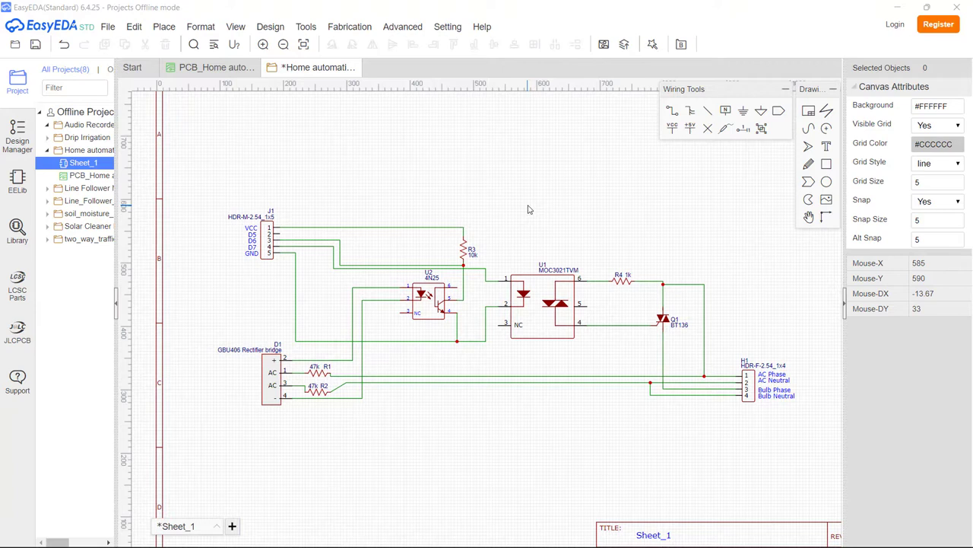
{"action": "mouse_move", "coordinate": [540, 213]}
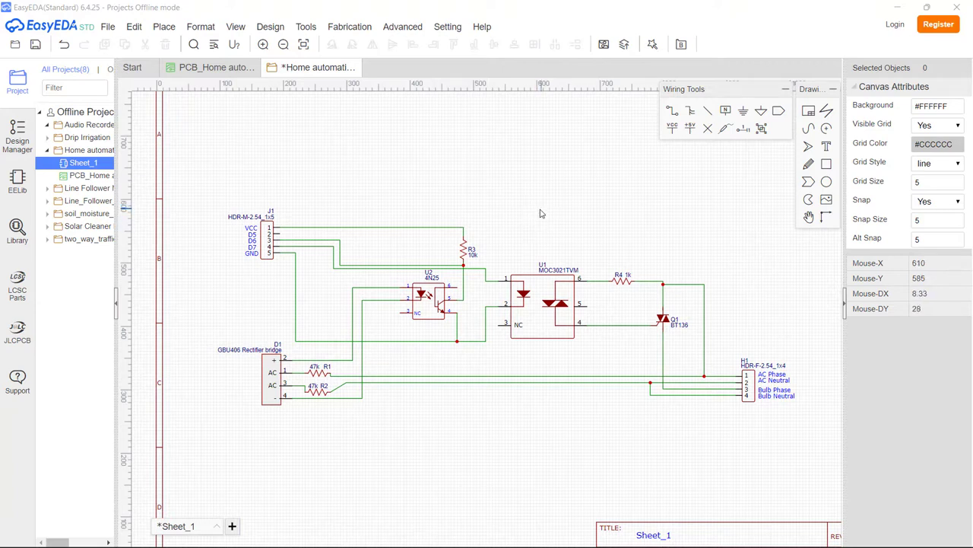
{"action": "mouse_move", "coordinate": [541, 231]}
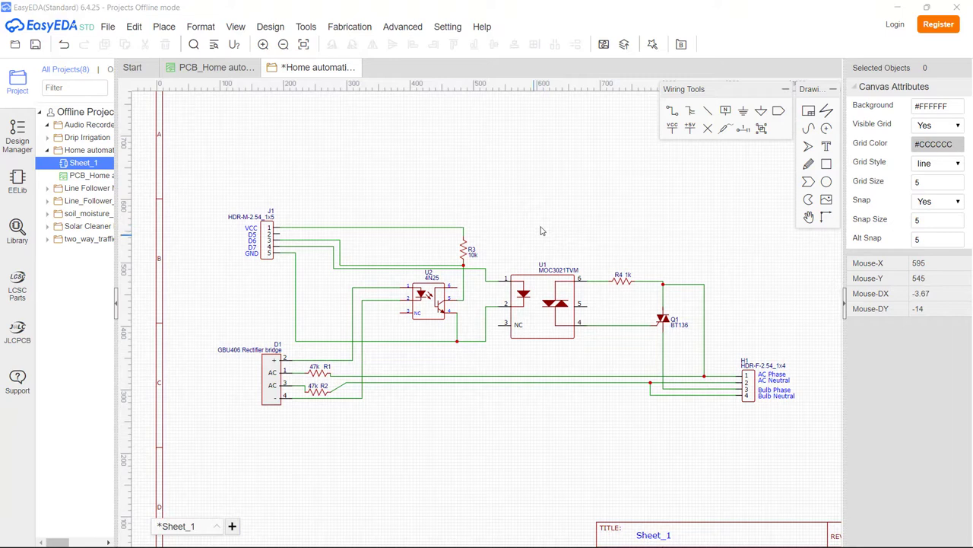
{"action": "mouse_move", "coordinate": [308, 231]}
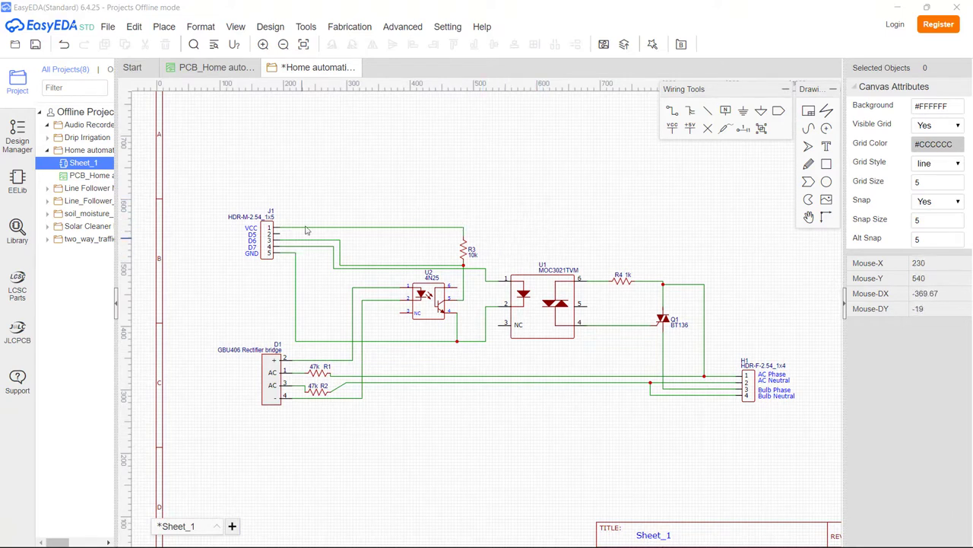
{"action": "mouse_move", "coordinate": [632, 204]}
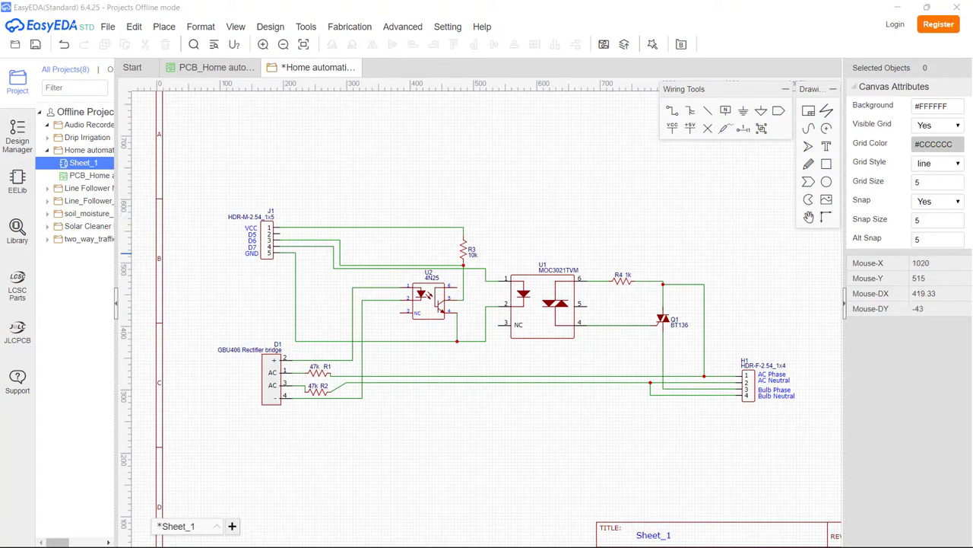
{"action": "mouse_move", "coordinate": [600, 463]}
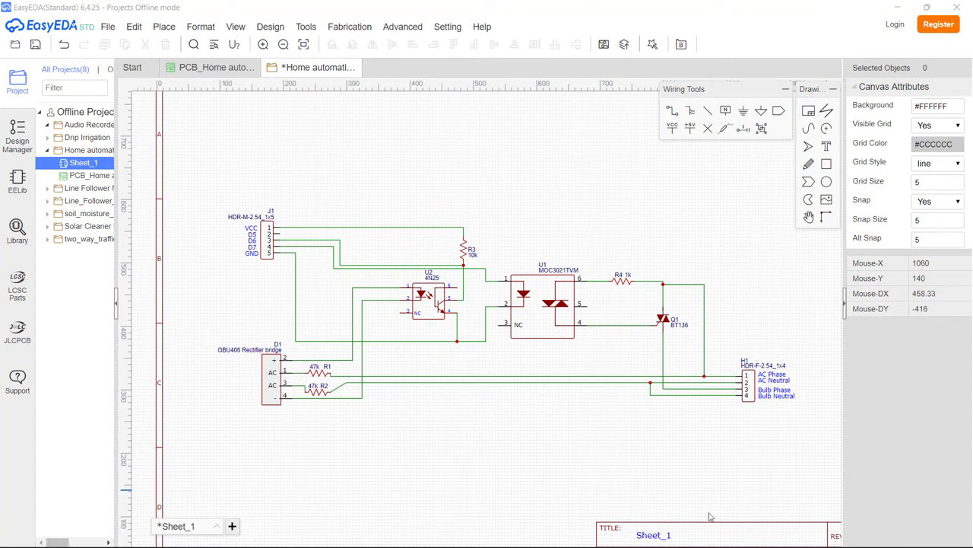
{"action": "mouse_move", "coordinate": [502, 445]}
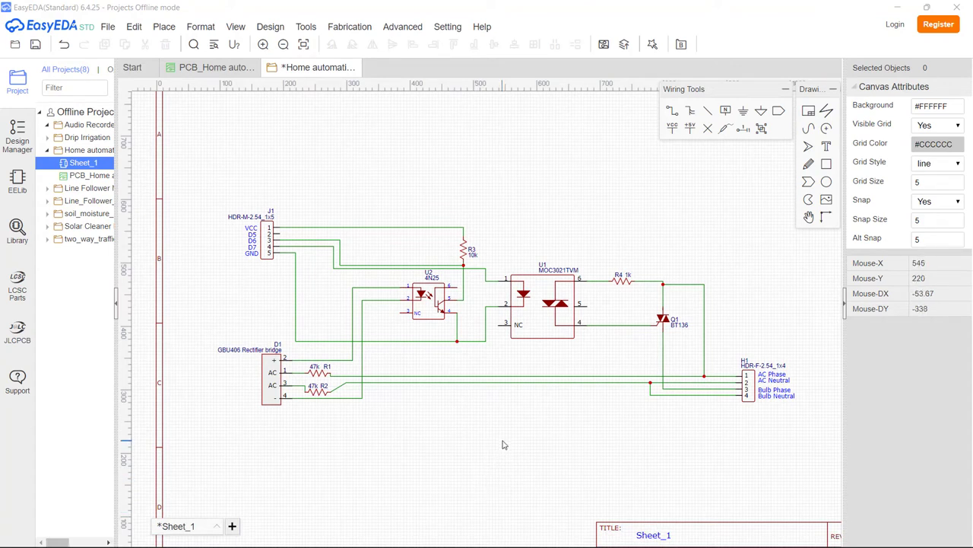
{"action": "mouse_move", "coordinate": [502, 453]}
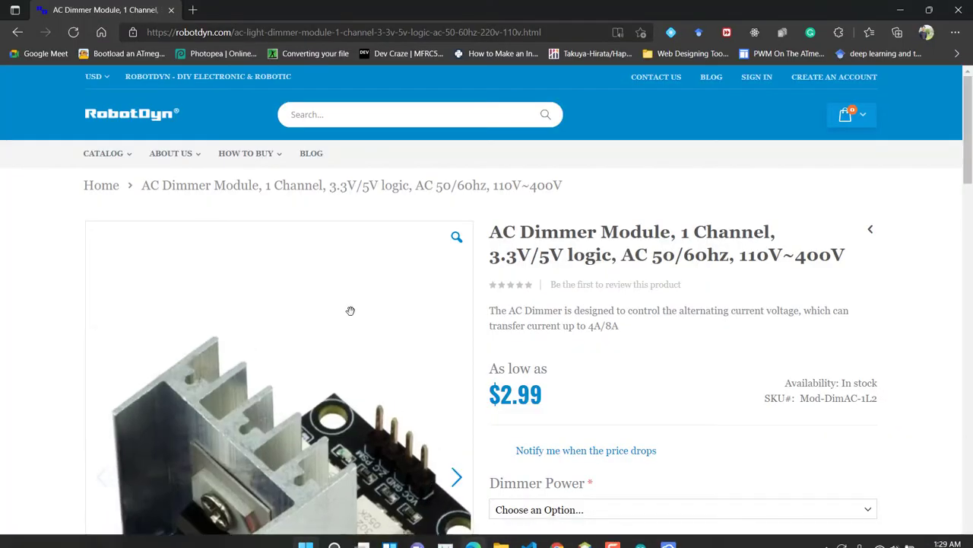
Step: Scroll through the AC Dimmer Module product details, then return to the EasyEDA schematic
{"action": "scroll", "scroll_direction": "down", "scroll_amount": 3}
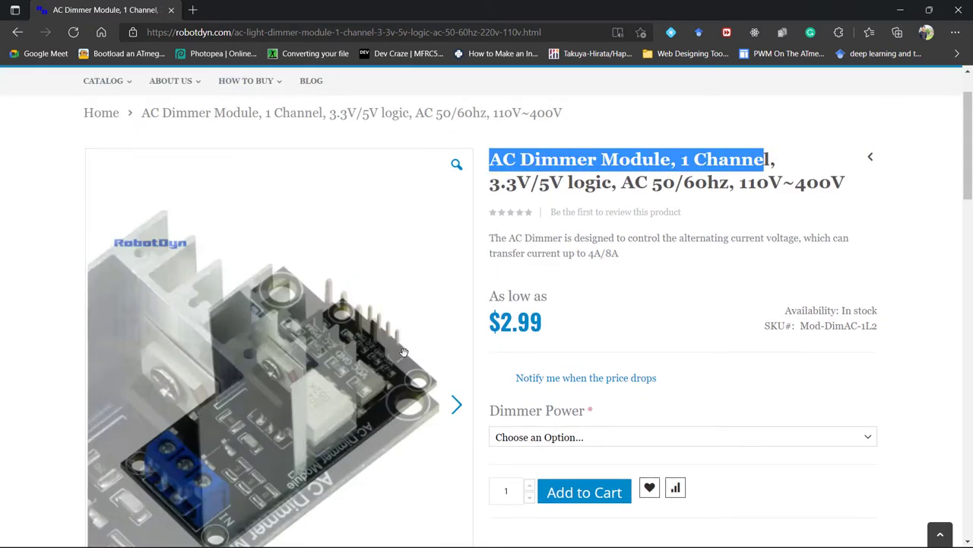
{"action": "scroll", "scroll_direction": "down", "scroll_amount": 3}
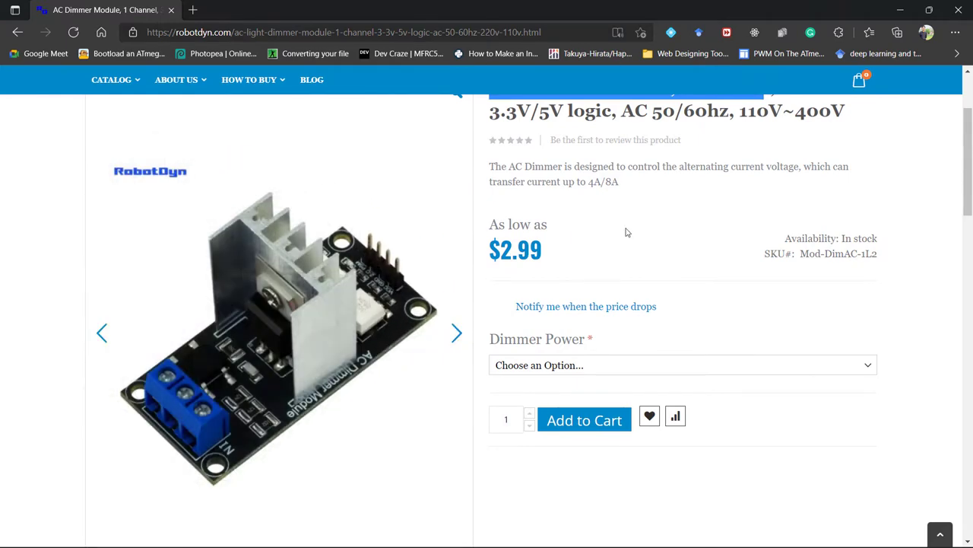
{"action": "scroll", "scroll_direction": "up", "scroll_amount": 3}
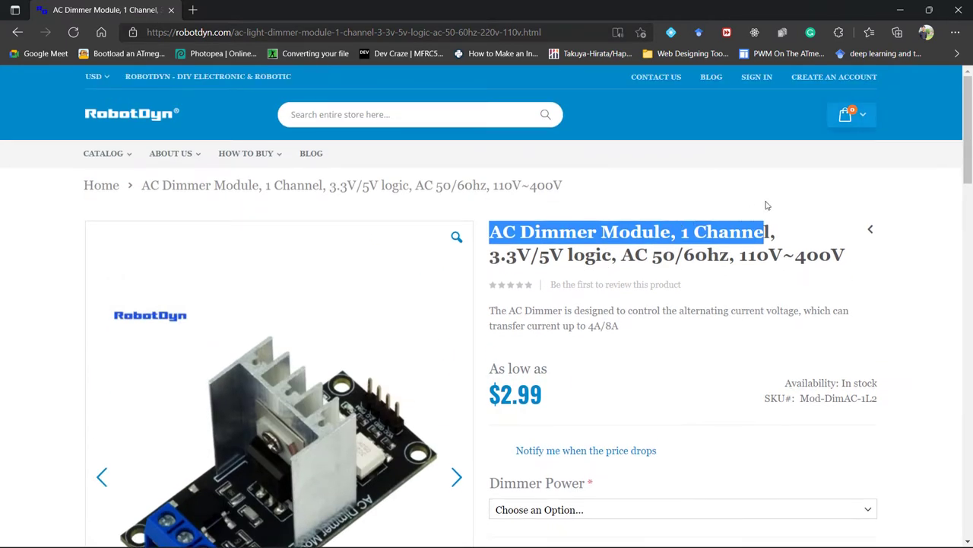
{"action": "left_click", "coordinate": [667, 532]}
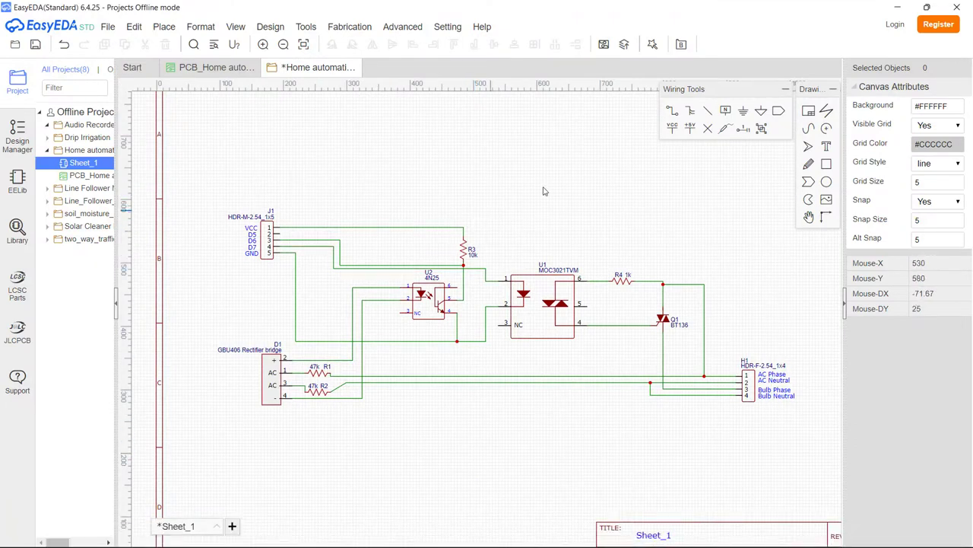
{"action": "mouse_move", "coordinate": [561, 189]}
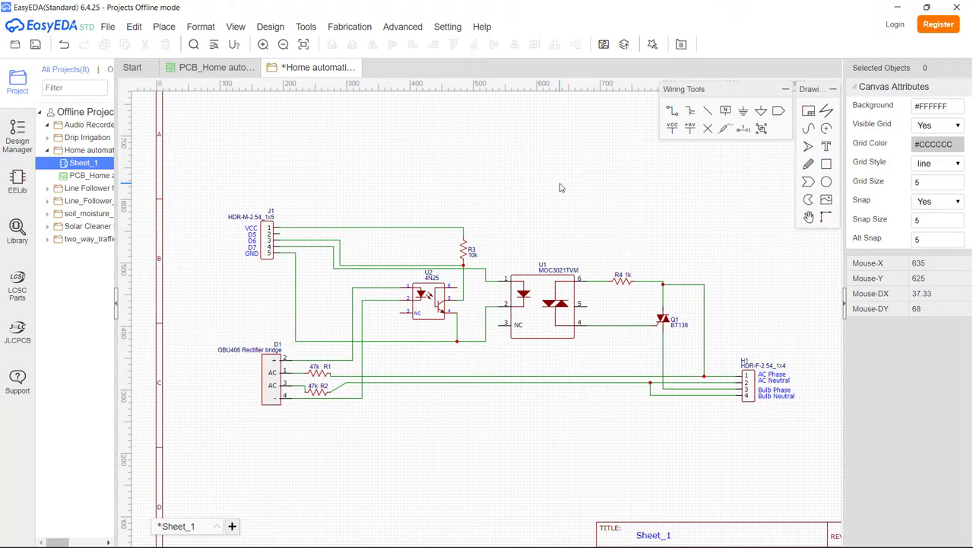
{"action": "mouse_move", "coordinate": [584, 186]}
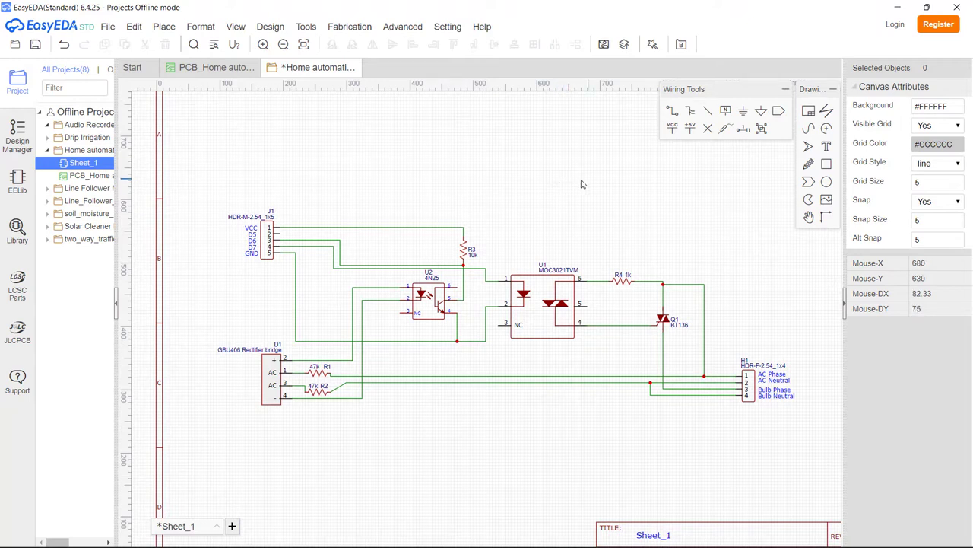
{"action": "mouse_move", "coordinate": [788, 275]}
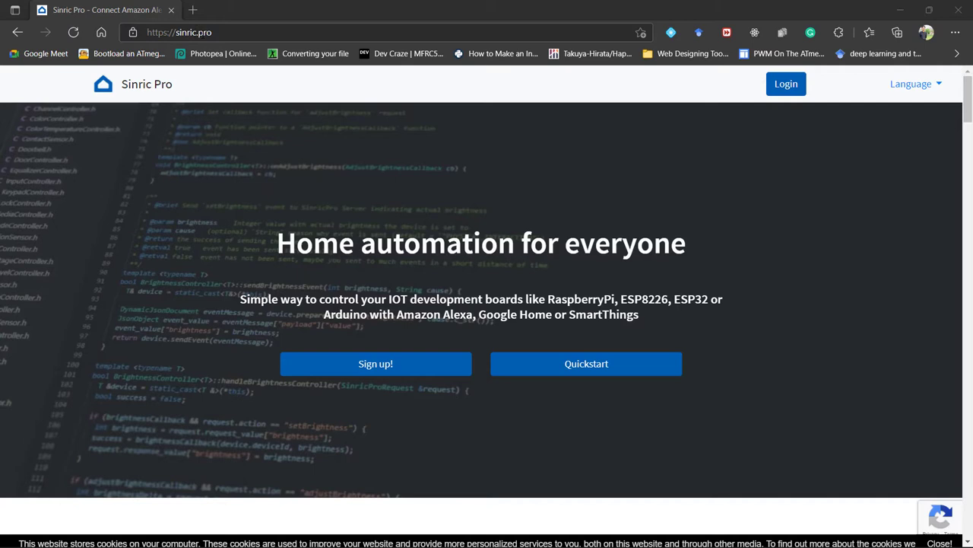
Step: Bring up the Sinric Pro sign-up form in a new tab and look over the registration fields
{"action": "right_click", "coordinate": [376, 363]}
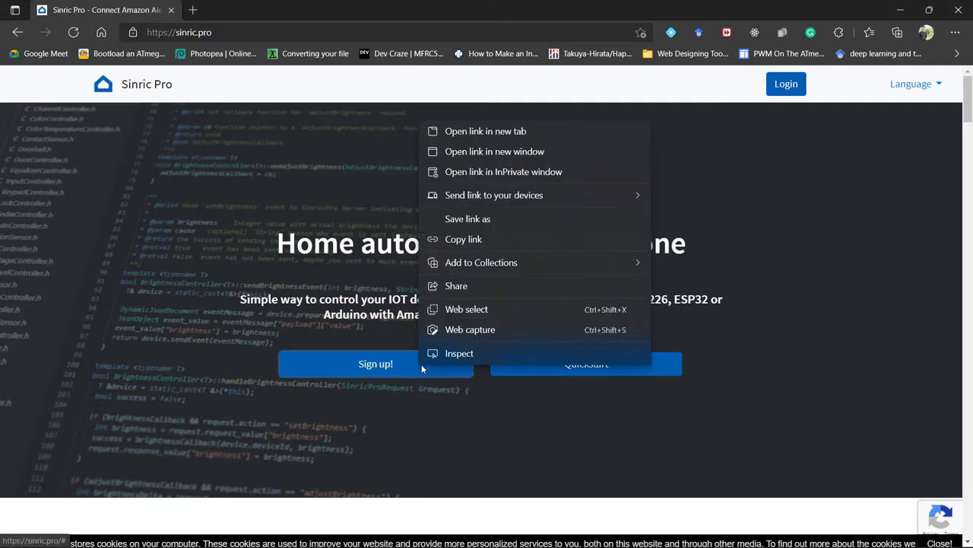
{"action": "left_click", "coordinate": [485, 131]}
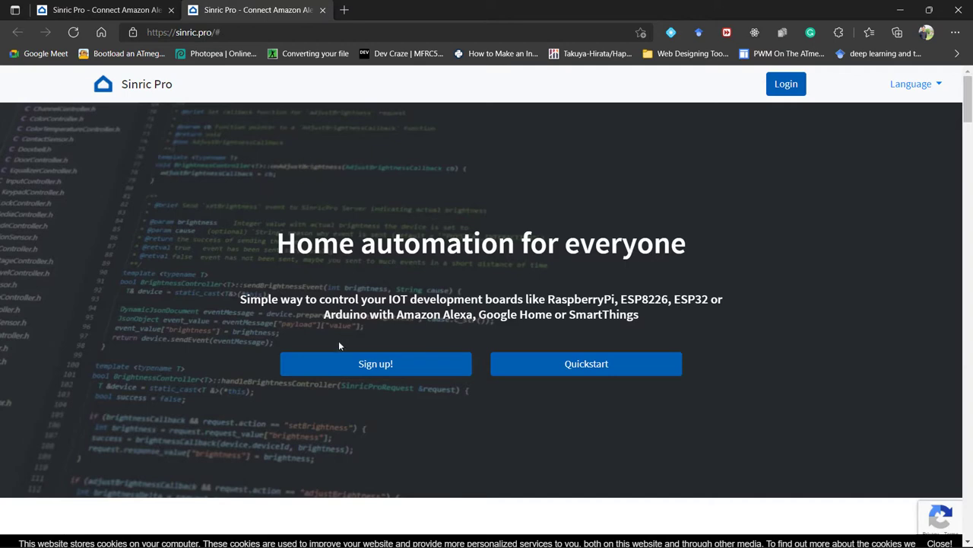
{"action": "left_click", "coordinate": [375, 362]}
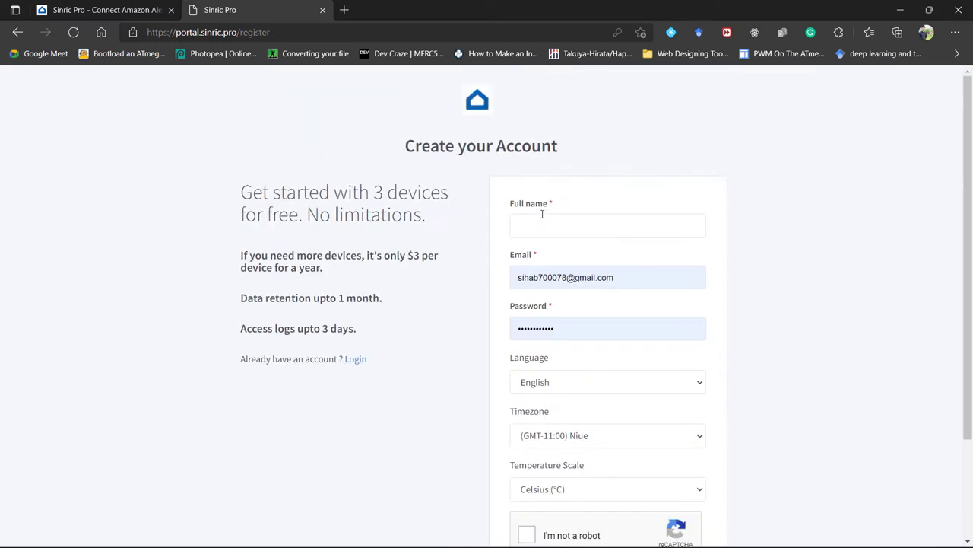
{"action": "scroll", "scroll_direction": "down", "scroll_amount": 3}
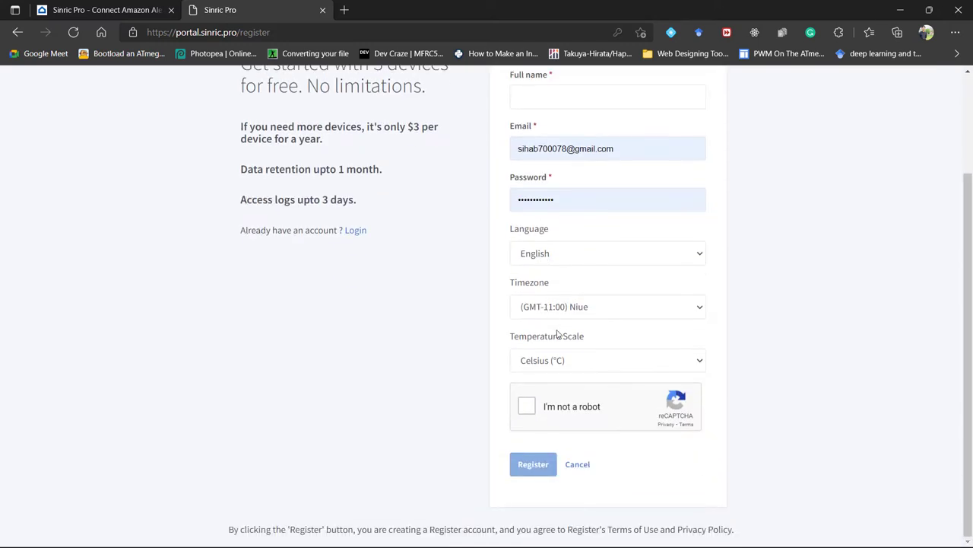
{"action": "scroll", "scroll_direction": "up", "scroll_amount": 3}
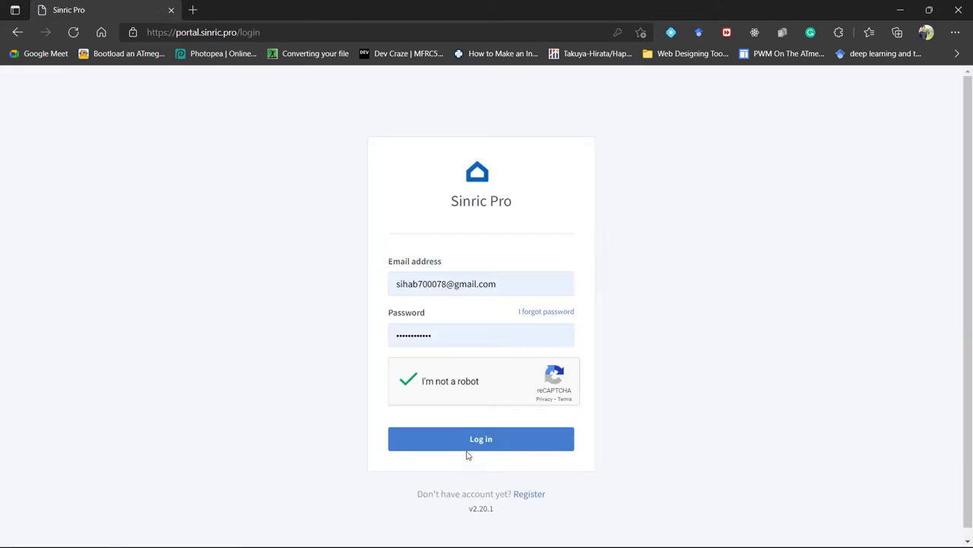
Step: Log in to Sinric Pro and land on the empty dashboard
{"action": "left_click", "coordinate": [480, 438]}
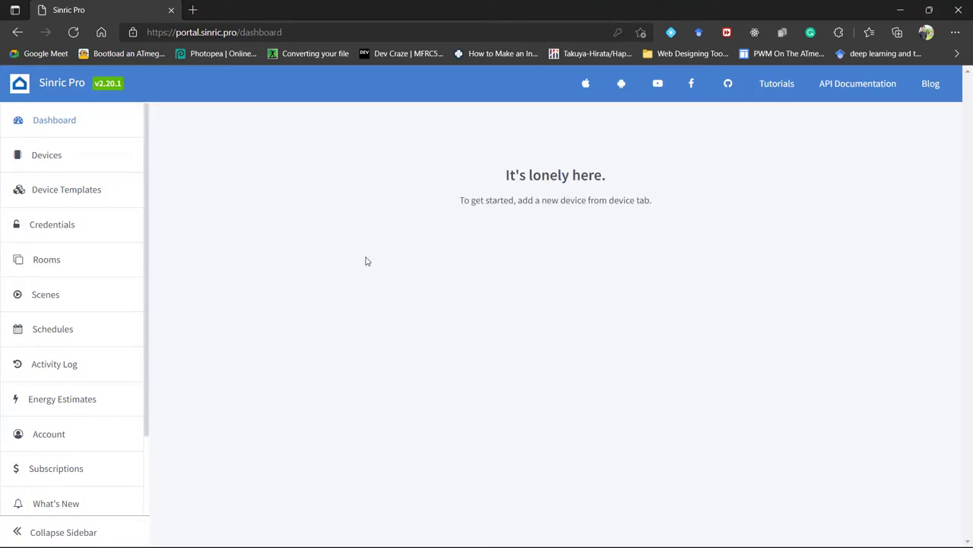
{"action": "mouse_move", "coordinate": [566, 320]}
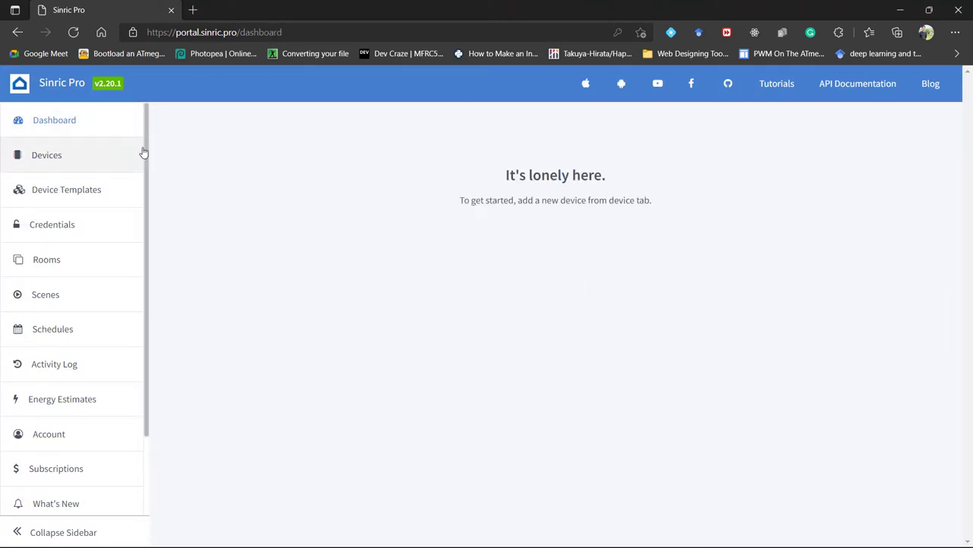
{"action": "mouse_move", "coordinate": [82, 247]}
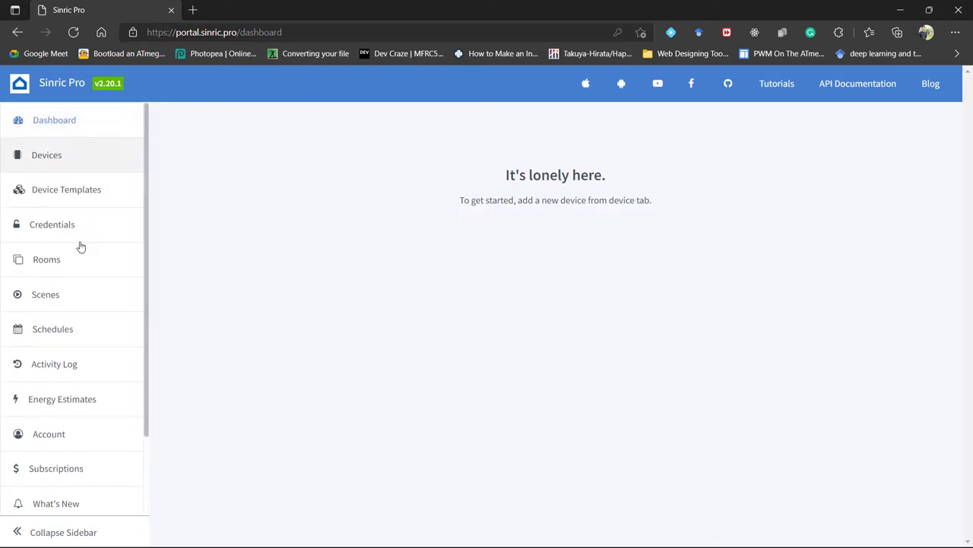
{"action": "mouse_move", "coordinate": [88, 265]}
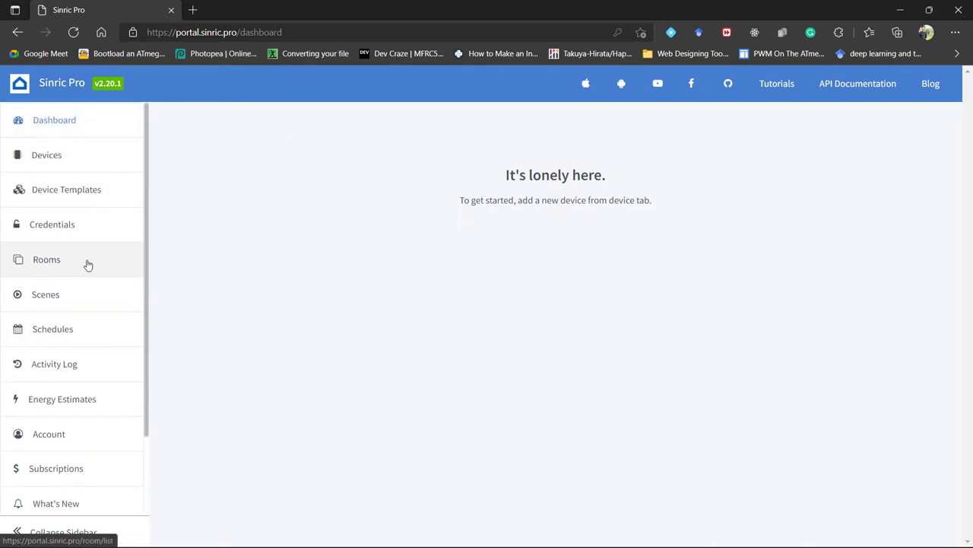
Step: Add a room named My Room with description My Room and save it
{"action": "left_click", "coordinate": [45, 259]}
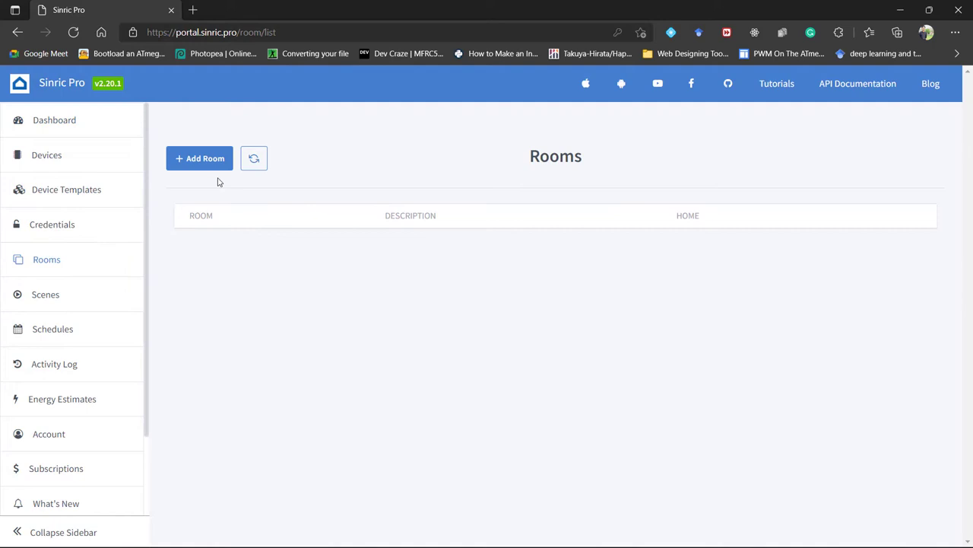
{"action": "left_click", "coordinate": [199, 158]}
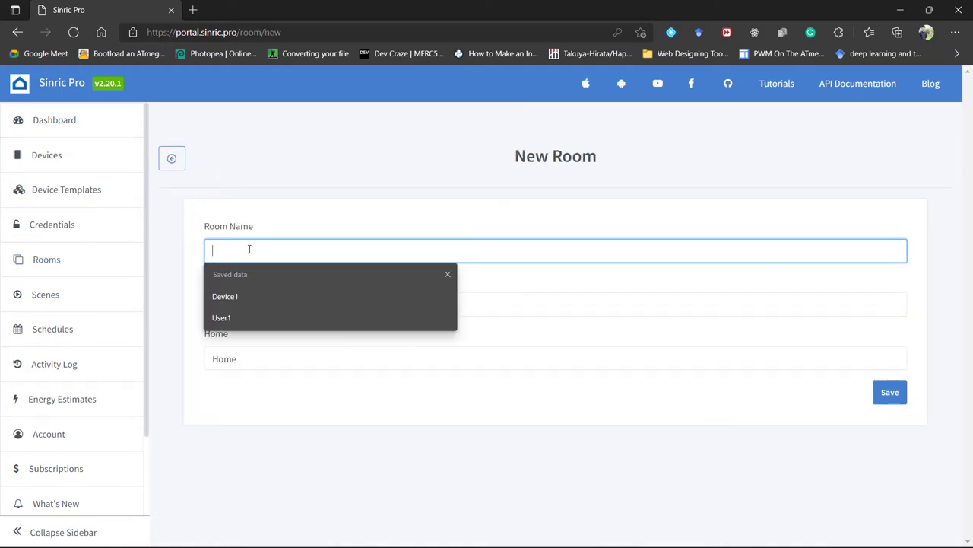
{"action": "type", "text": "My"}
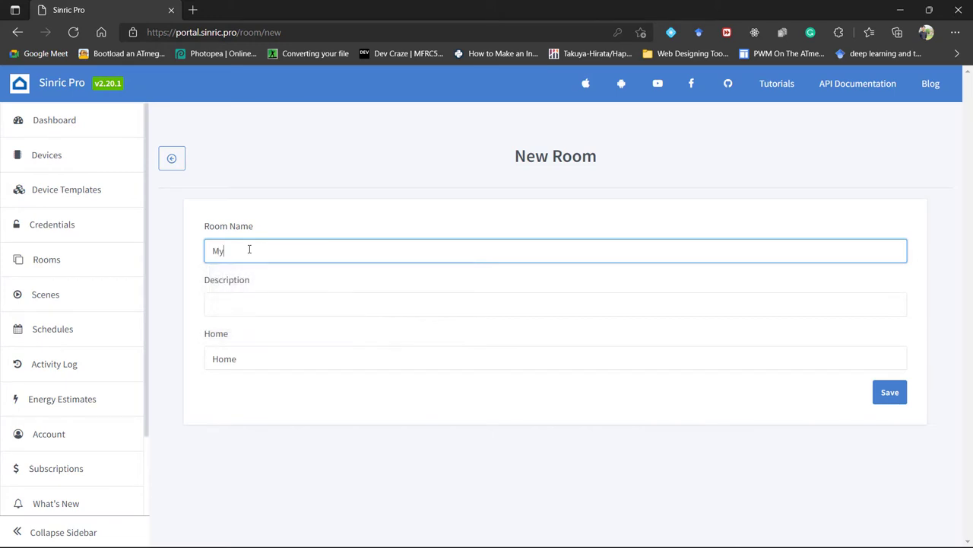
{"action": "type", "text": "Room"}
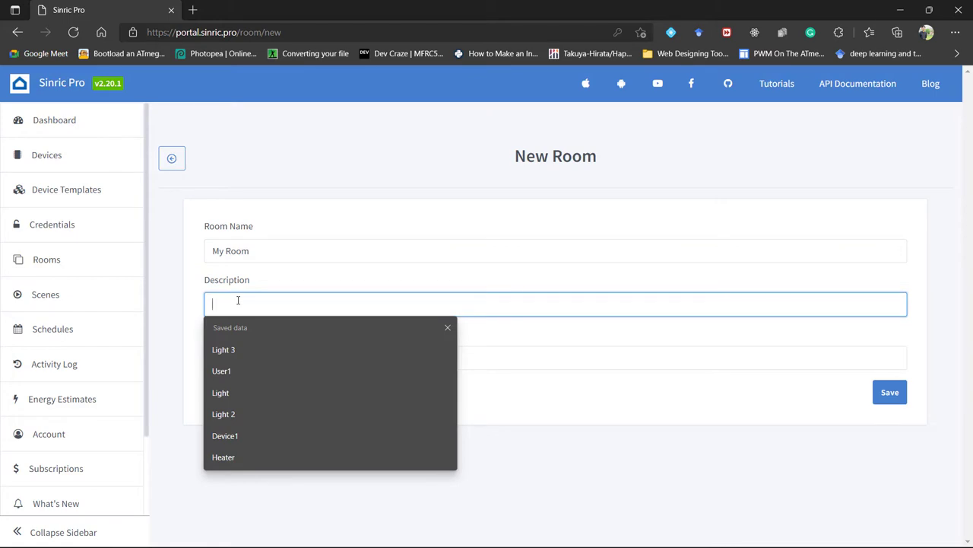
{"action": "type", "text": "My Room"}
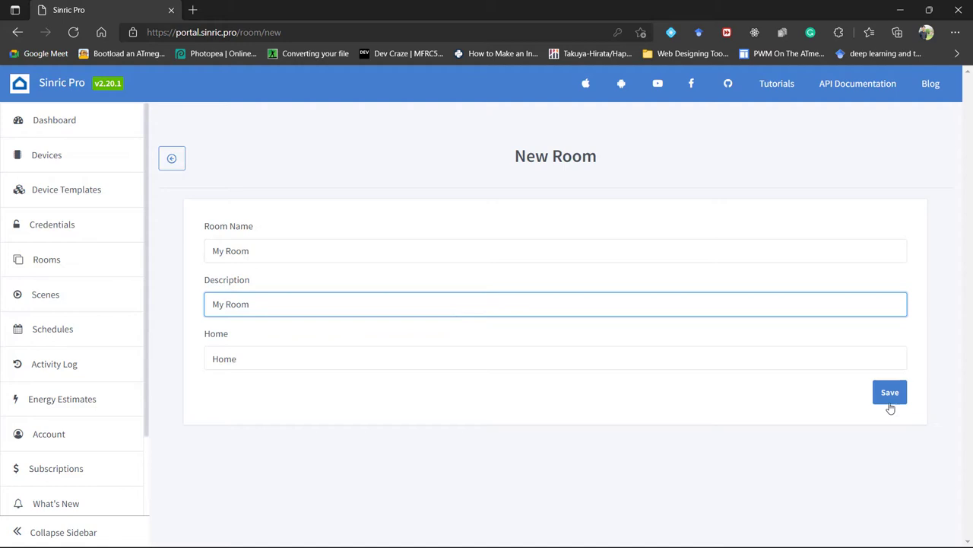
{"action": "left_click", "coordinate": [890, 392]}
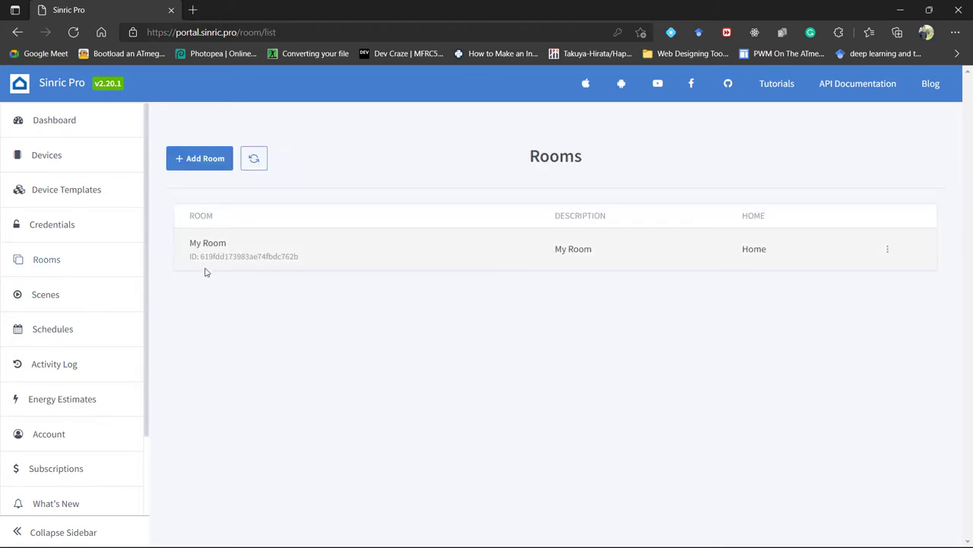
Step: Start a new device from the Devices list and name it Light
{"action": "left_click", "coordinate": [45, 156]}
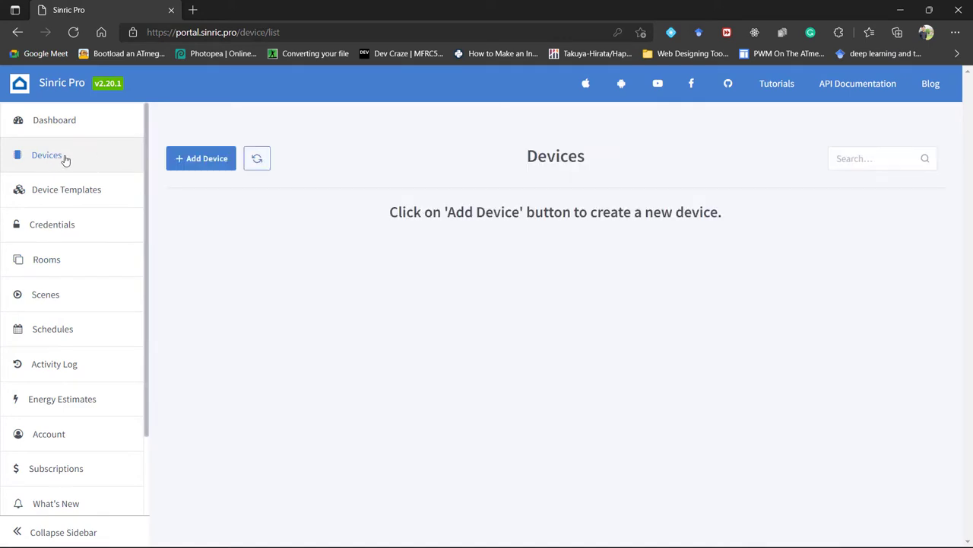
{"action": "left_click", "coordinate": [201, 158]}
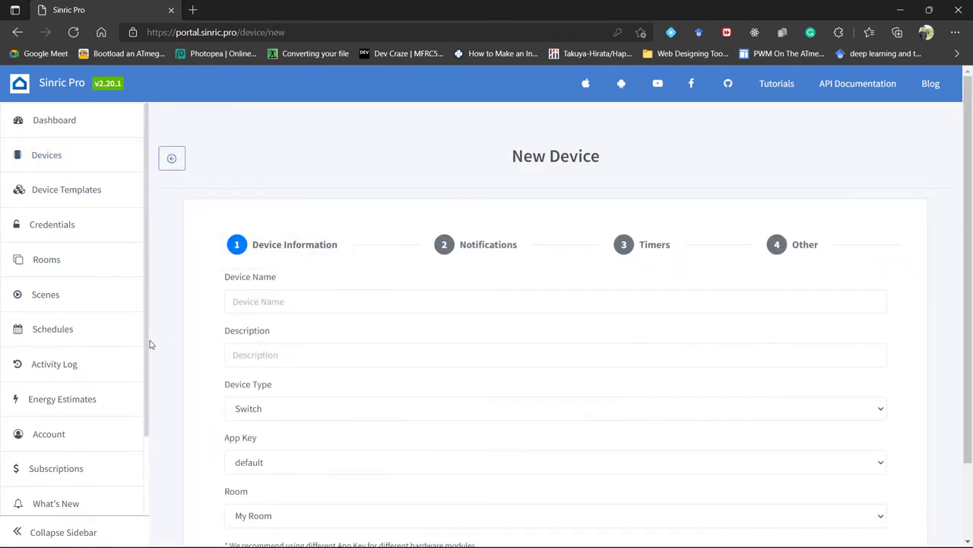
{"action": "scroll", "scroll_direction": "down", "scroll_amount": 3}
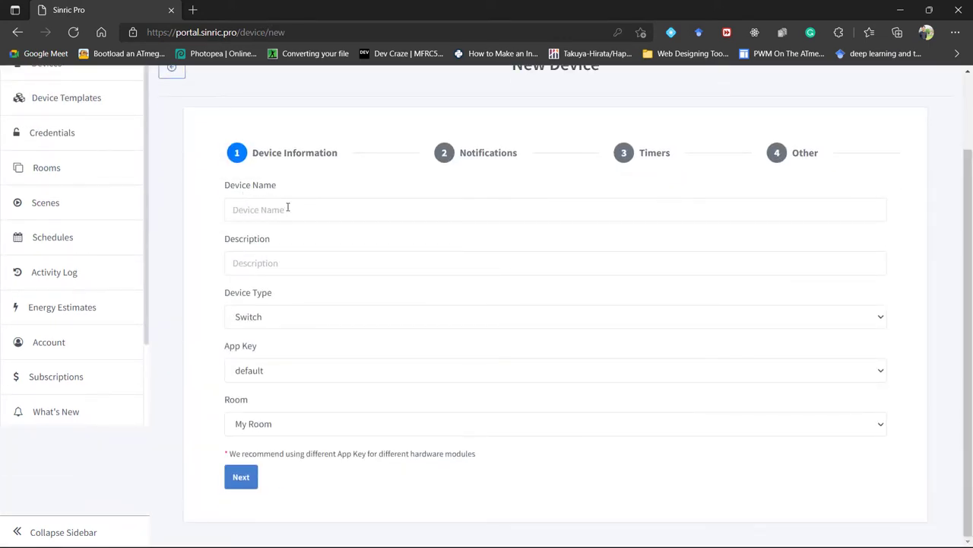
{"action": "left_click", "coordinate": [555, 210]}
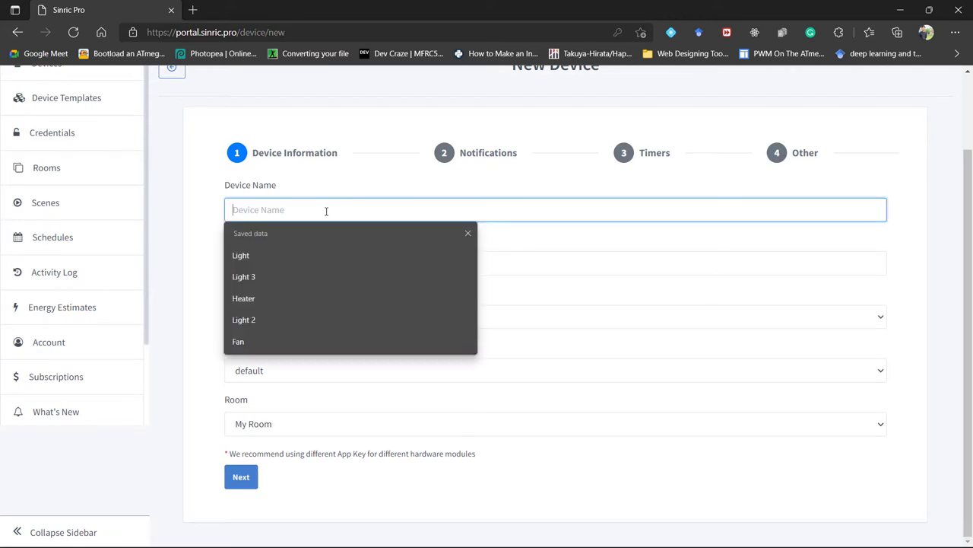
{"action": "left_click", "coordinate": [240, 255]}
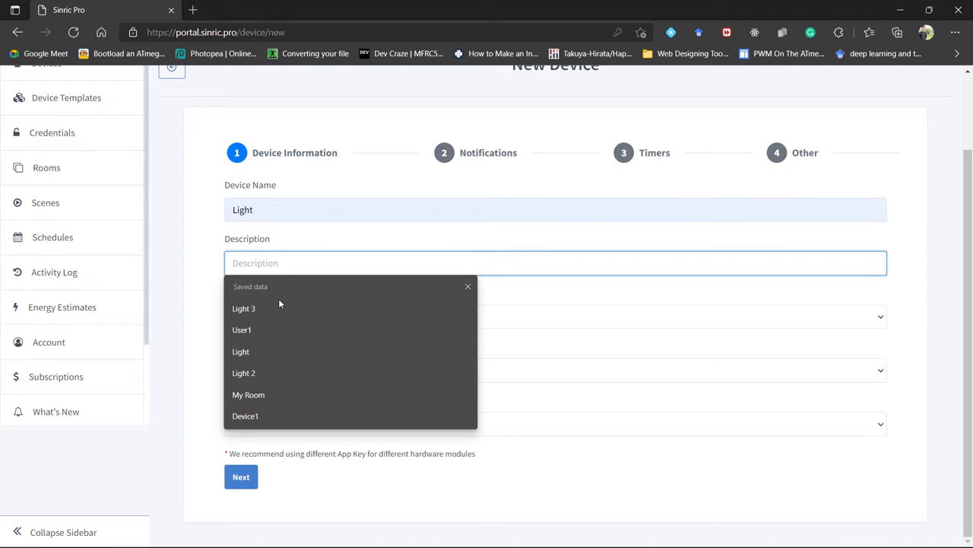
Step: Set the description to Light and the device type to Smart Light Bulb
{"action": "left_click", "coordinate": [241, 328]}
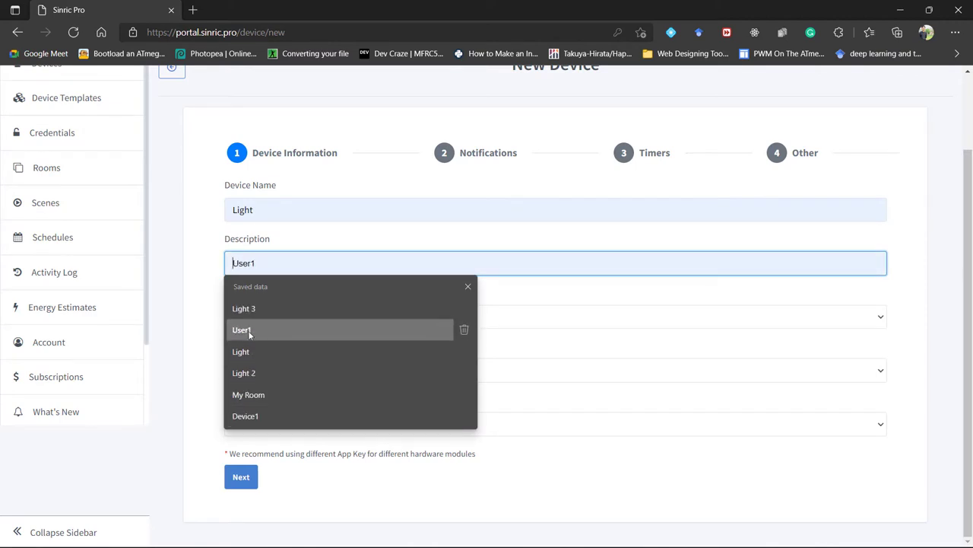
{"action": "left_click", "coordinate": [240, 351]}
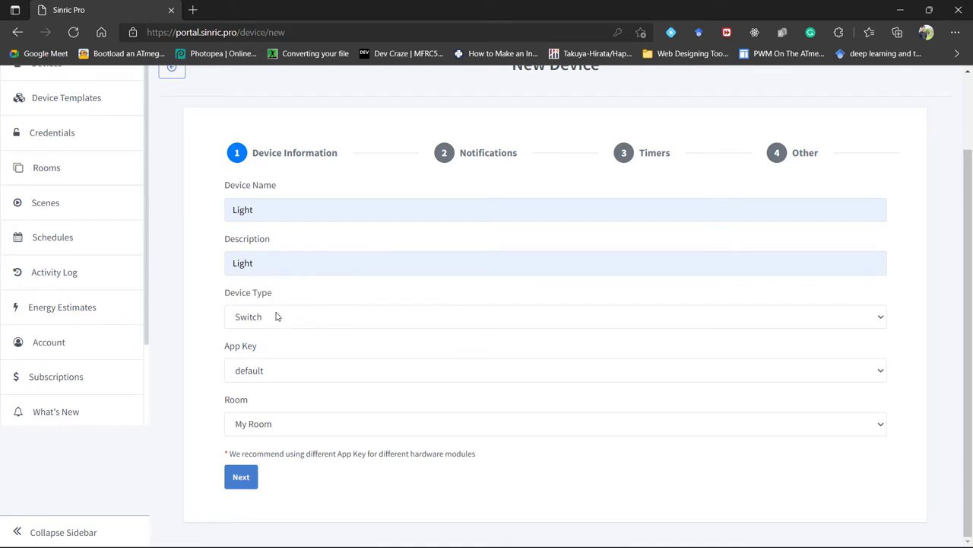
{"action": "left_click", "coordinate": [555, 316]}
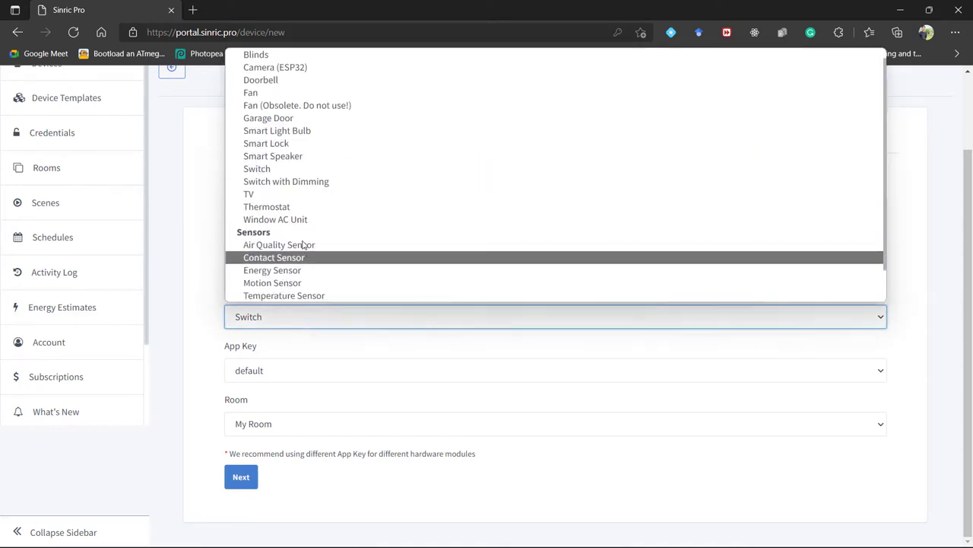
{"action": "left_click", "coordinate": [277, 131]}
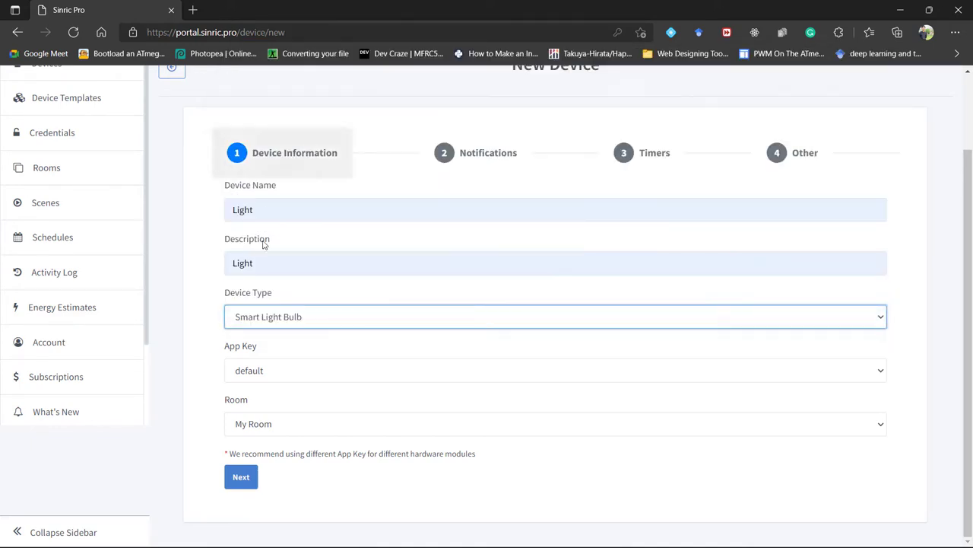
{"action": "mouse_move", "coordinate": [222, 295]}
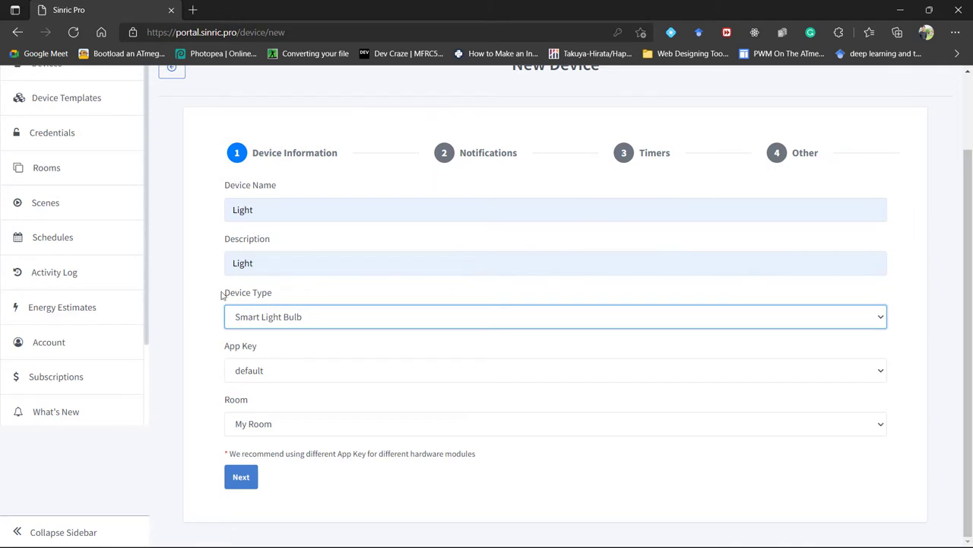
{"action": "mouse_move", "coordinate": [303, 429]}
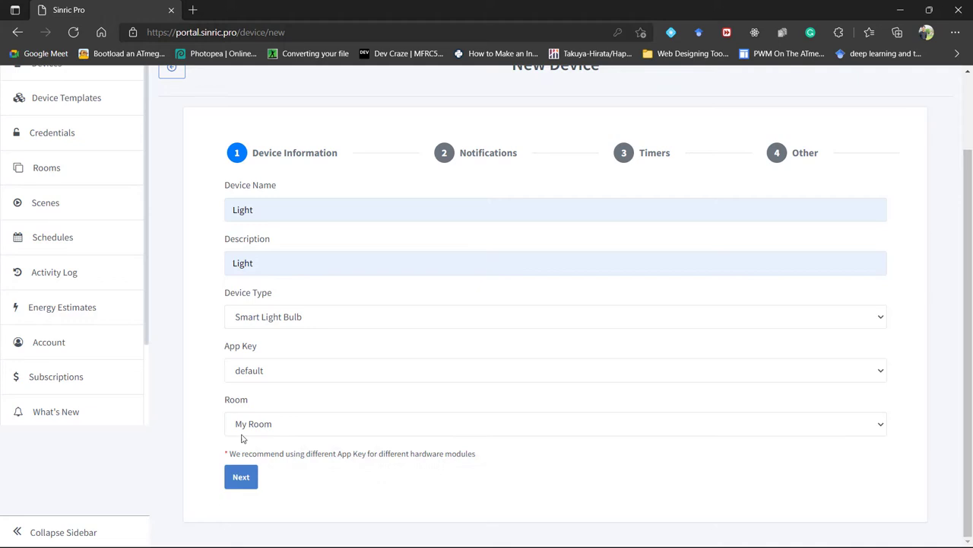
Step: Skip through notifications, save the Light device and select its ready-to-connect confirmation
{"action": "left_click", "coordinate": [240, 478]}
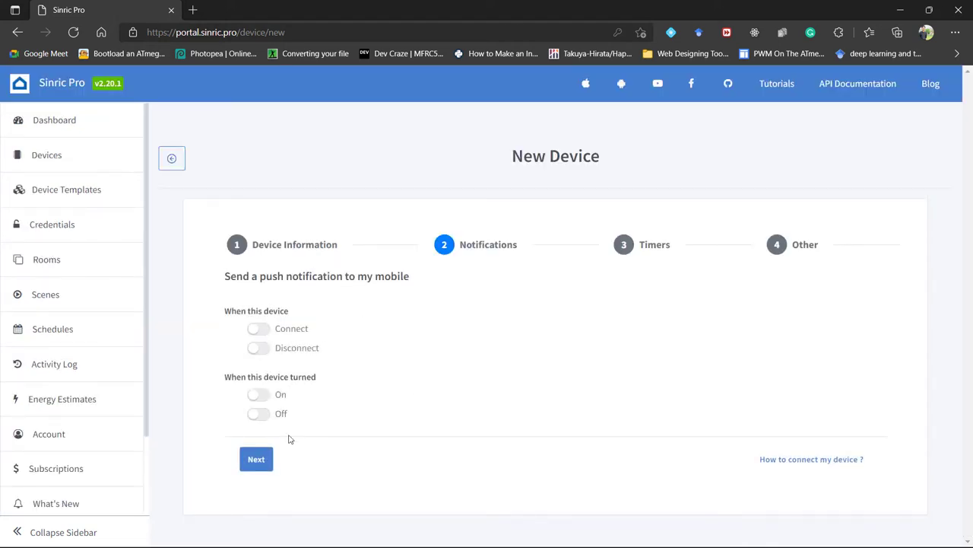
{"action": "left_click", "coordinate": [255, 459]}
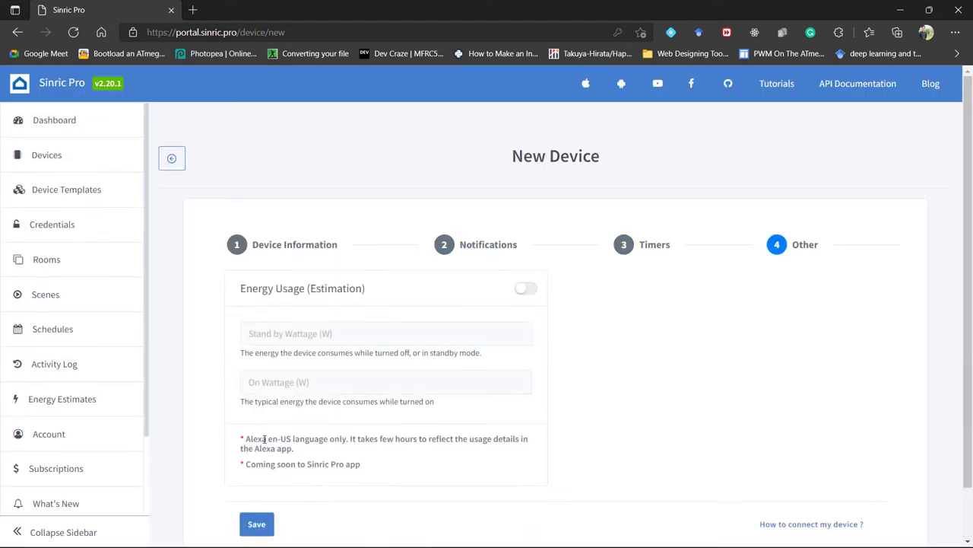
{"action": "left_click", "coordinate": [256, 523]}
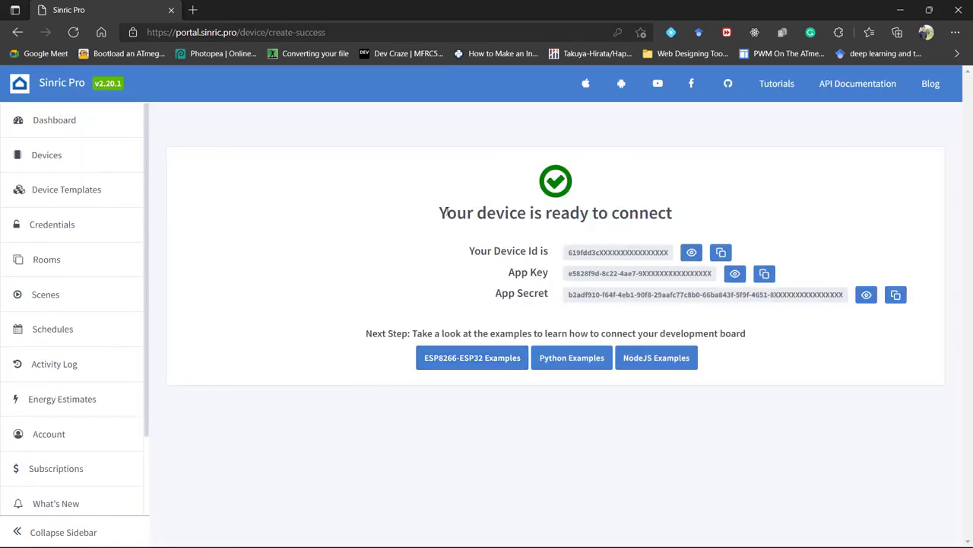
{"action": "triple_click", "coordinate": [555, 213]}
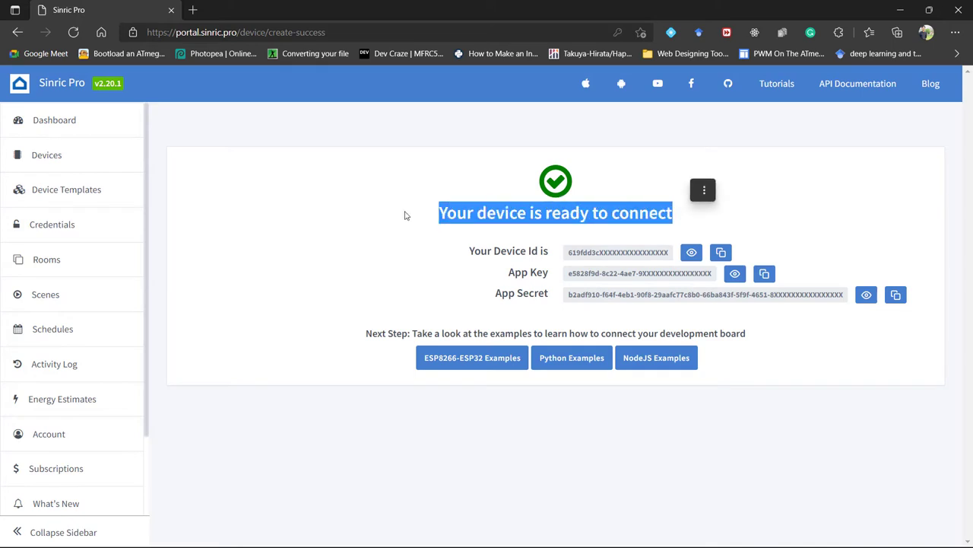
Step: Show the Devices list with Light listed as off and never connected
{"action": "left_click", "coordinate": [45, 155]}
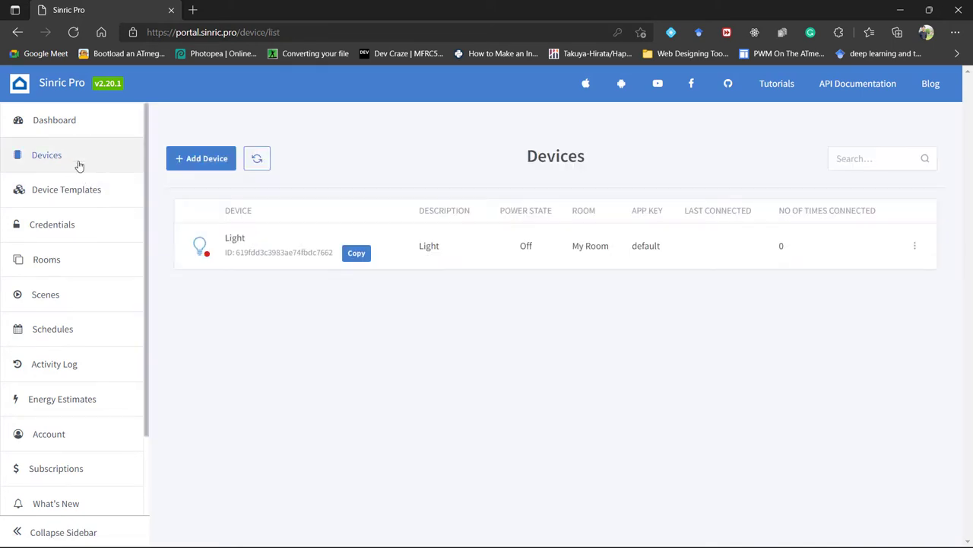
{"action": "mouse_move", "coordinate": [241, 271]}
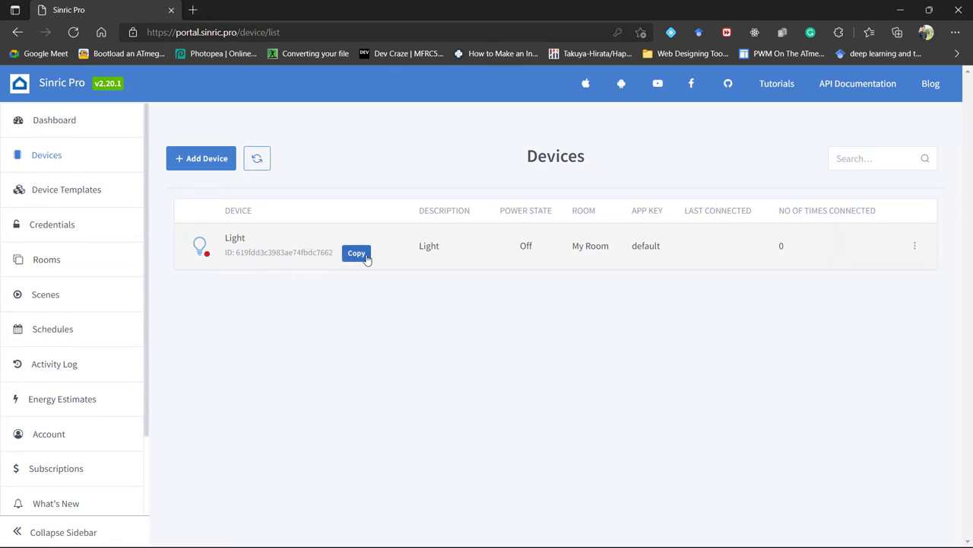
{"action": "mouse_move", "coordinate": [340, 255]}
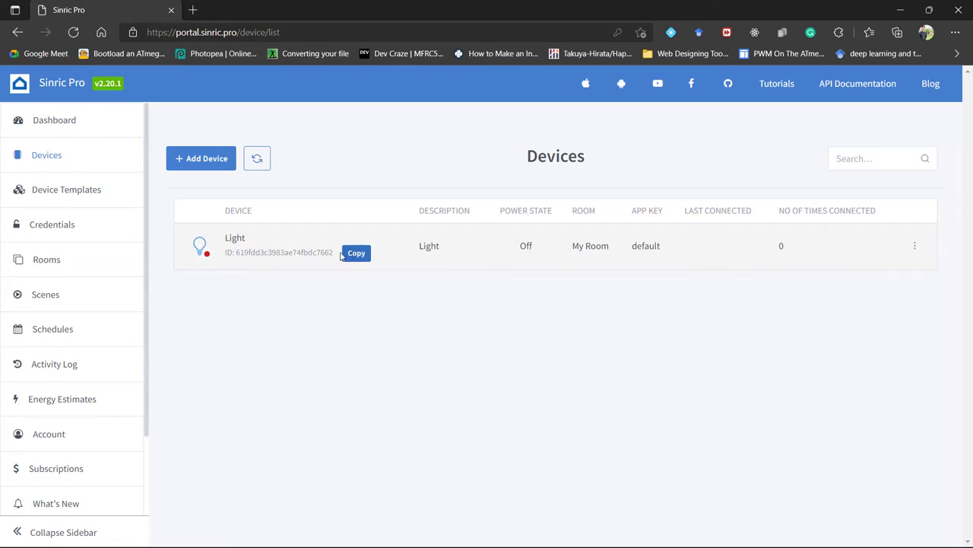
{"action": "mouse_move", "coordinate": [51, 226]}
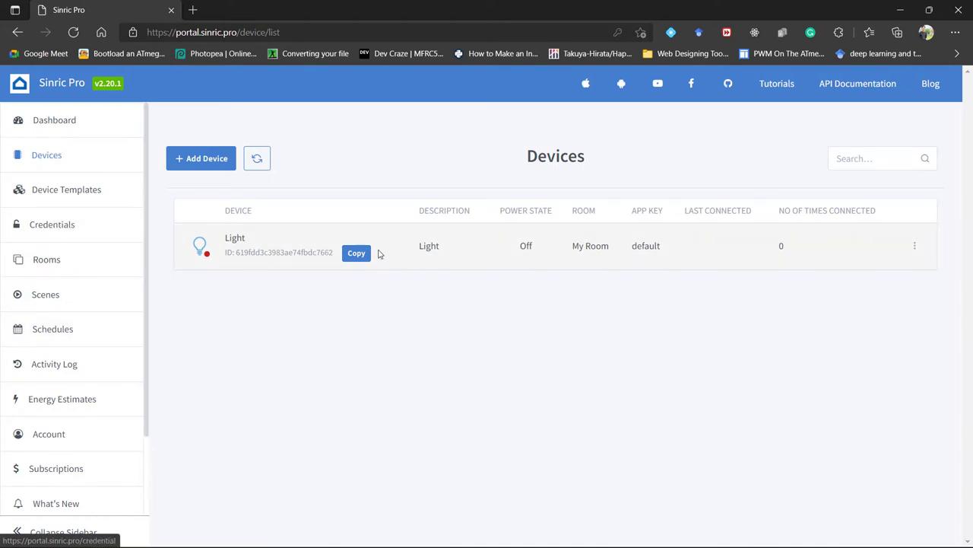
{"action": "mouse_move", "coordinate": [341, 315]}
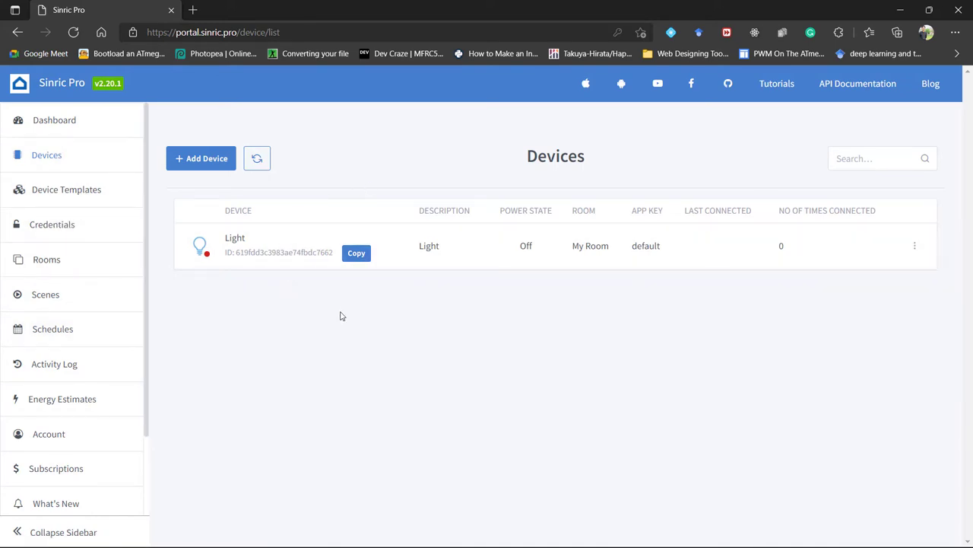
{"action": "mouse_move", "coordinate": [383, 329]}
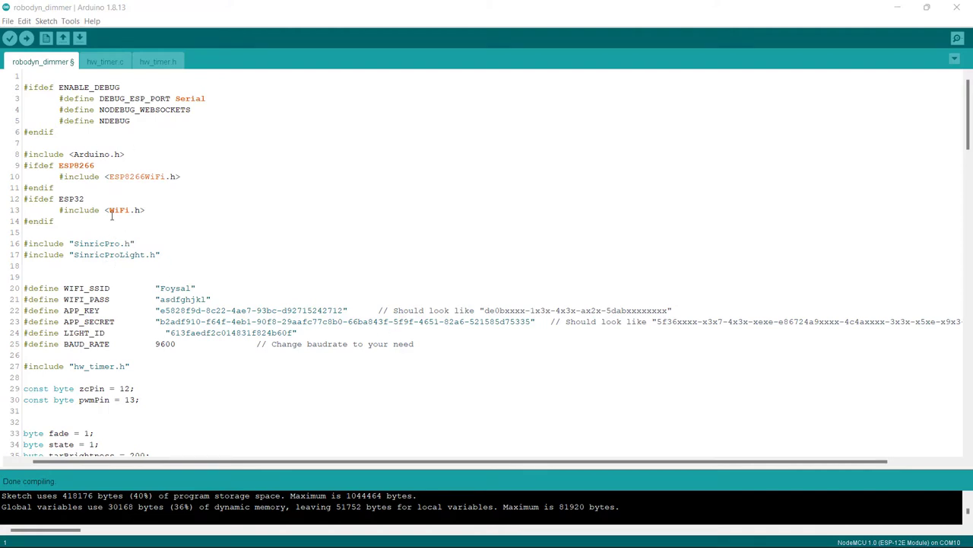
{"action": "mouse_move", "coordinate": [158, 226]}
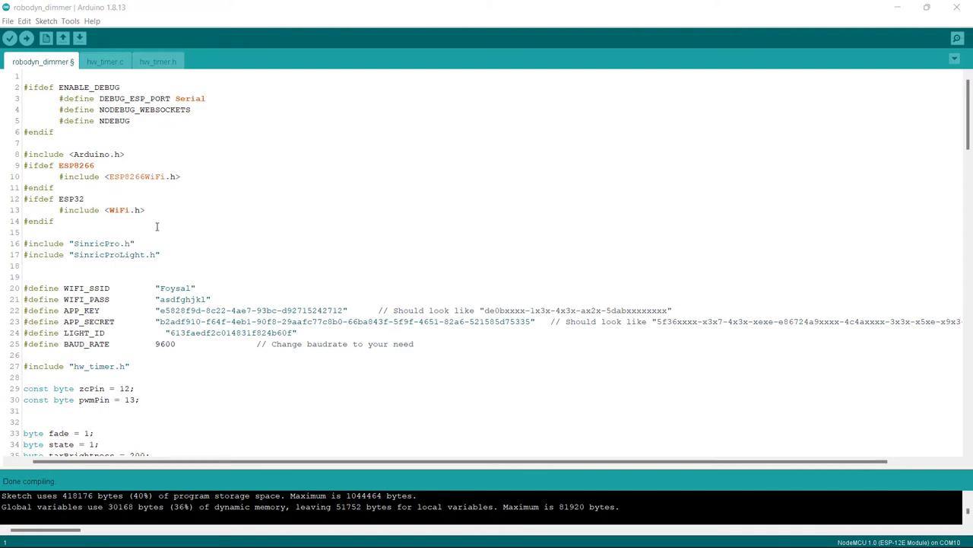
{"action": "scroll", "scroll_direction": "down", "scroll_amount": 3}
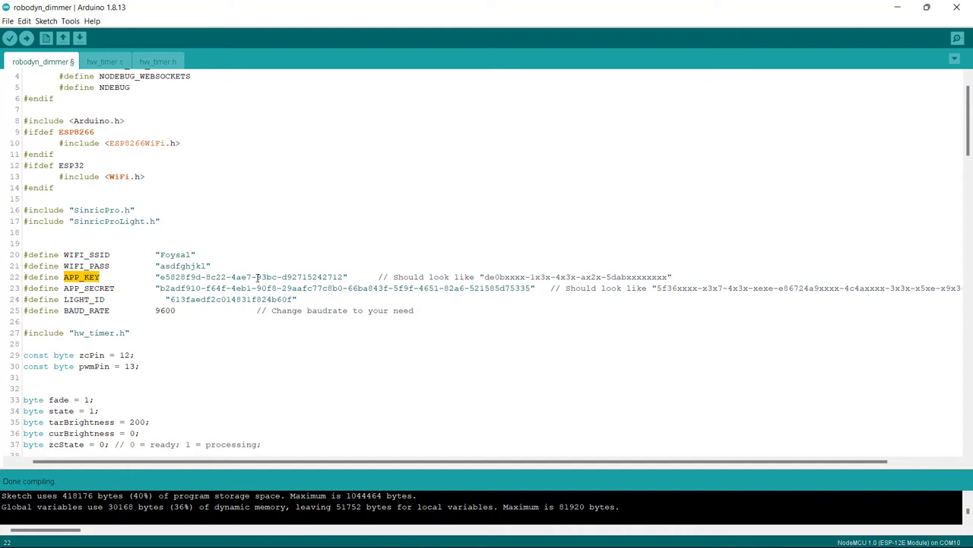
{"action": "mouse_move", "coordinate": [307, 267]}
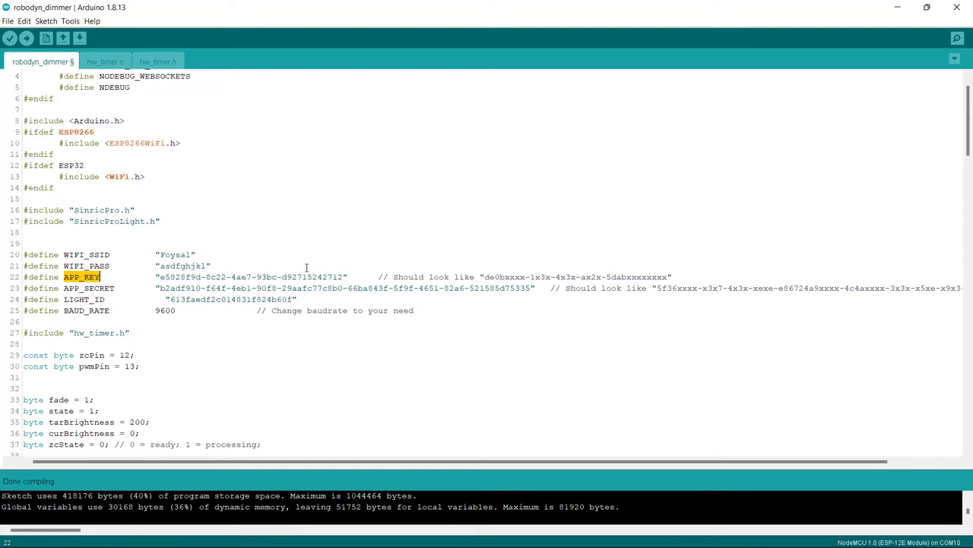
Step: Return to the Sinric Pro portal and bring up the Credentials page with app key and secret
{"action": "left_click", "coordinate": [569, 532]}
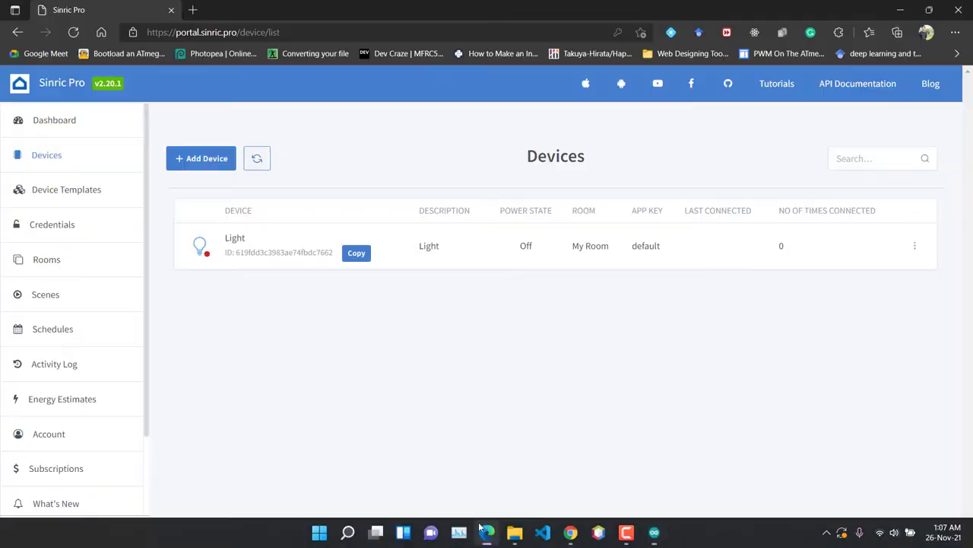
{"action": "scroll", "scroll_direction": "down", "scroll_amount": 3}
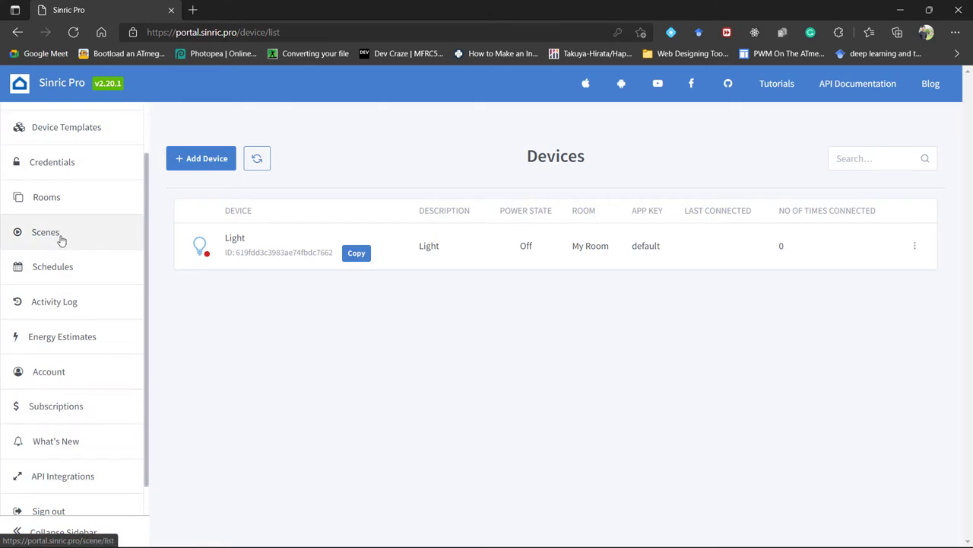
{"action": "scroll", "scroll_direction": "up", "scroll_amount": 3}
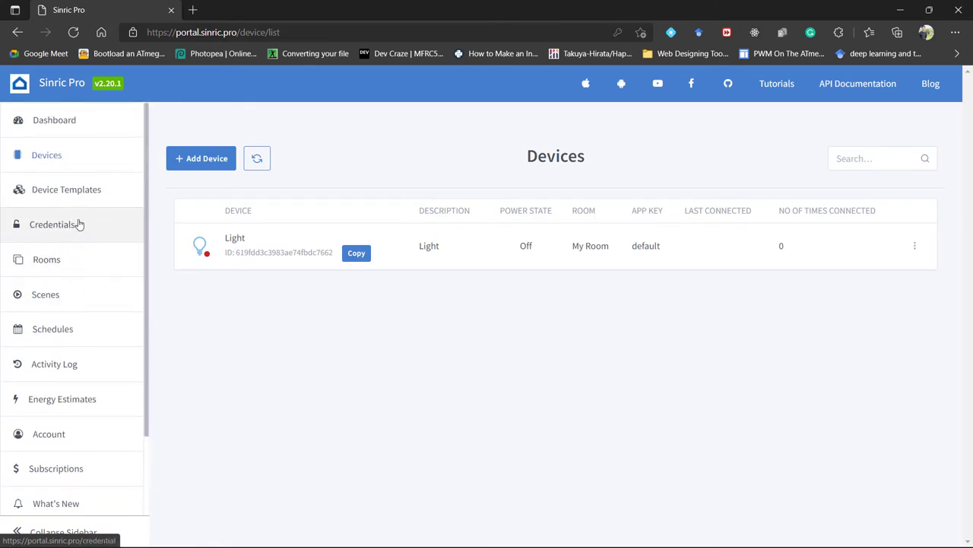
{"action": "left_click", "coordinate": [52, 224]}
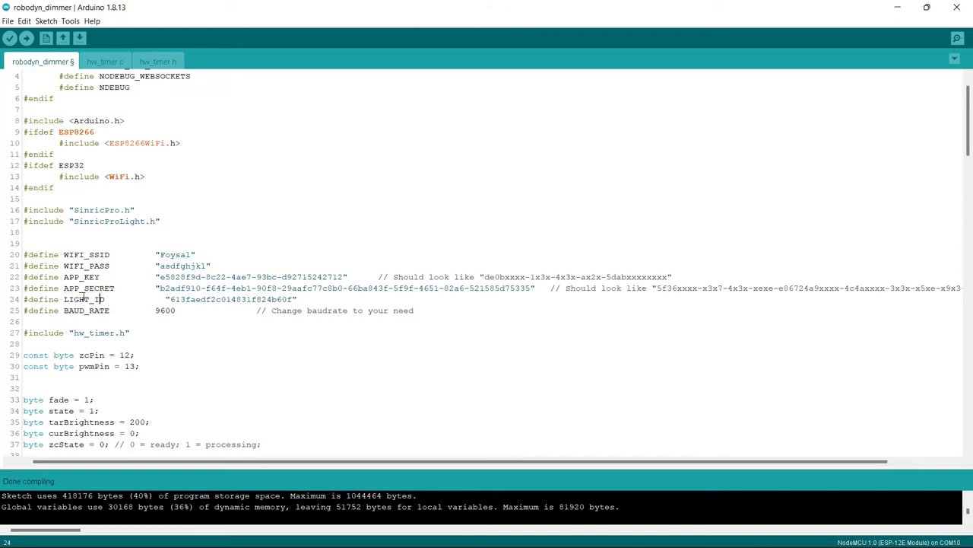
{"action": "mouse_move", "coordinate": [171, 312]}
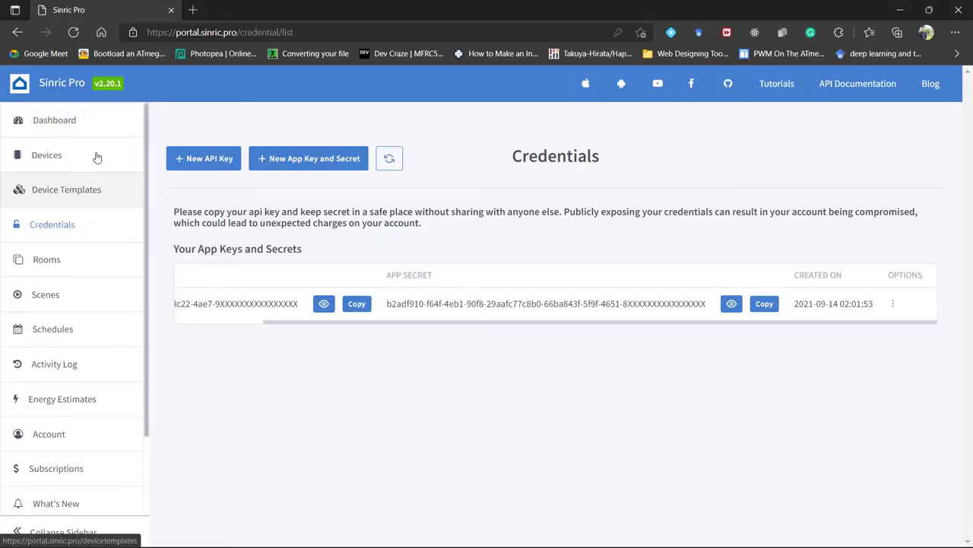
Step: Copy the Light device's ID from the Devices list
{"action": "left_click", "coordinate": [45, 155]}
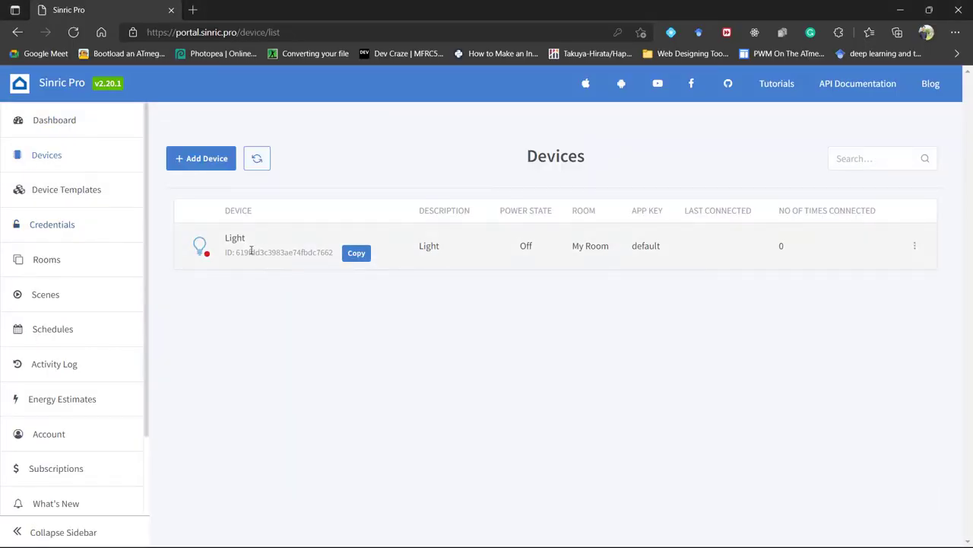
{"action": "left_click", "coordinate": [356, 253]}
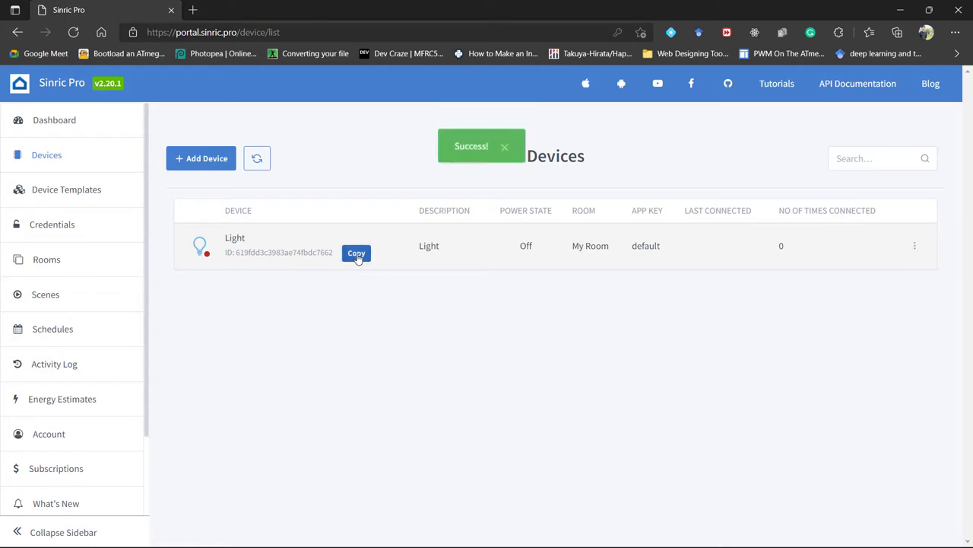
{"action": "mouse_move", "coordinate": [333, 288]}
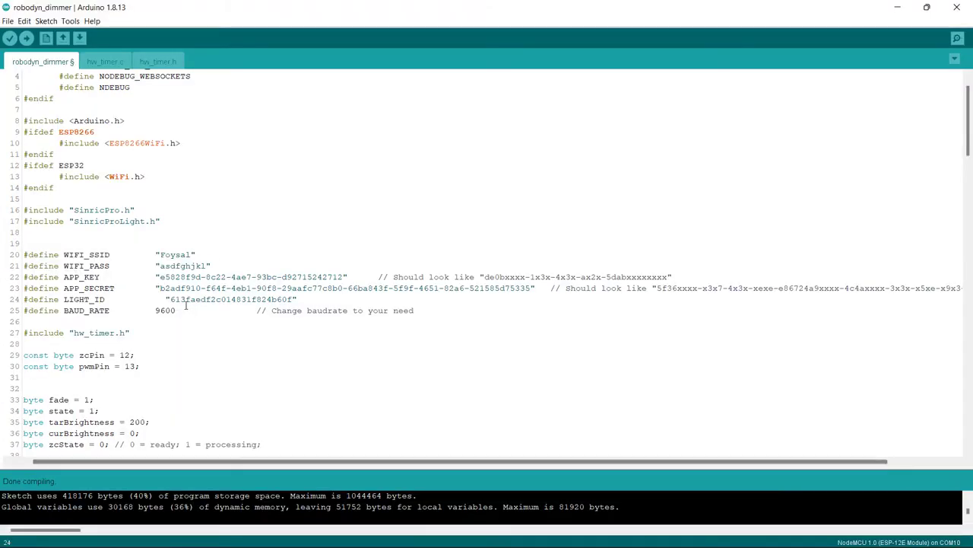
{"action": "double_click", "coordinate": [225, 298]}
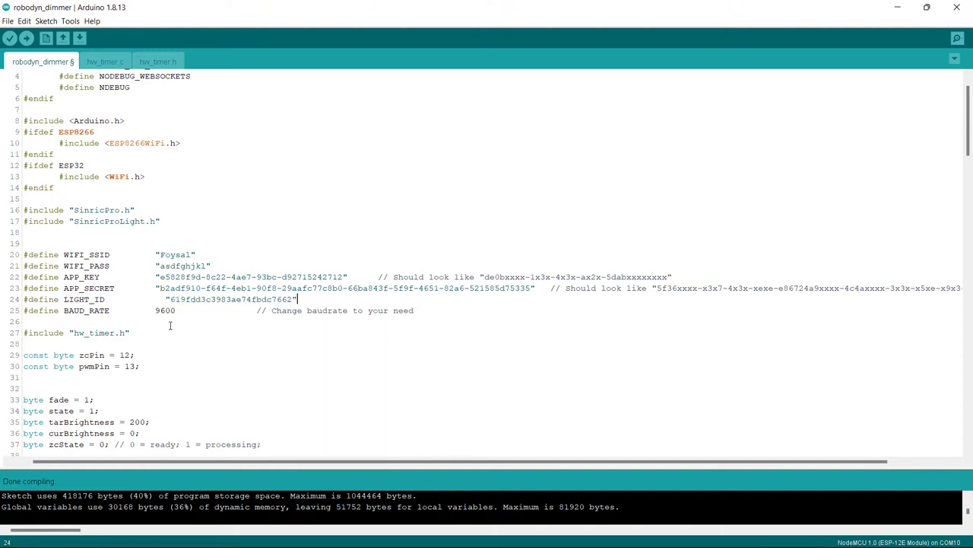
{"action": "scroll", "scroll_direction": "down", "scroll_amount": 3}
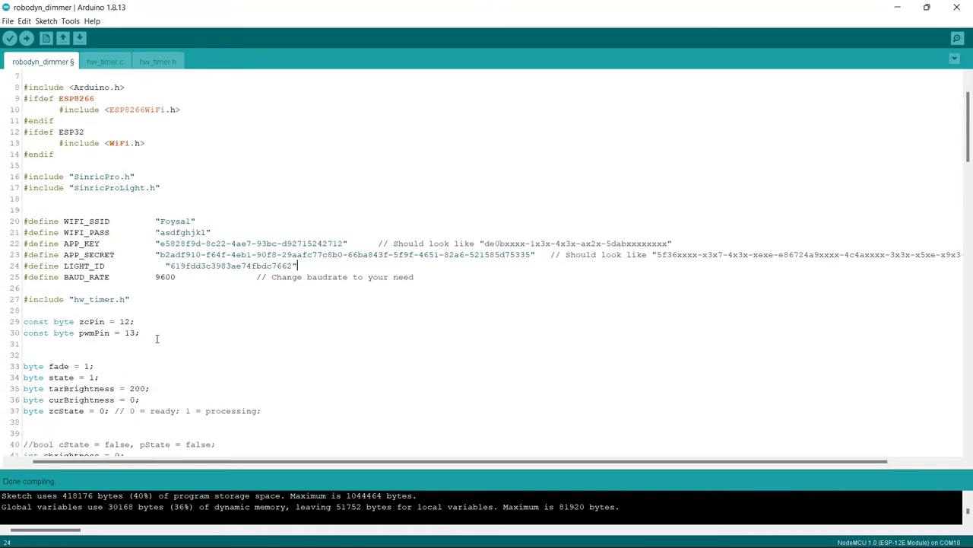
{"action": "scroll", "scroll_direction": "up", "scroll_amount": 3}
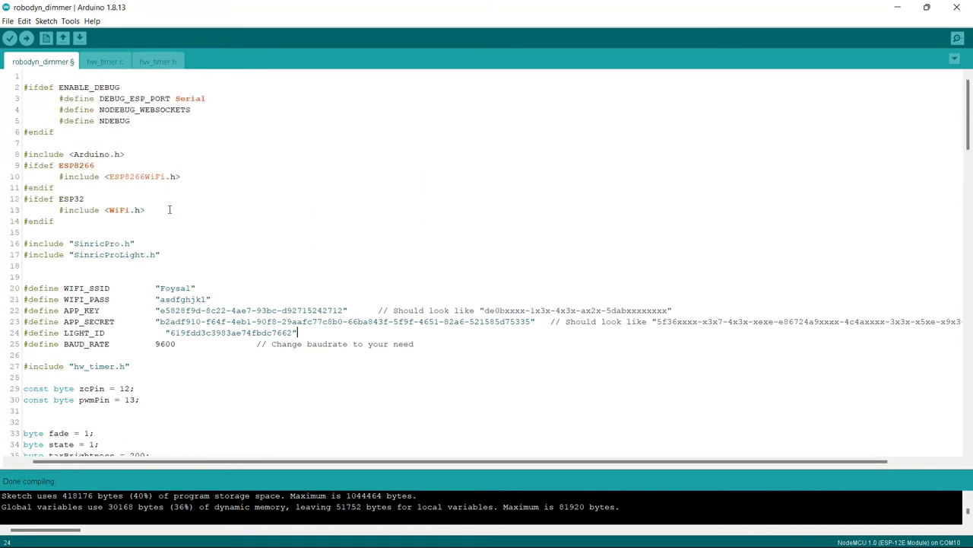
{"action": "scroll", "scroll_direction": "down", "scroll_amount": 3}
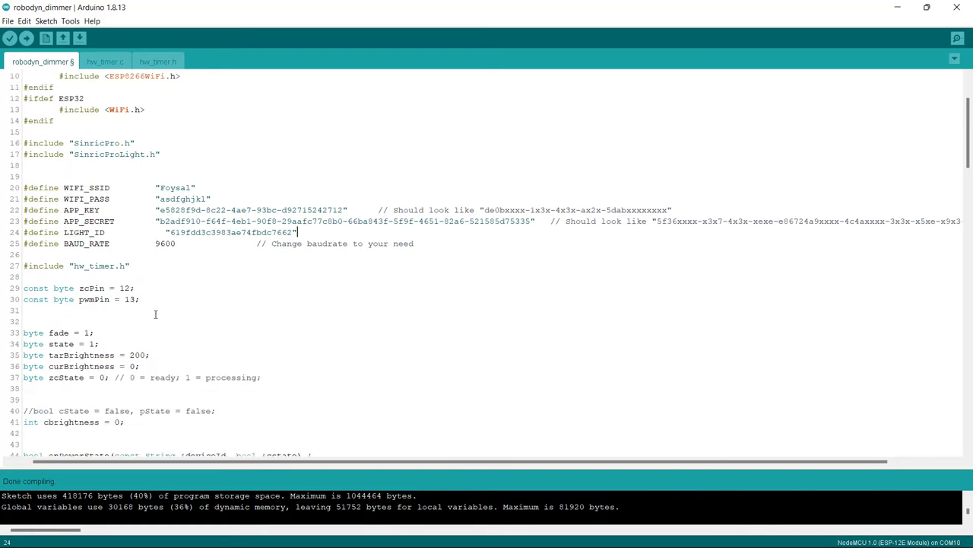
{"action": "scroll", "scroll_direction": "up", "scroll_amount": 3}
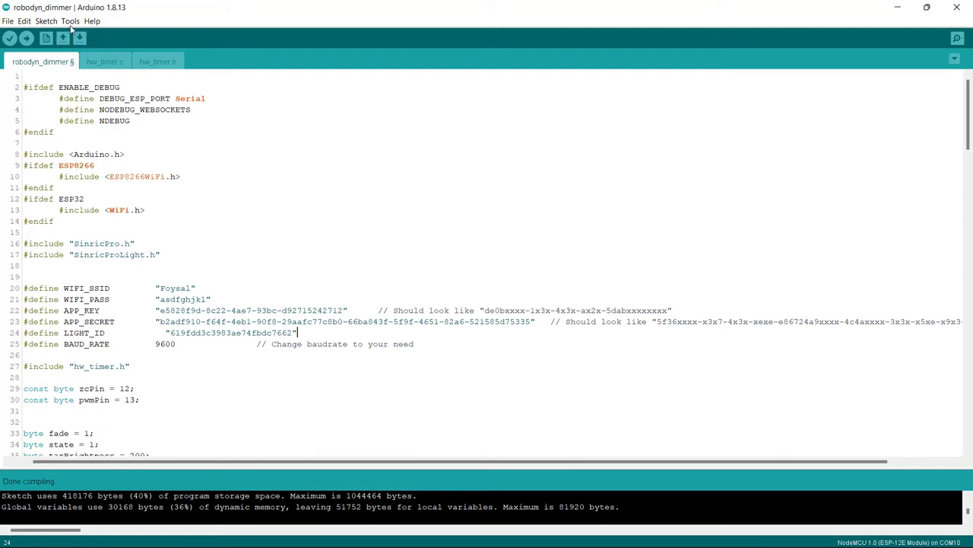
Step: Select NodeMCU 1.0 (ESP-12E Module) as the board and review the dimmer and zero-cross code
{"action": "left_click", "coordinate": [70, 21]}
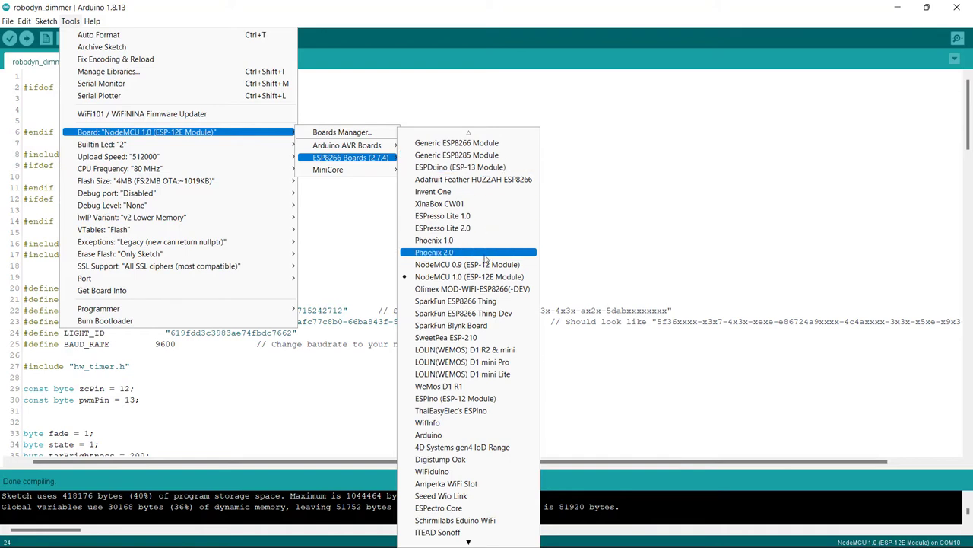
{"action": "mouse_move", "coordinate": [452, 264]}
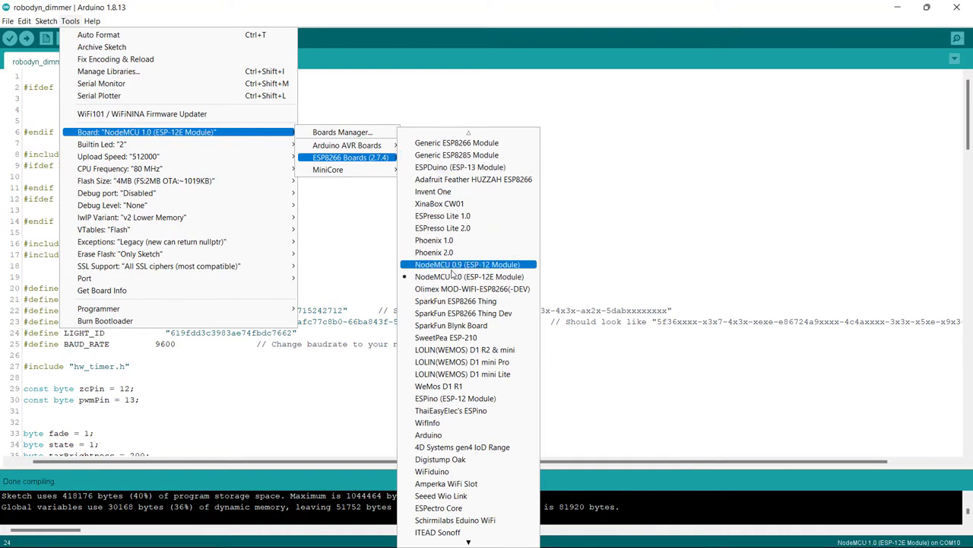
{"action": "mouse_move", "coordinate": [468, 277]}
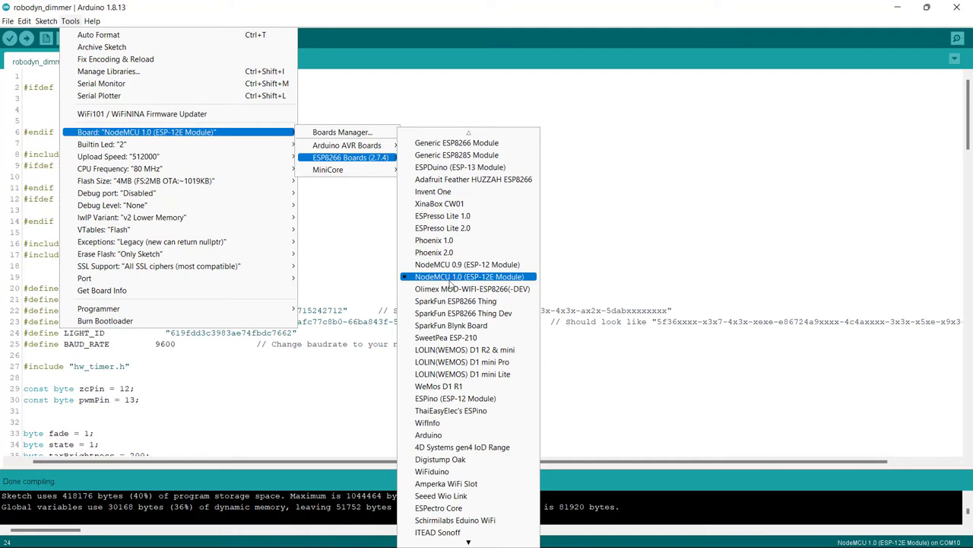
{"action": "left_click", "coordinate": [468, 277]}
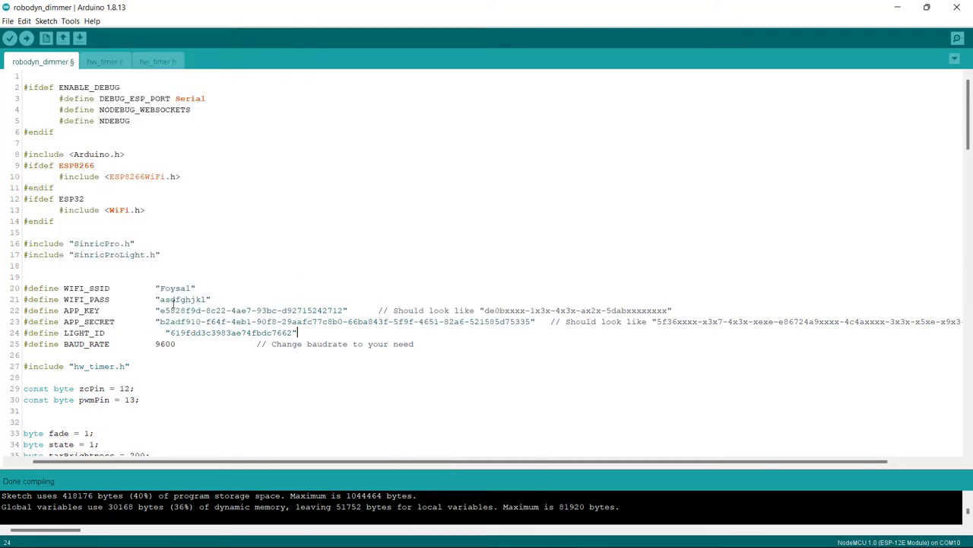
{"action": "scroll", "scroll_direction": "down", "scroll_amount": 3}
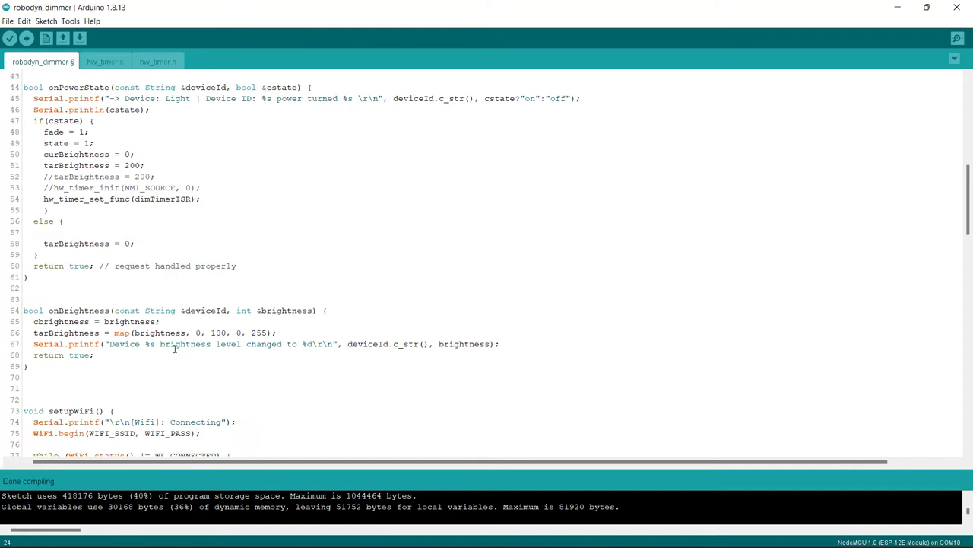
{"action": "scroll", "scroll_direction": "down", "scroll_amount": 3}
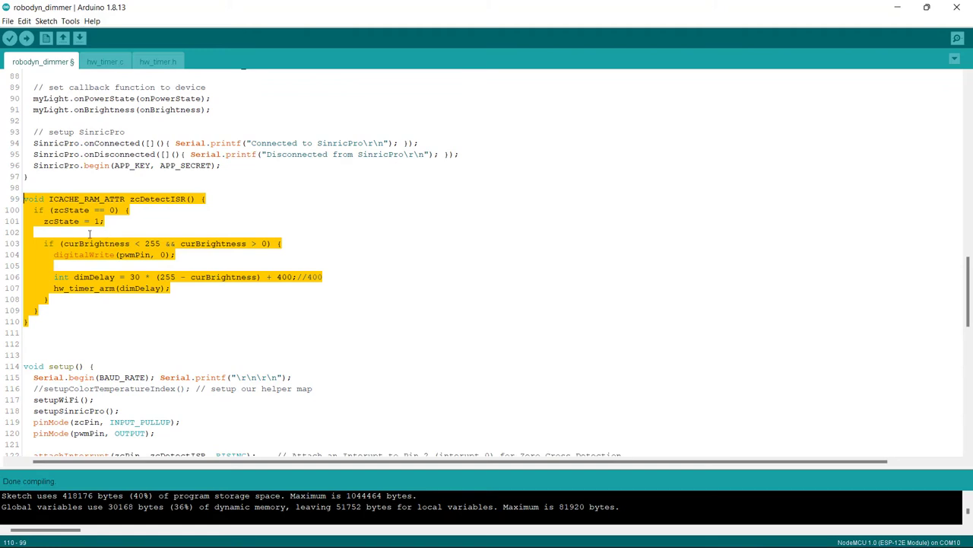
{"action": "scroll", "scroll_direction": "up", "scroll_amount": 3}
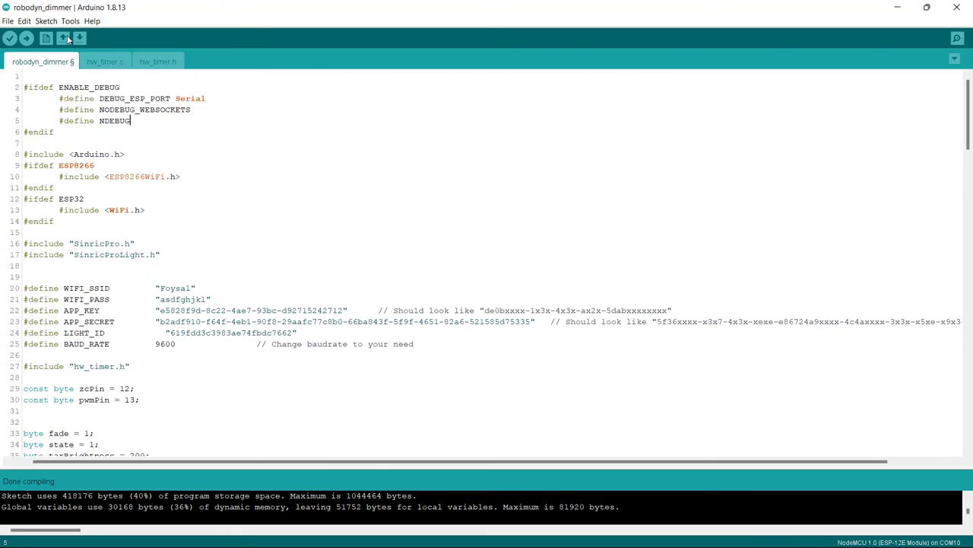
{"action": "left_click", "coordinate": [70, 21]}
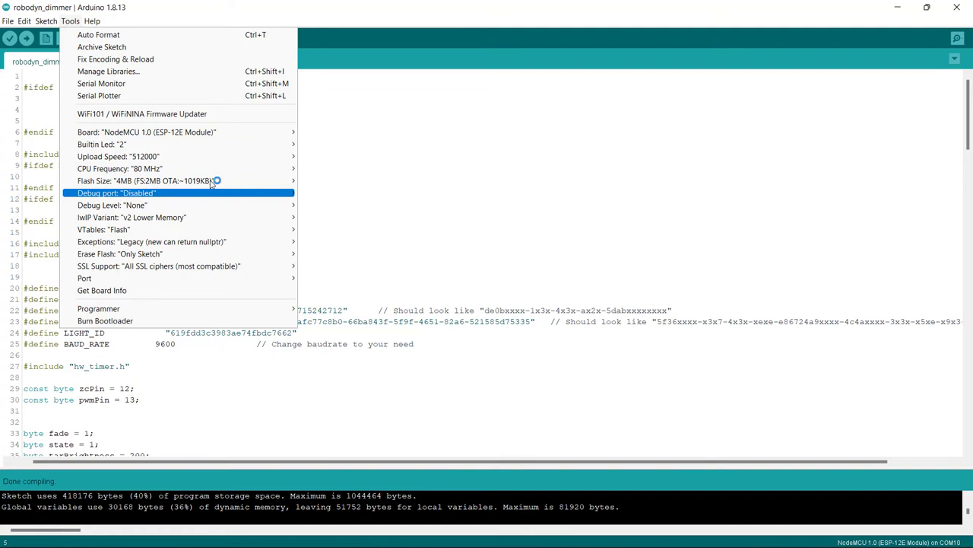
{"action": "mouse_move", "coordinate": [140, 252]}
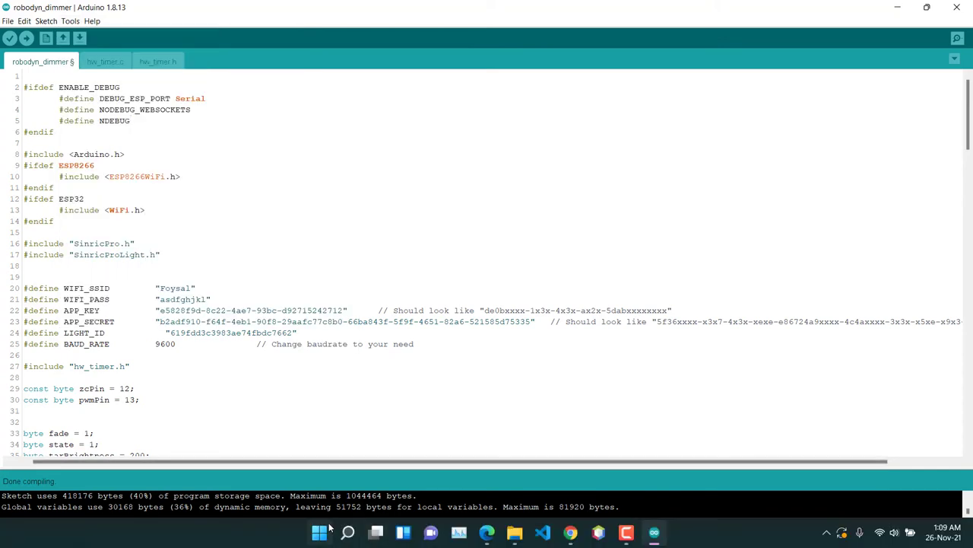
{"action": "right_click", "coordinate": [319, 533]}
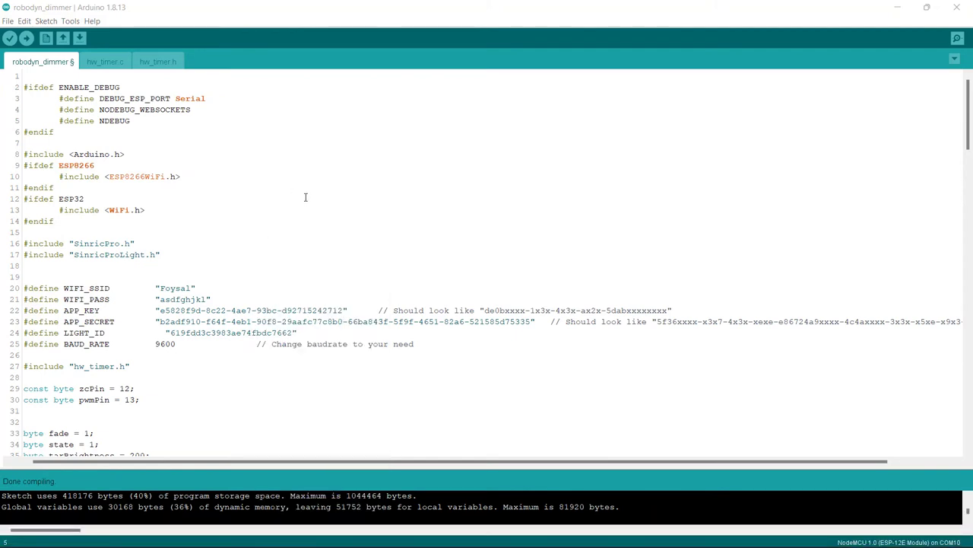
{"action": "mouse_move", "coordinate": [537, 315]}
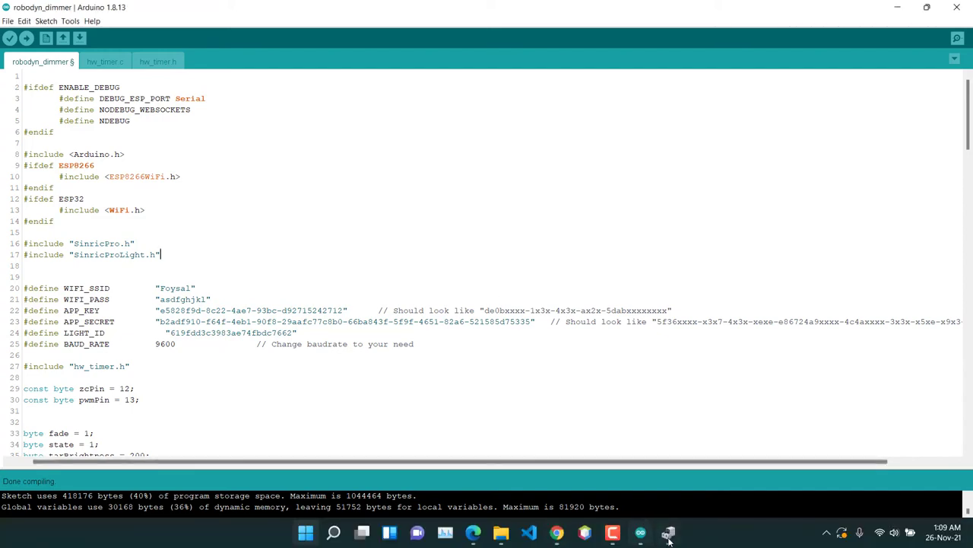
{"action": "left_click", "coordinate": [668, 533]}
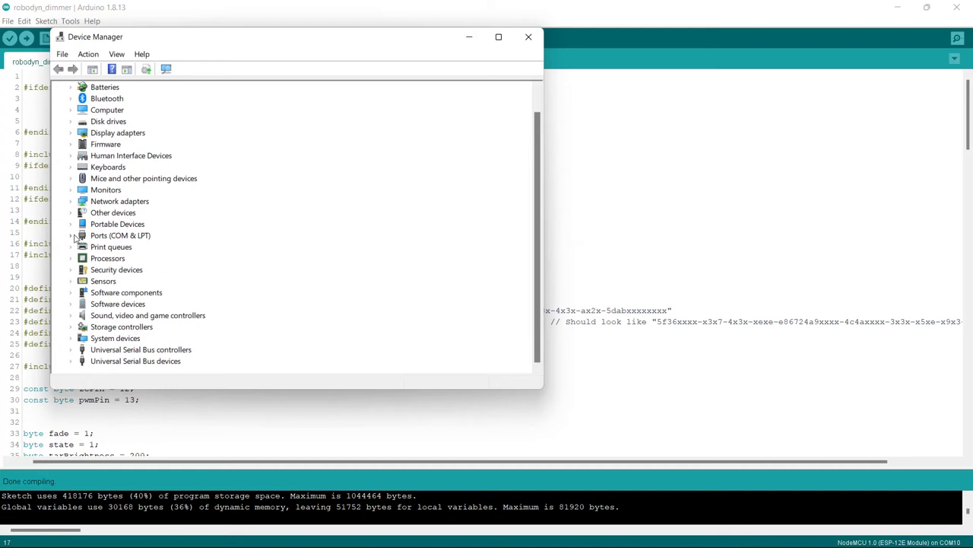
{"action": "left_click", "coordinate": [70, 235]}
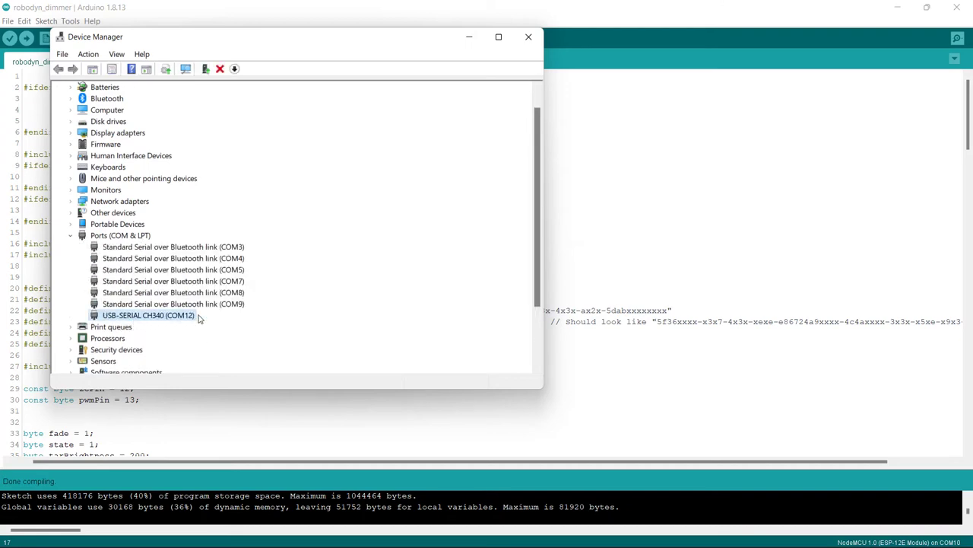
{"action": "mouse_move", "coordinate": [185, 320]}
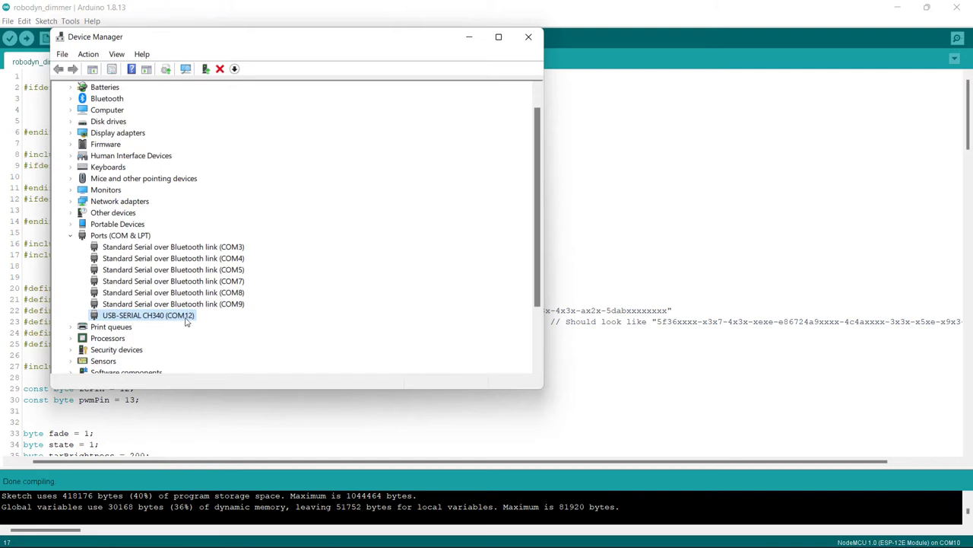
{"action": "left_click", "coordinate": [530, 37]}
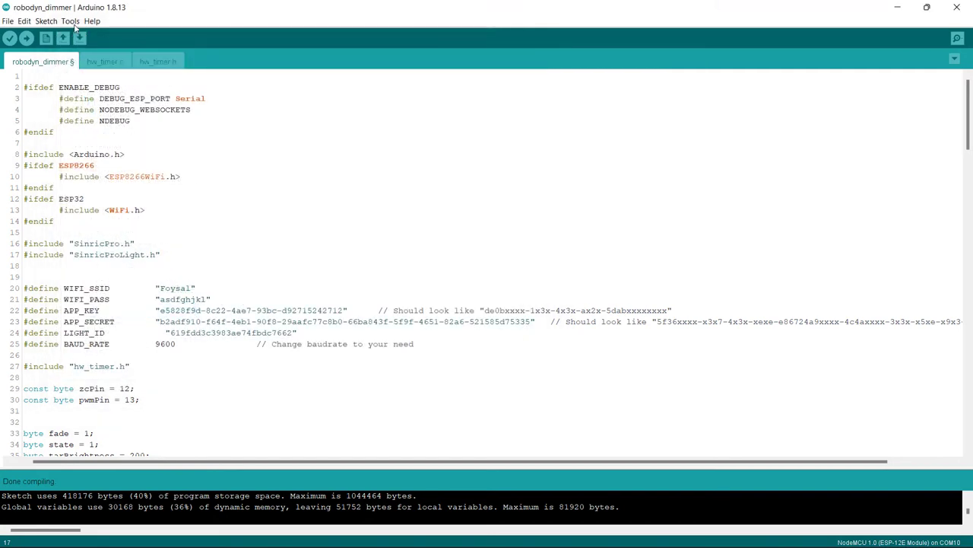
Step: Set the port to COM12, upload the robodyn_dimmer sketch and watch the board output in Serial Monitor
{"action": "left_click", "coordinate": [70, 21]}
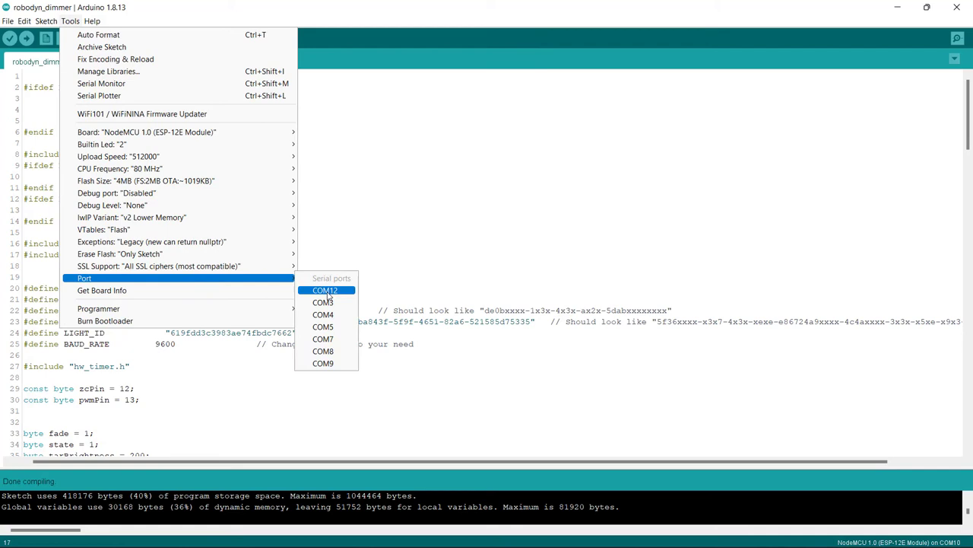
{"action": "left_click", "coordinate": [322, 289]}
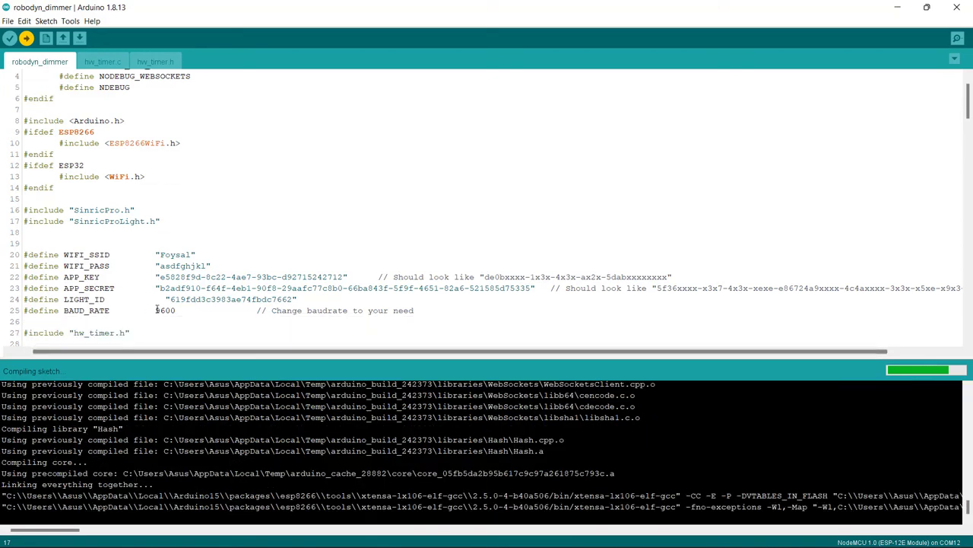
{"action": "scroll", "scroll_direction": "down", "scroll_amount": 3}
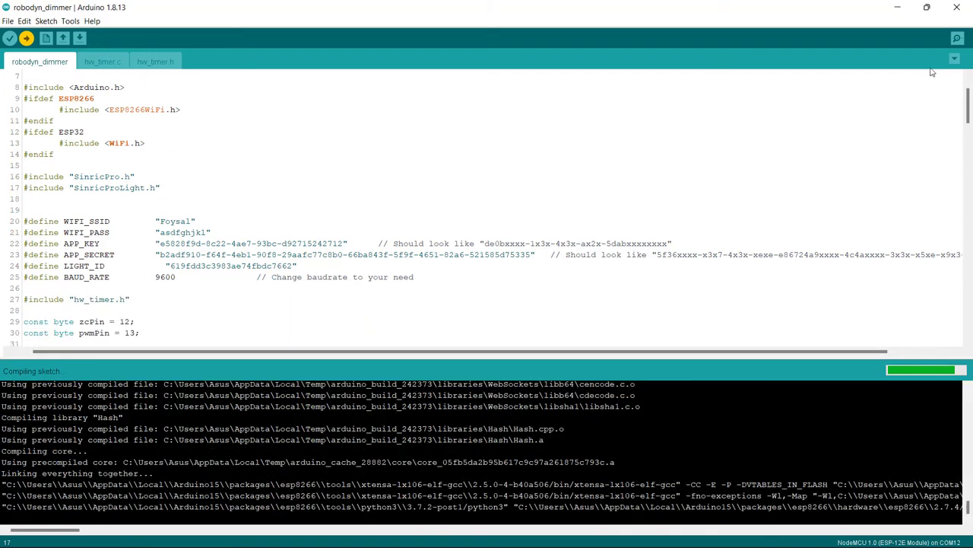
{"action": "mouse_move", "coordinate": [958, 40]}
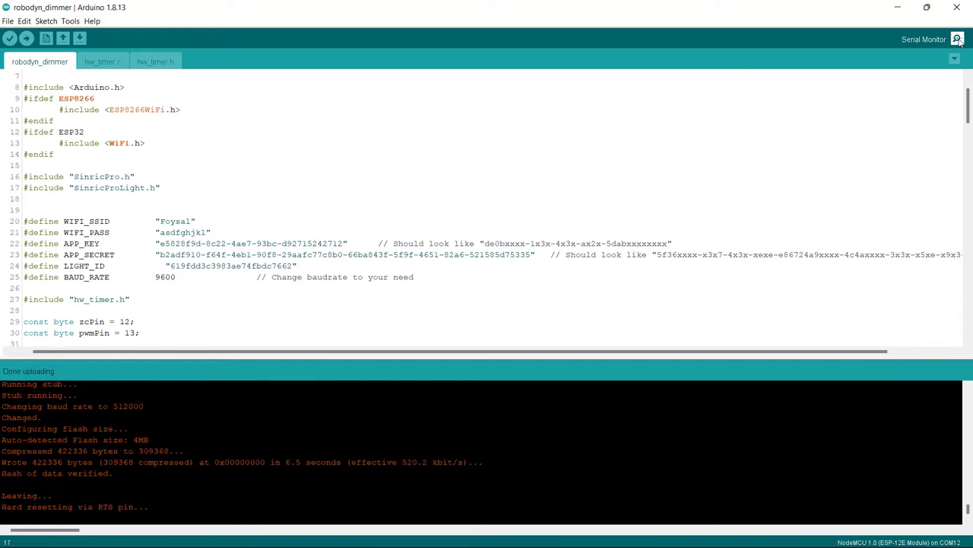
{"action": "left_click", "coordinate": [958, 40]}
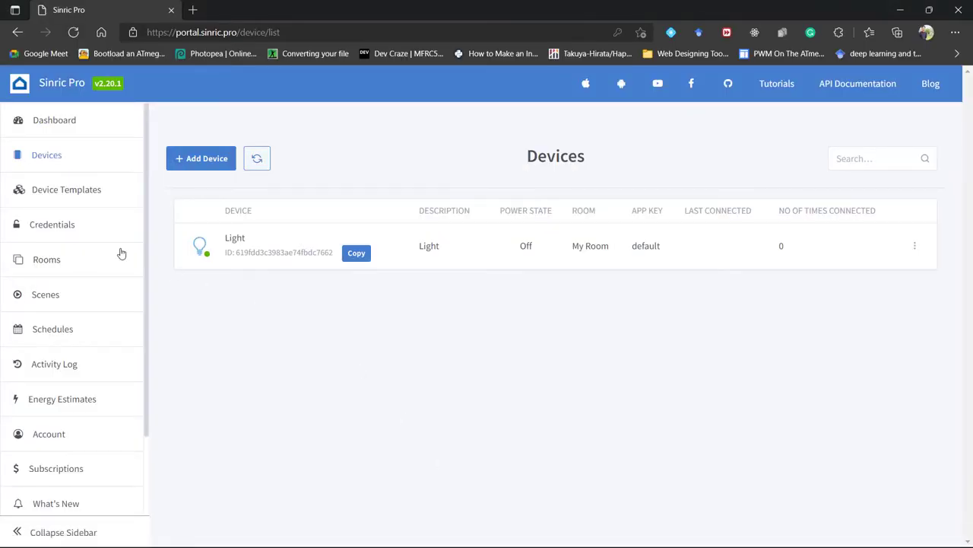
Step: Show the Sinric Pro Dashboard with the Light in My Room reported online
{"action": "left_click", "coordinate": [55, 118]}
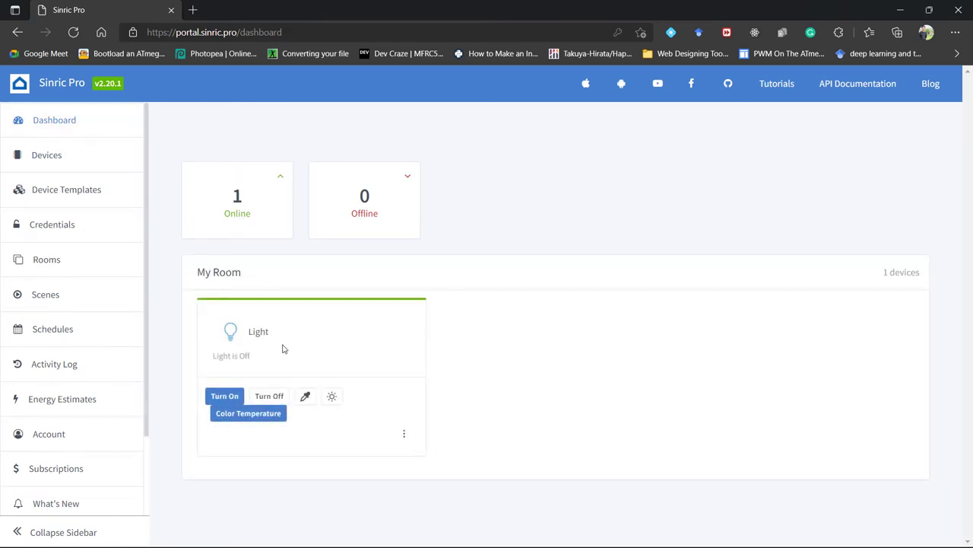
{"action": "mouse_move", "coordinate": [246, 219]}
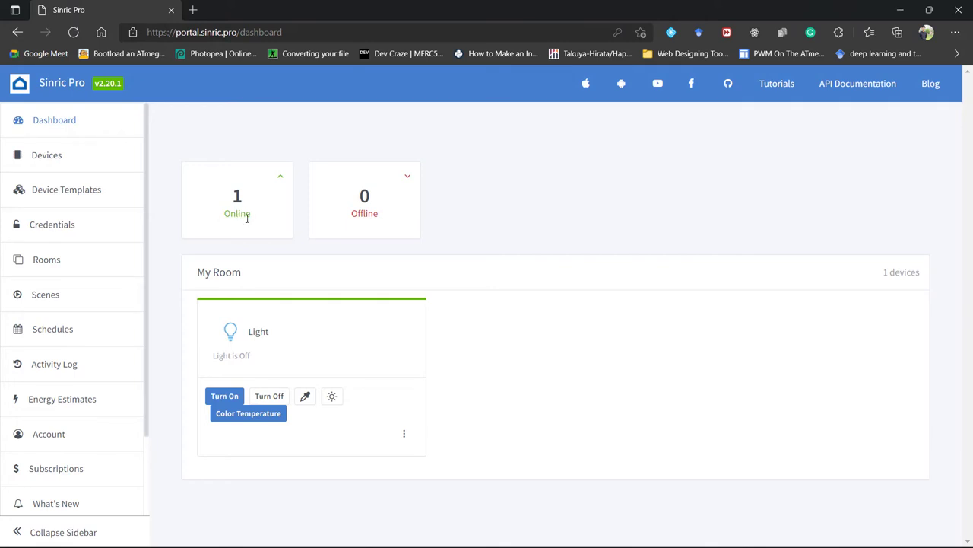
{"action": "mouse_move", "coordinate": [288, 222]}
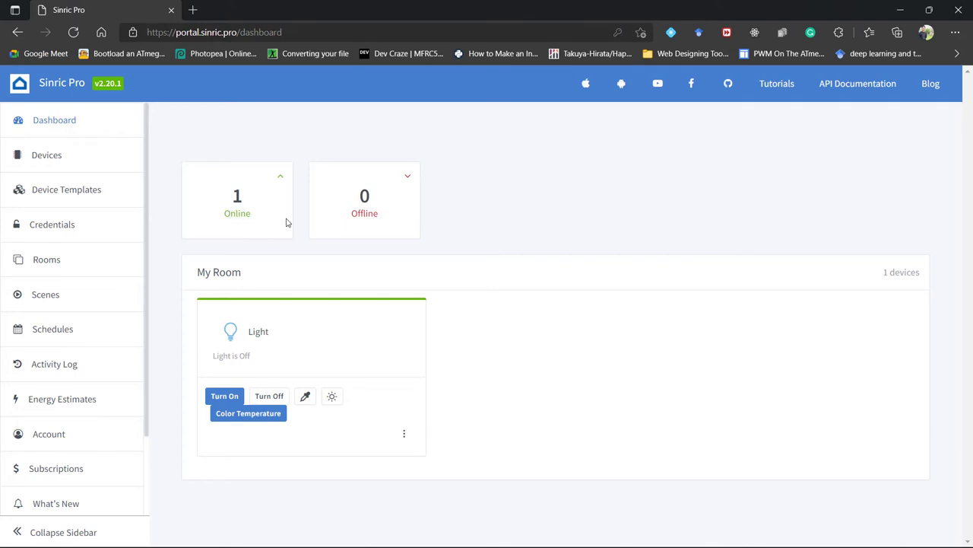
{"action": "mouse_move", "coordinate": [322, 210]}
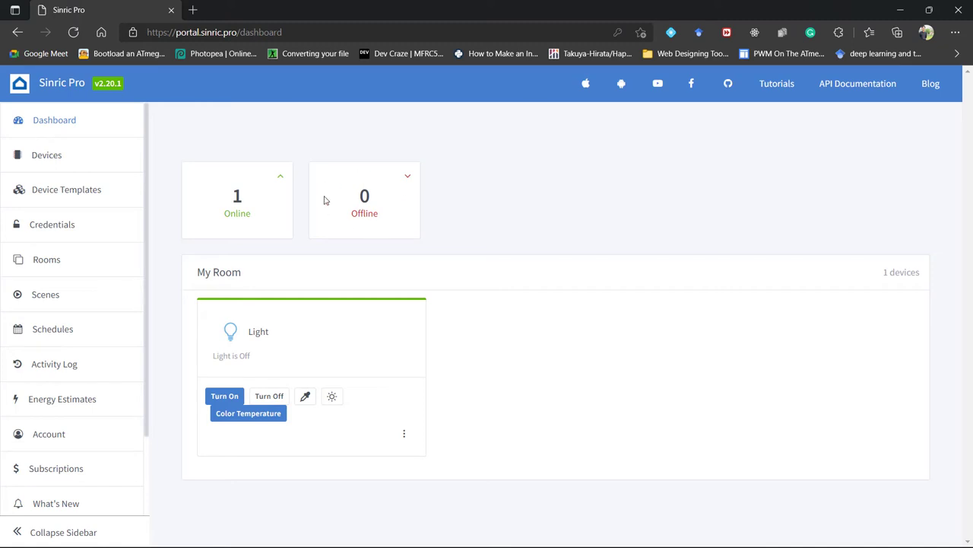
{"action": "mouse_move", "coordinate": [270, 398]}
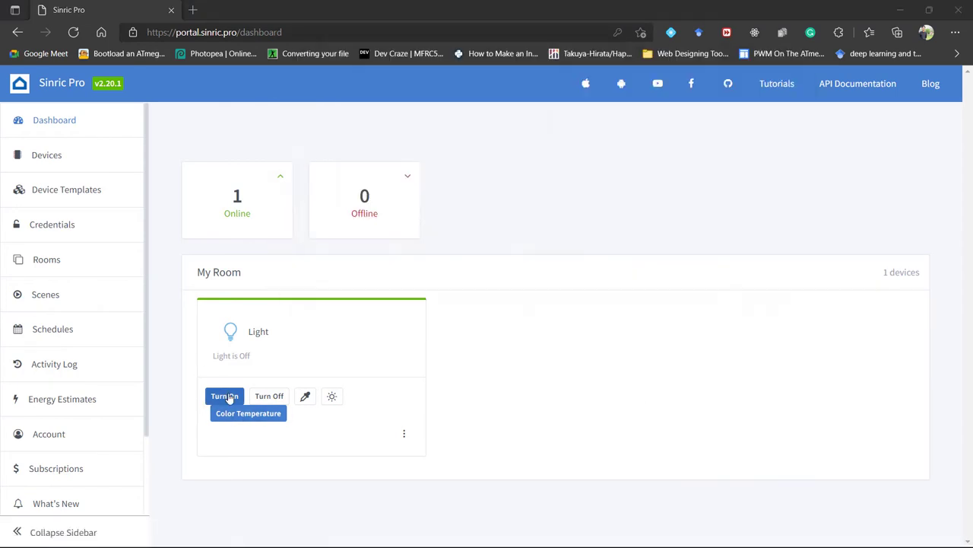
Step: Turn the Light on from the dashboard and confirm the power change in the COM12 serial output
{"action": "left_click", "coordinate": [225, 396]}
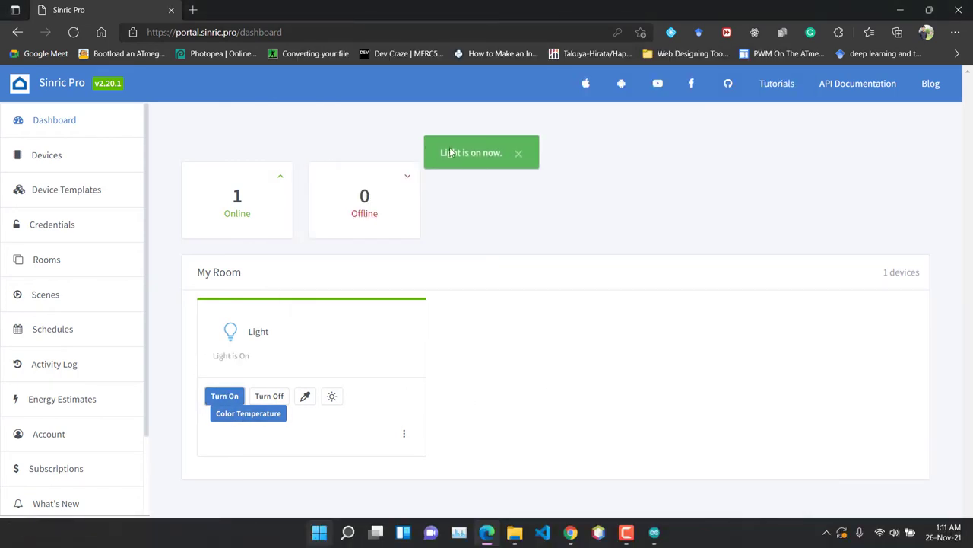
{"action": "mouse_move", "coordinate": [654, 532]}
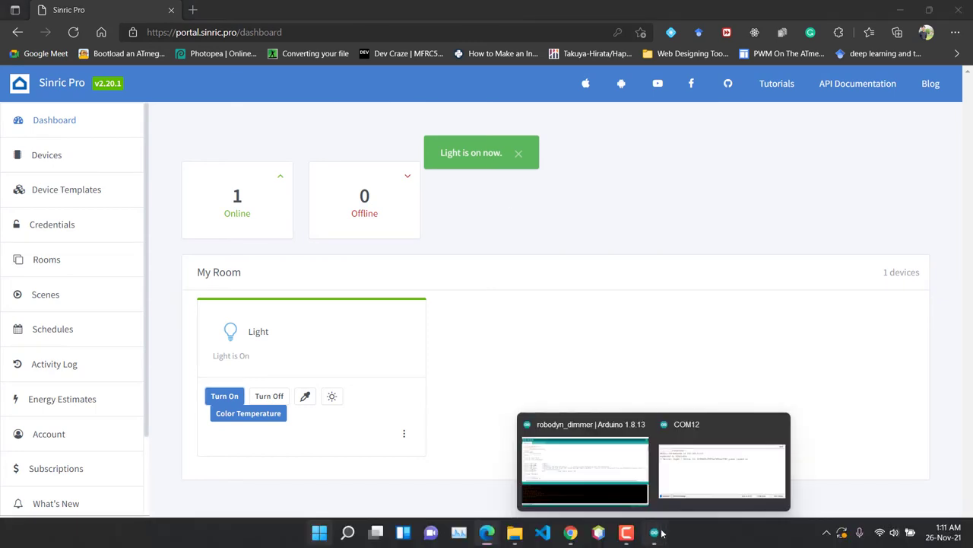
{"action": "left_click", "coordinate": [721, 464]}
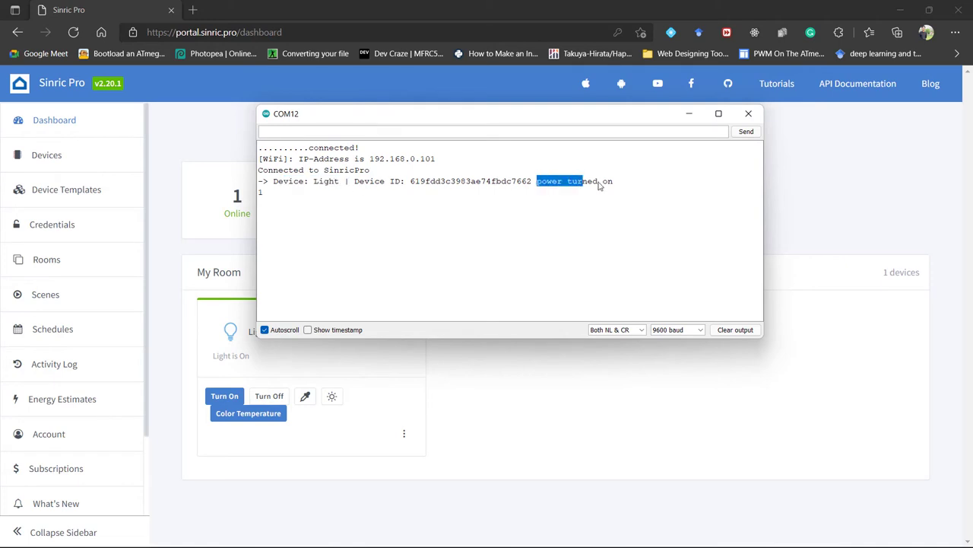
{"action": "left_click", "coordinate": [749, 113]}
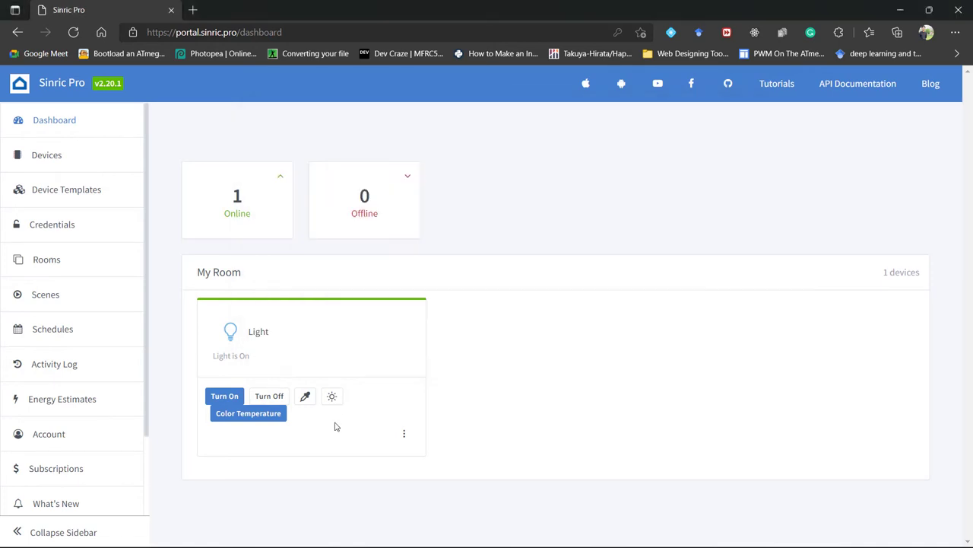
Step: Set the Light's brightness level to 25% and apply it
{"action": "left_click", "coordinate": [332, 395]}
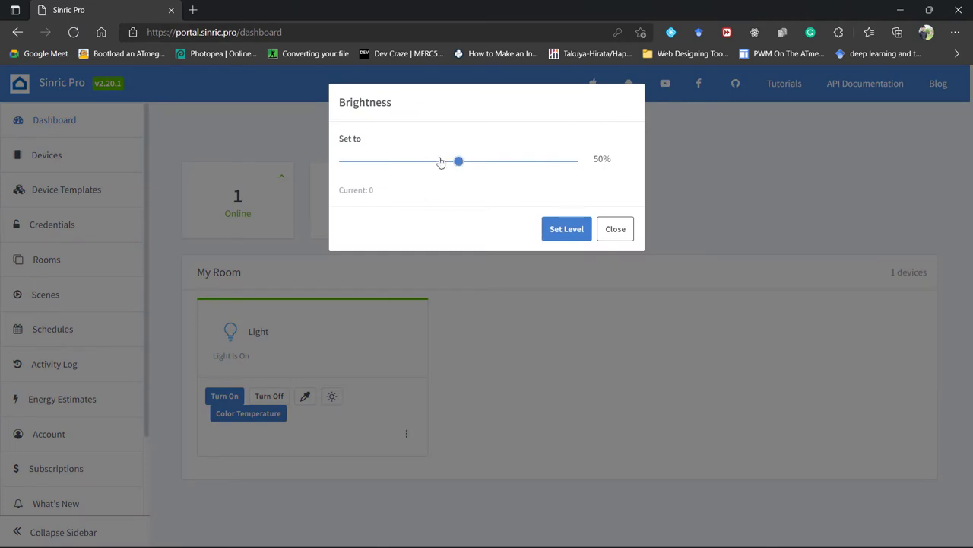
{"action": "left_click_drag", "start_coordinate": [458, 162], "coordinate": [402, 161]}
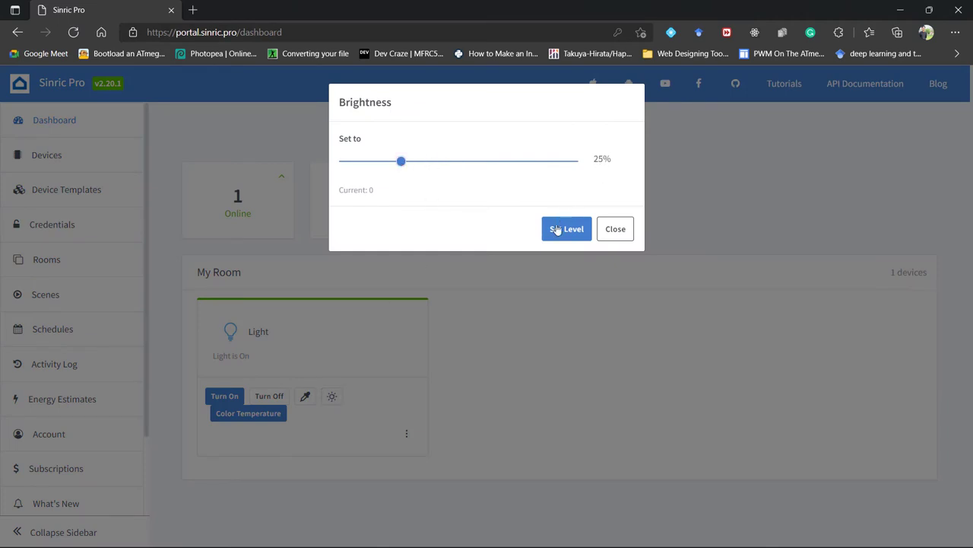
{"action": "left_click", "coordinate": [566, 228]}
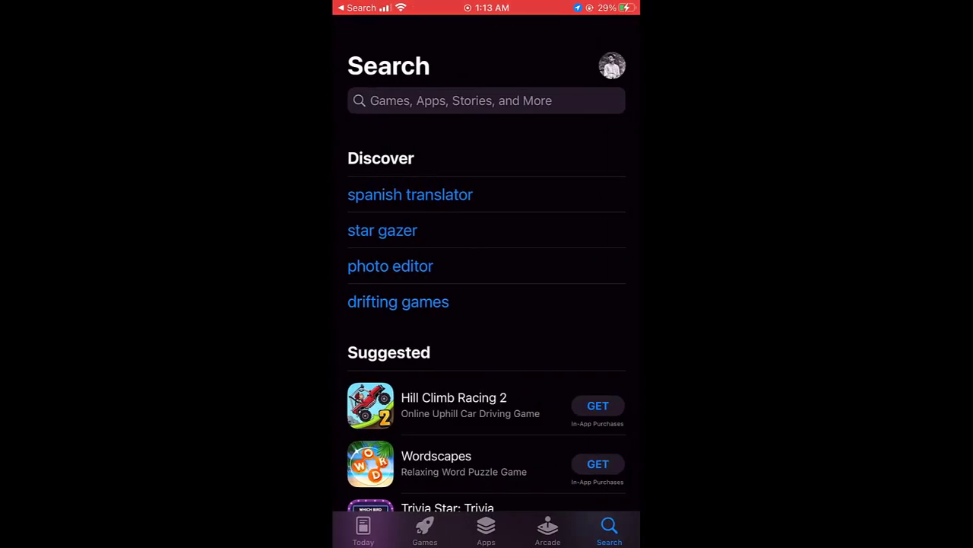
Step: Search the App Store for 'amazon alexa' and launch the Amazon Alexa app
{"action": "left_click", "coordinate": [486, 100]}
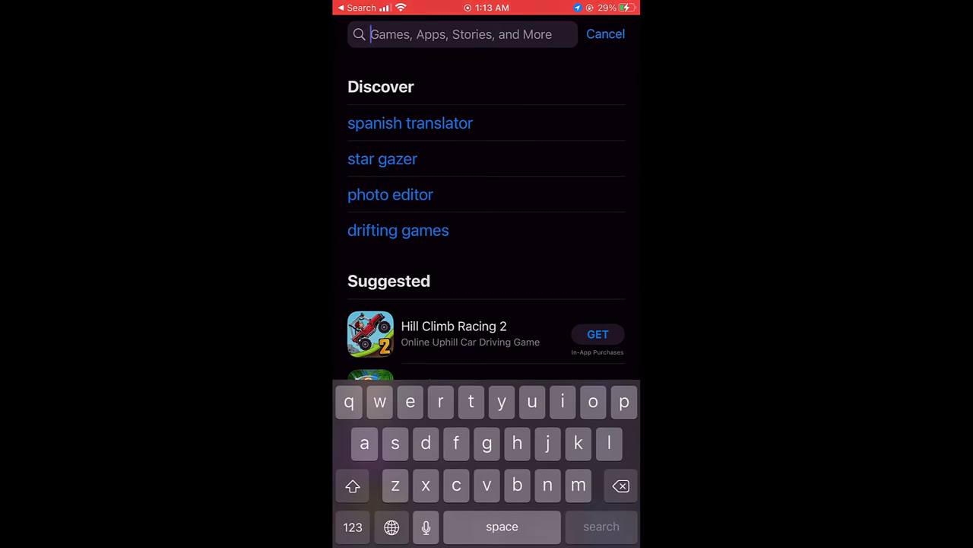
{"action": "type", "text": "amazon alexa"}
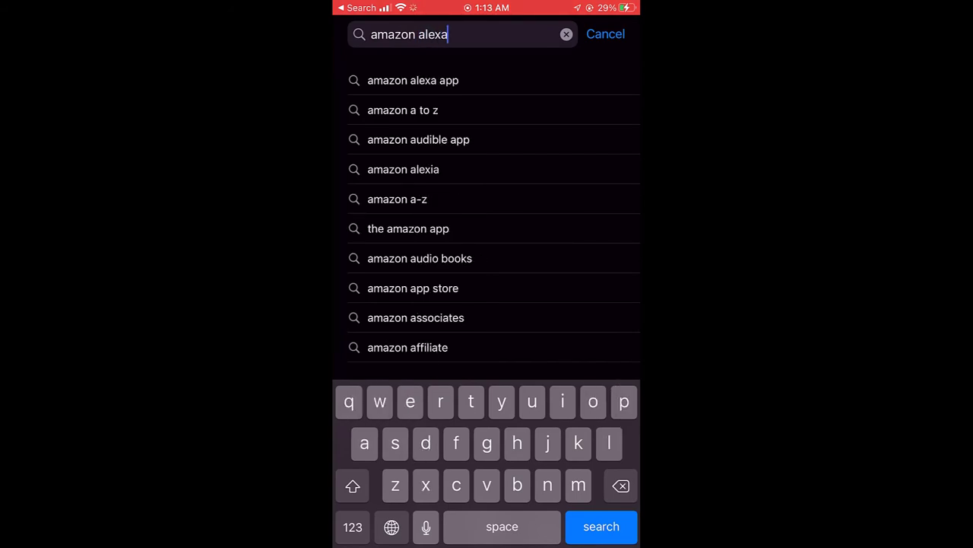
{"action": "left_click", "coordinate": [601, 526]}
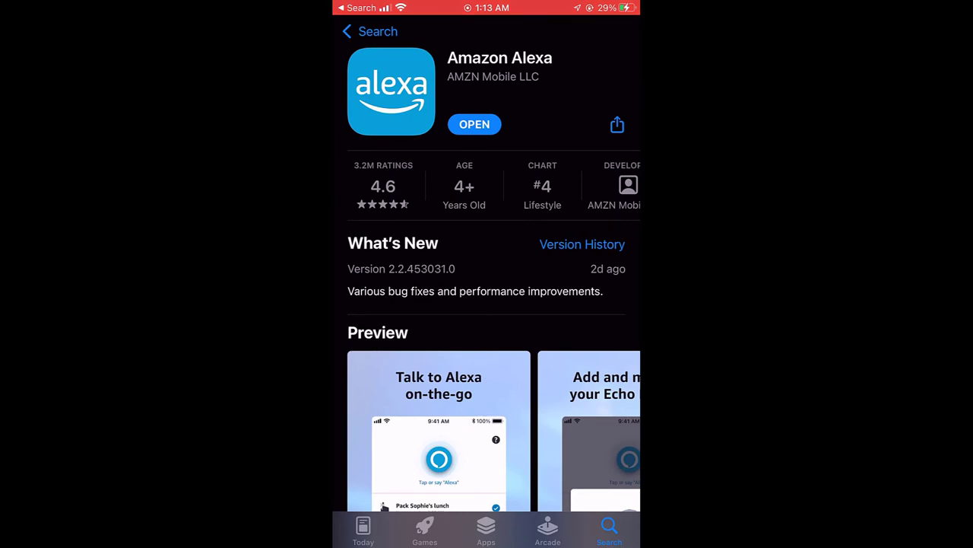
{"action": "left_click", "coordinate": [474, 124]}
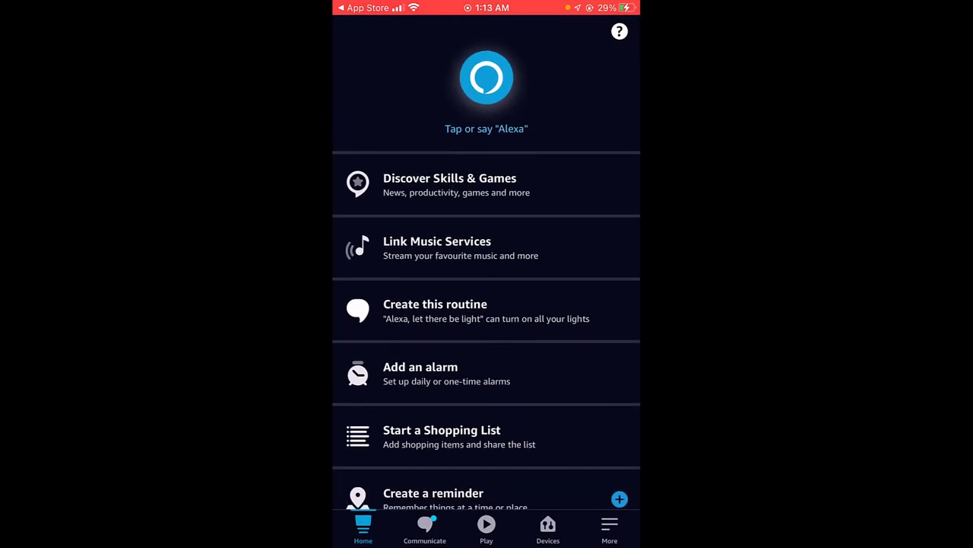
Step: Search Alexa skills for 'sinric' and bring up the Sinric Pro skill page
{"action": "left_click", "coordinate": [609, 529]}
{"action": "type", "text": "sin"}
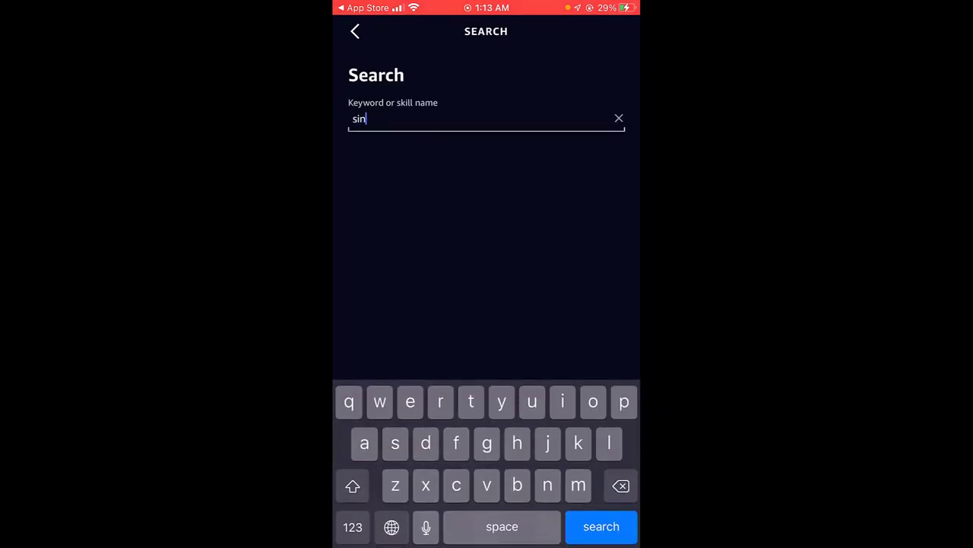
{"action": "left_click", "coordinate": [600, 526]}
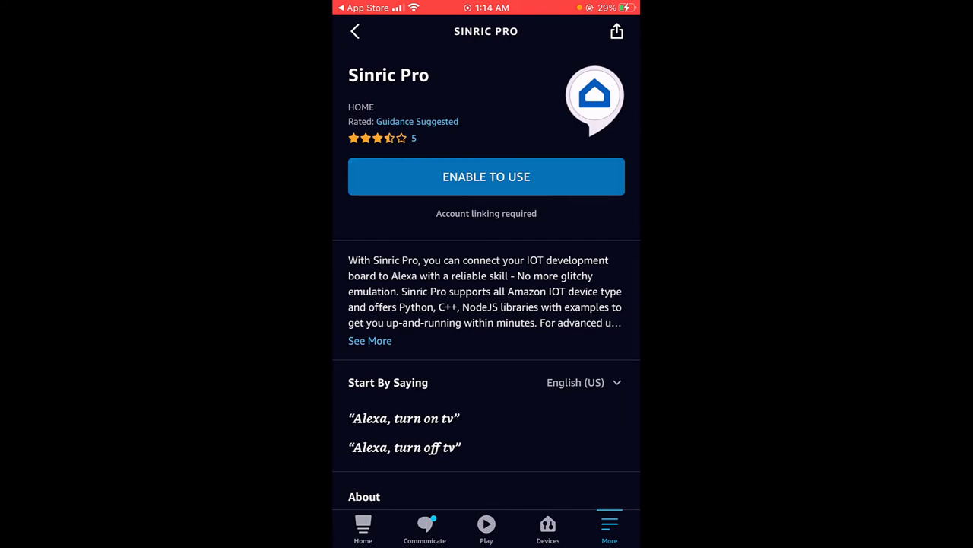
Step: Enable the Sinric Pro skill and sign in with saved credentials to link the Sinric Pro account
{"action": "left_click", "coordinate": [487, 176]}
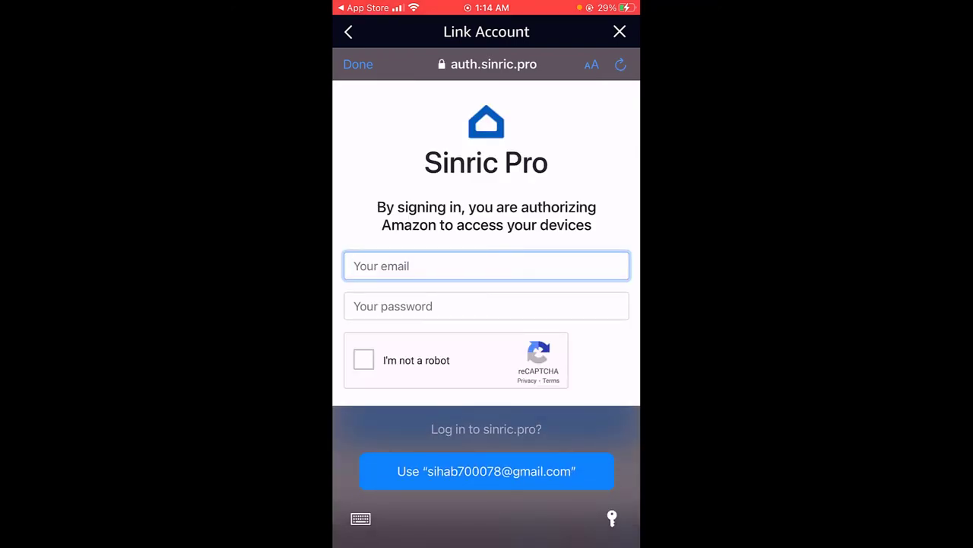
{"action": "left_click", "coordinate": [487, 472]}
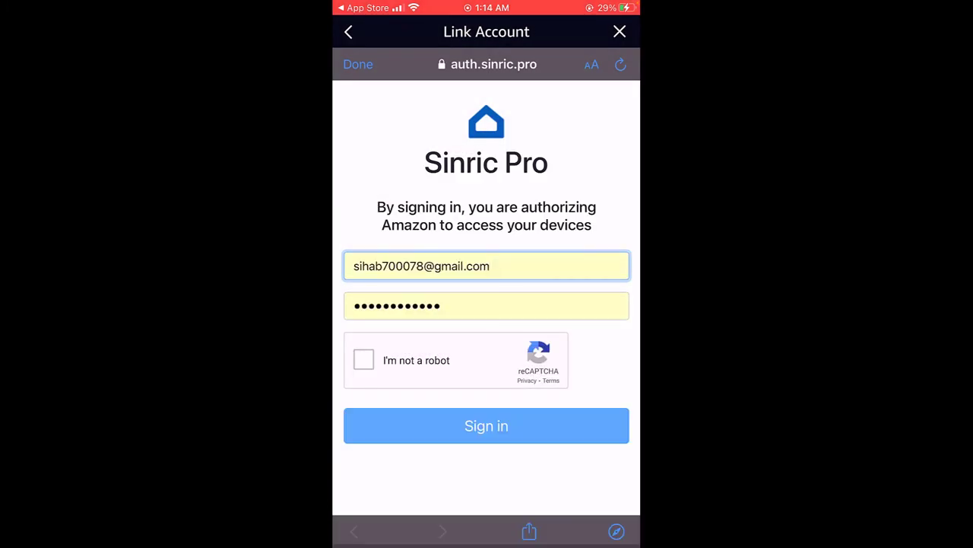
{"action": "left_click", "coordinate": [363, 359]}
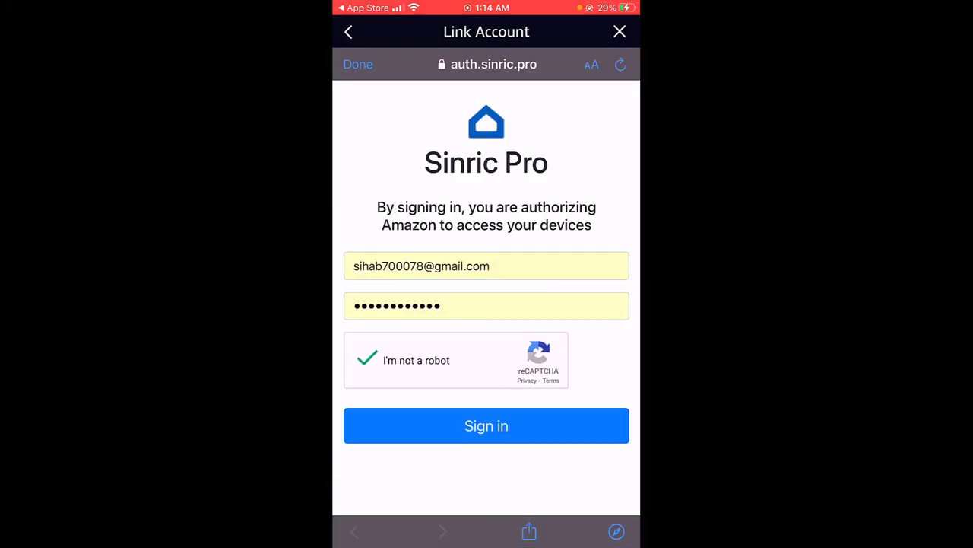
{"action": "left_click", "coordinate": [487, 426]}
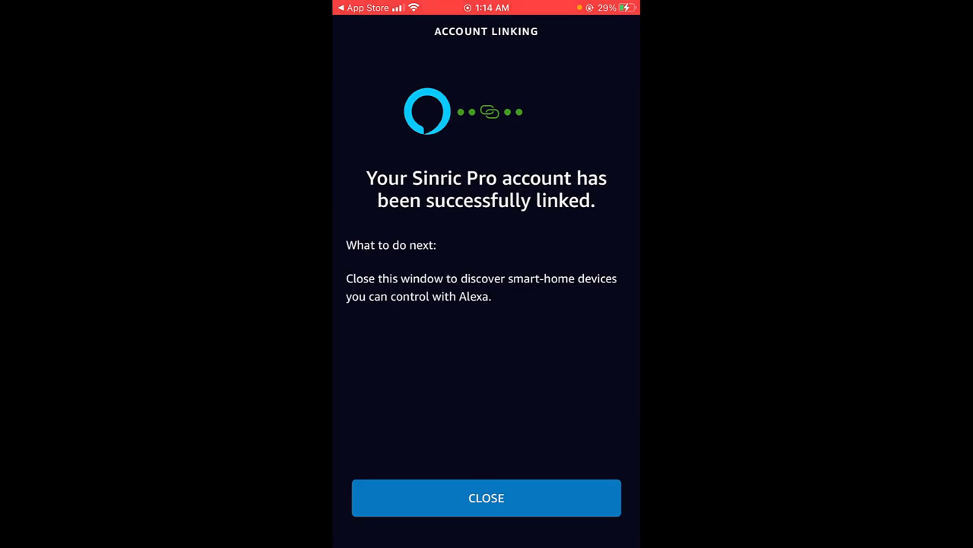
{"action": "left_click", "coordinate": [487, 497]}
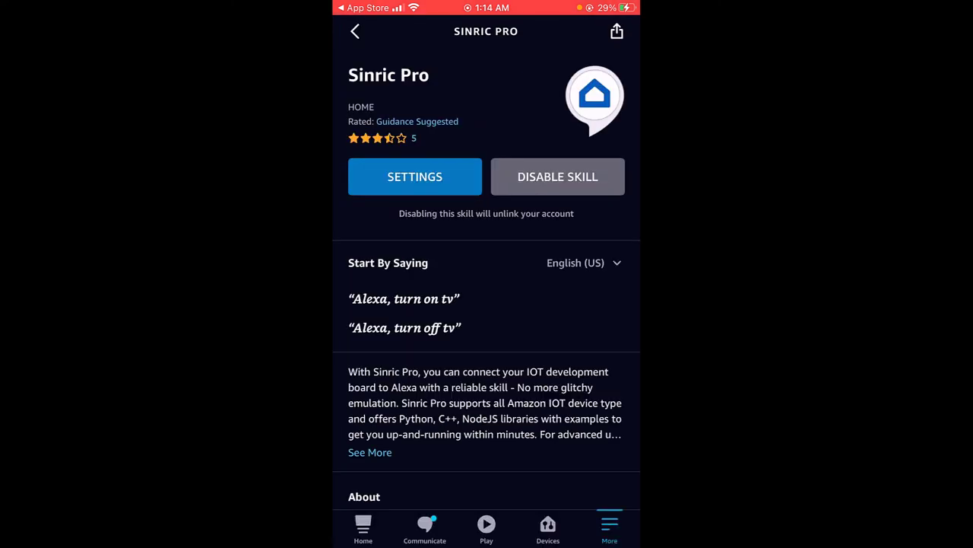
Step: Run device discovery, set up the found Light and skip assigning it to a group
{"action": "left_click", "coordinate": [414, 176]}
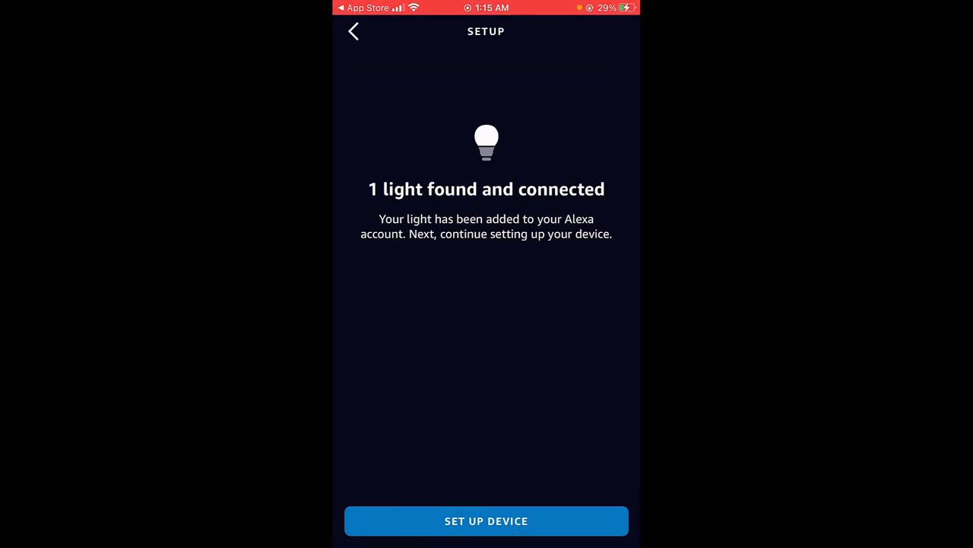
{"action": "left_click", "coordinate": [486, 520]}
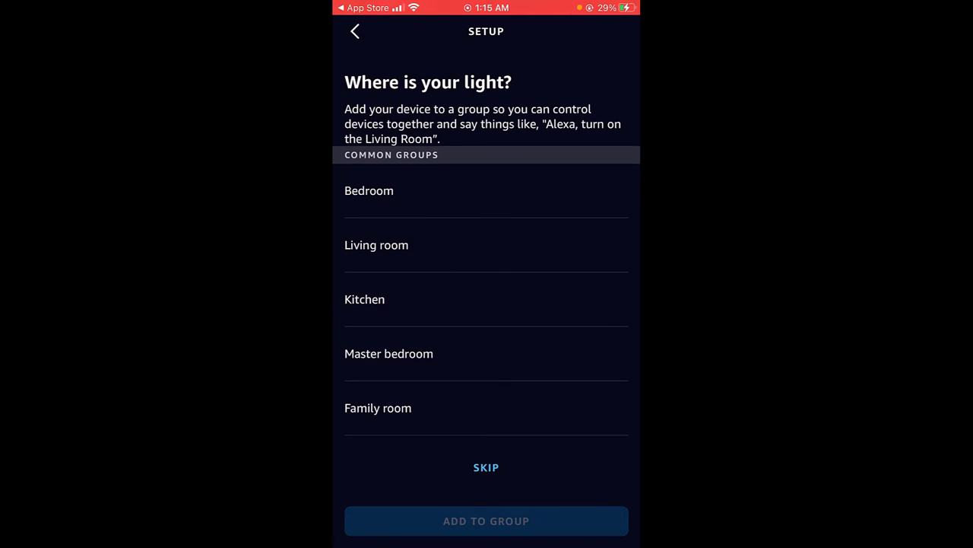
{"action": "left_click", "coordinate": [487, 466]}
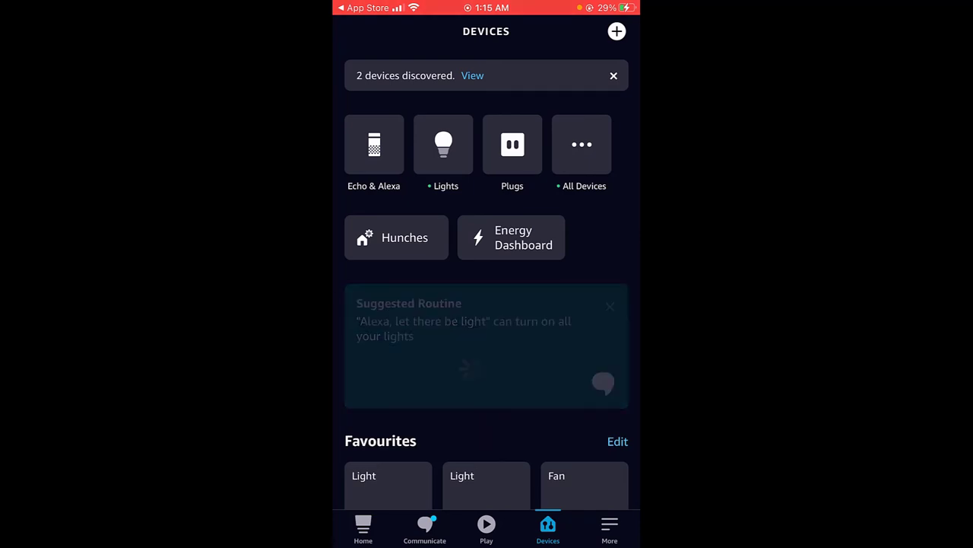
Step: Dismiss the routine card, delete the stale unavailable Light device and return to the Alexa home screen
{"action": "left_click", "coordinate": [610, 306]}
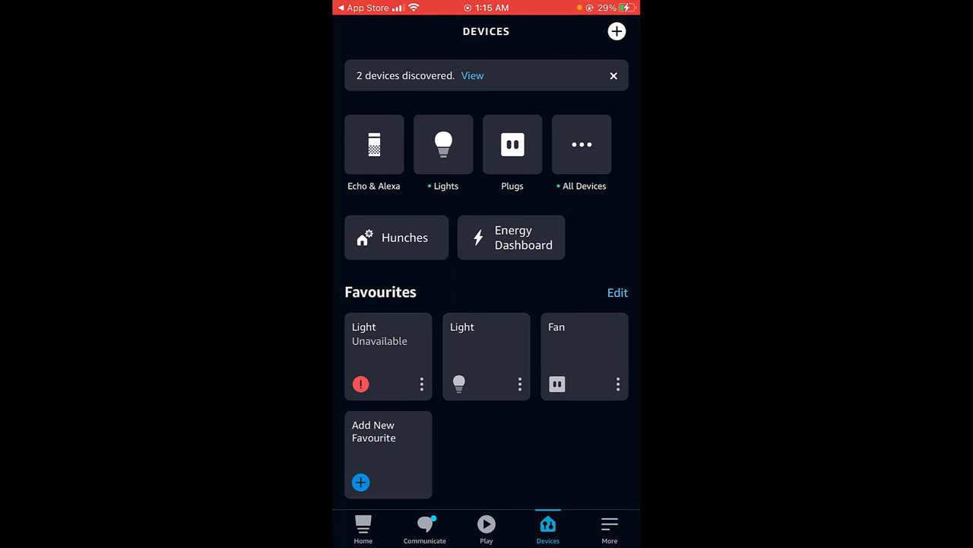
{"action": "left_click", "coordinate": [487, 356]}
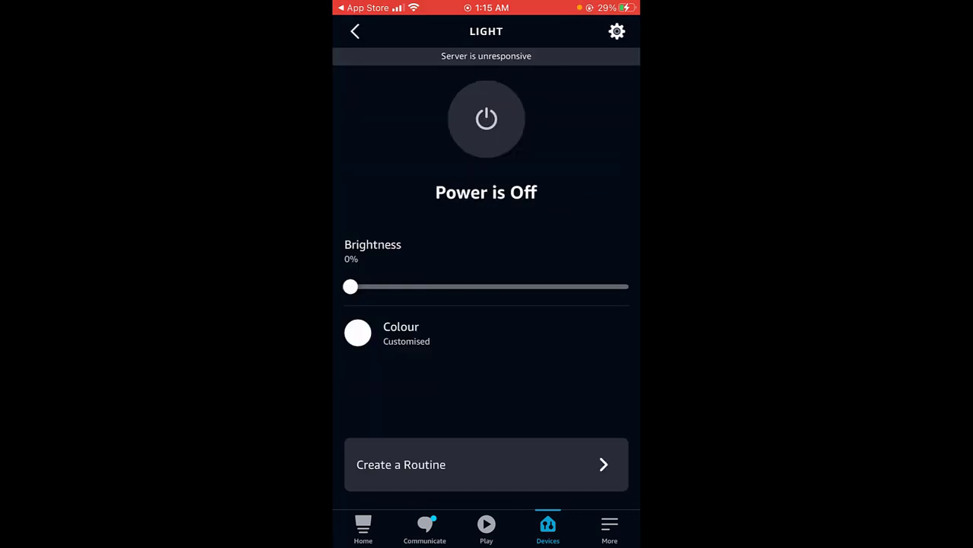
{"action": "left_click", "coordinate": [616, 31]}
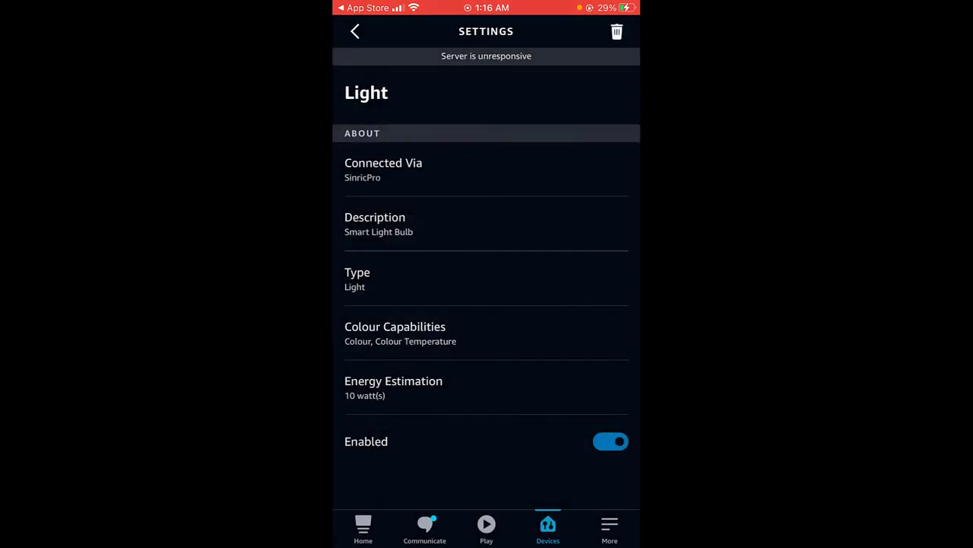
{"action": "left_click", "coordinate": [354, 30]}
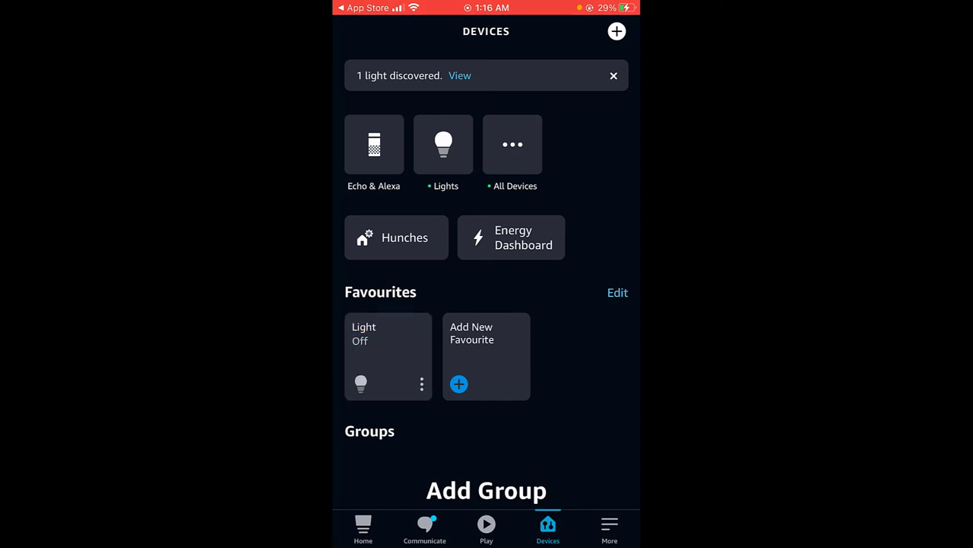
{"action": "left_click", "coordinate": [362, 528]}
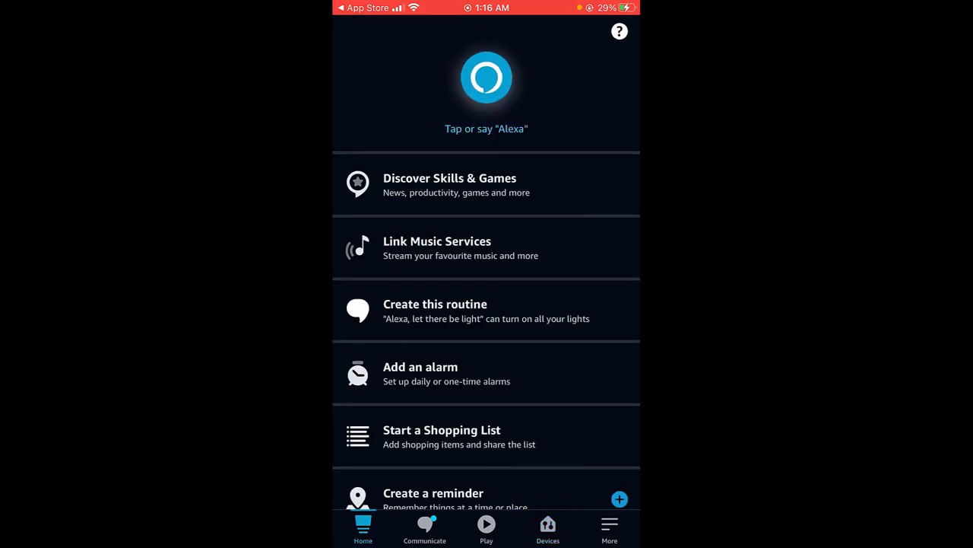